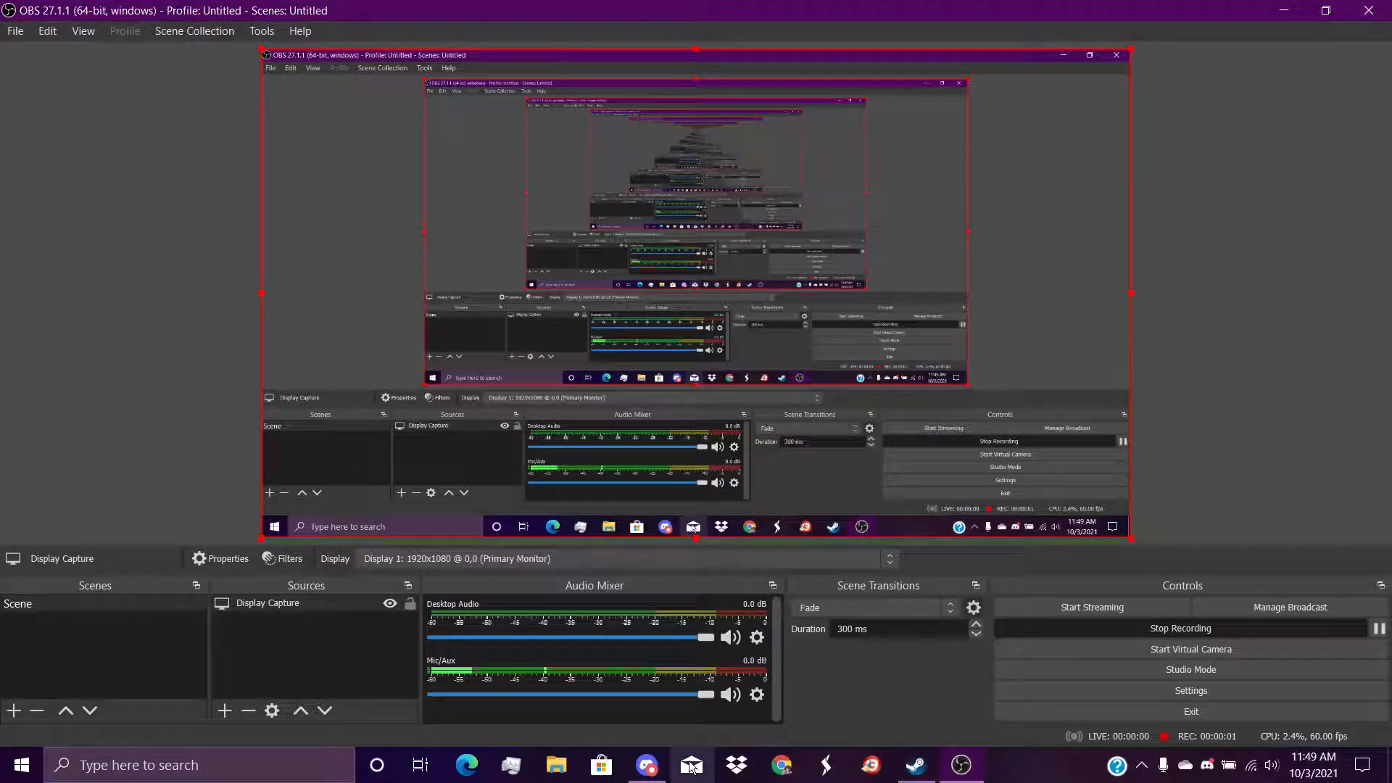
Step: Browse to the Micro Center listing for the HP Pavilion 15-dk1008ca and move OBS out of the way
{"action": "left_click", "coordinate": [690, 764]}
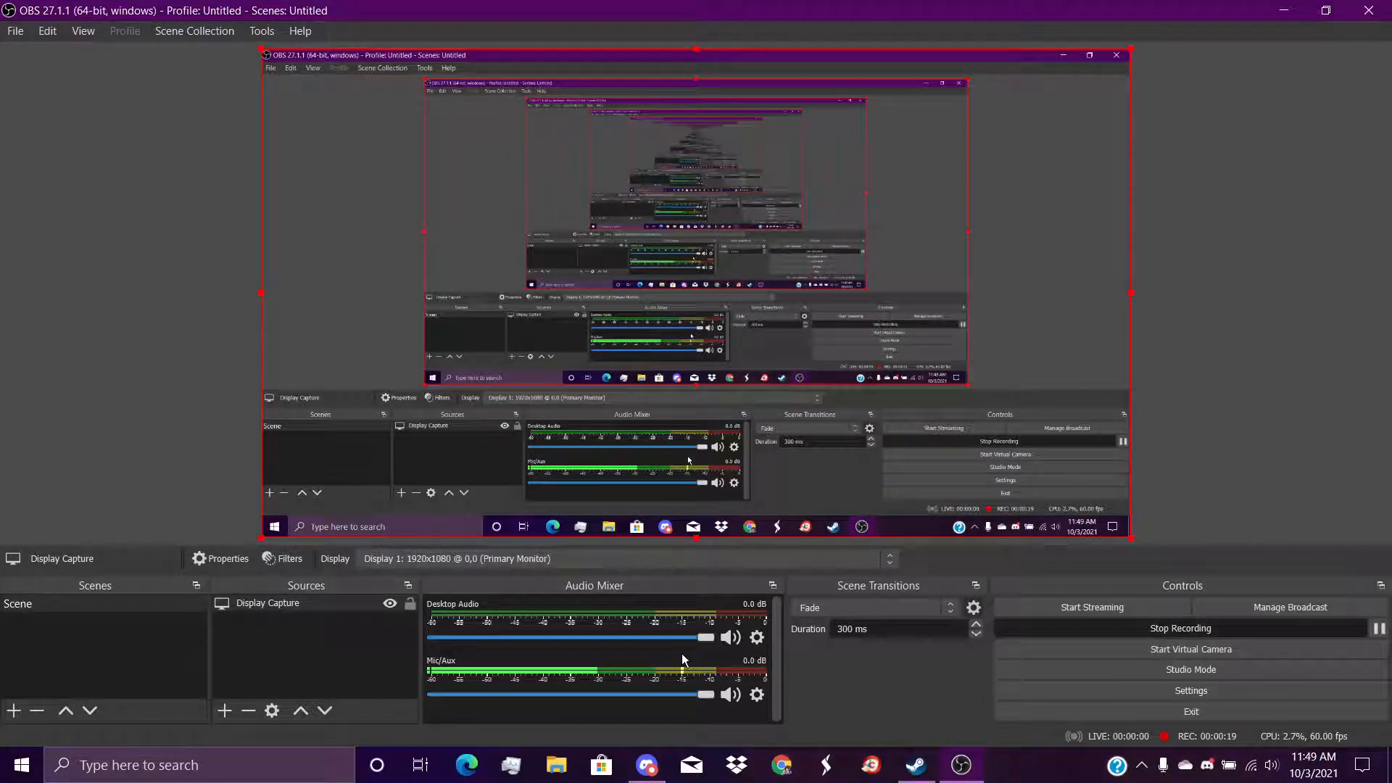
{"action": "left_click_drag", "start_coordinate": [706, 694], "coordinate": [674, 695]}
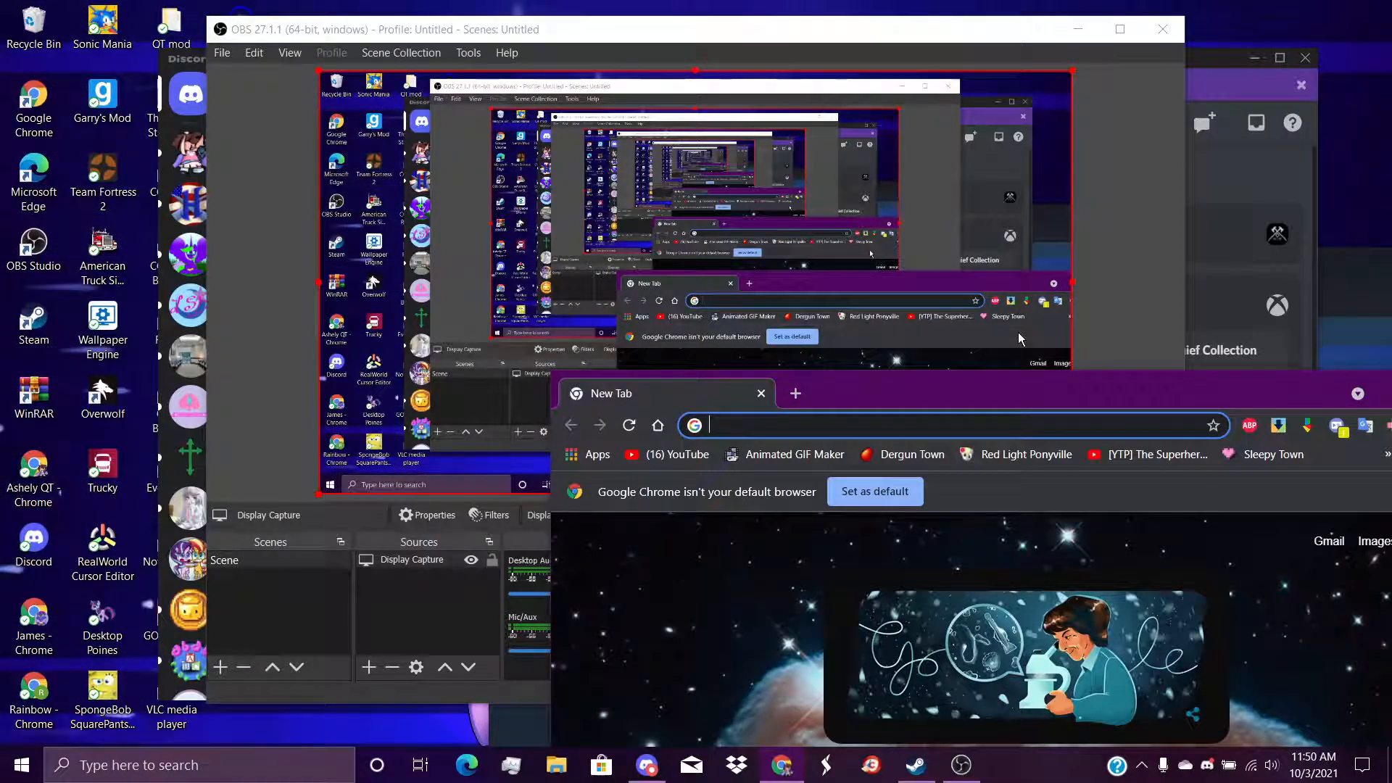
{"action": "type", "text": "hp.com"}
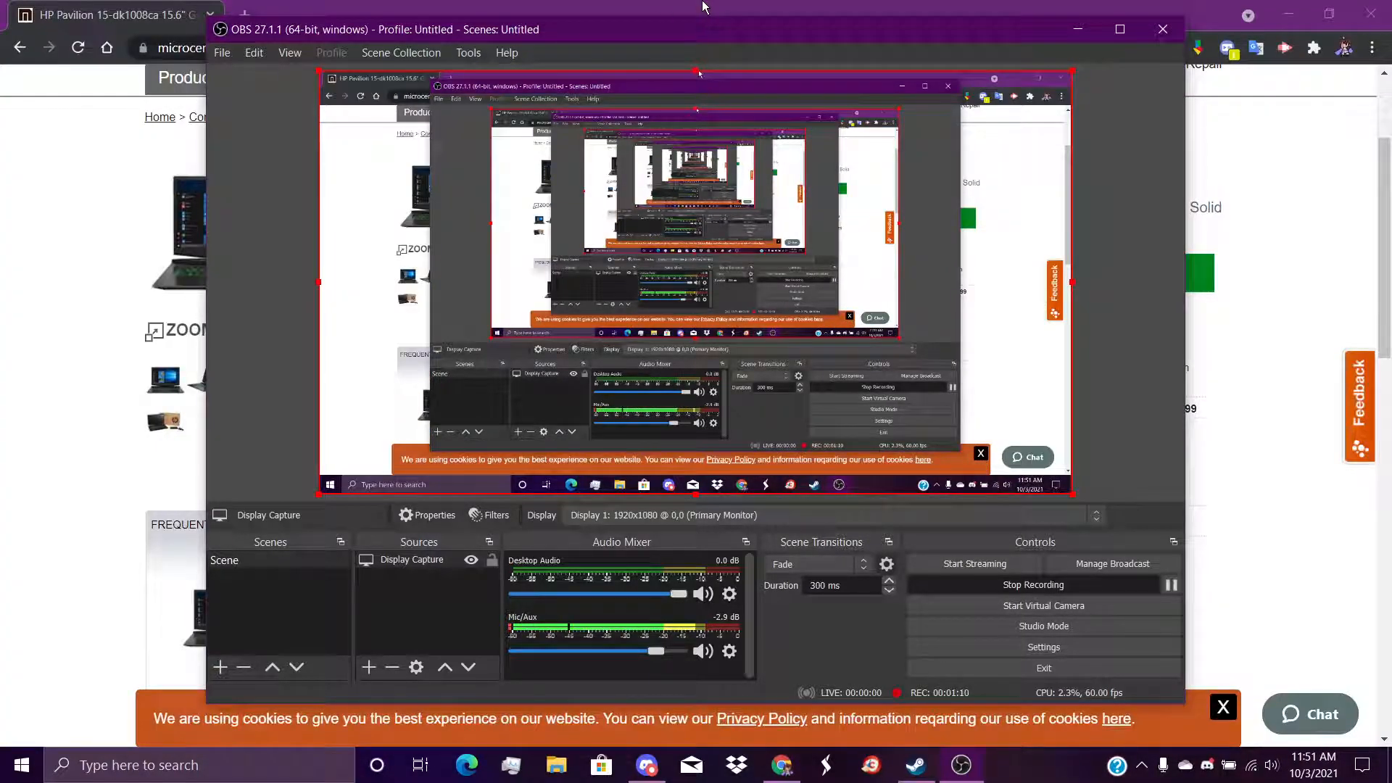
{"action": "mouse_move", "coordinate": [607, 47]}
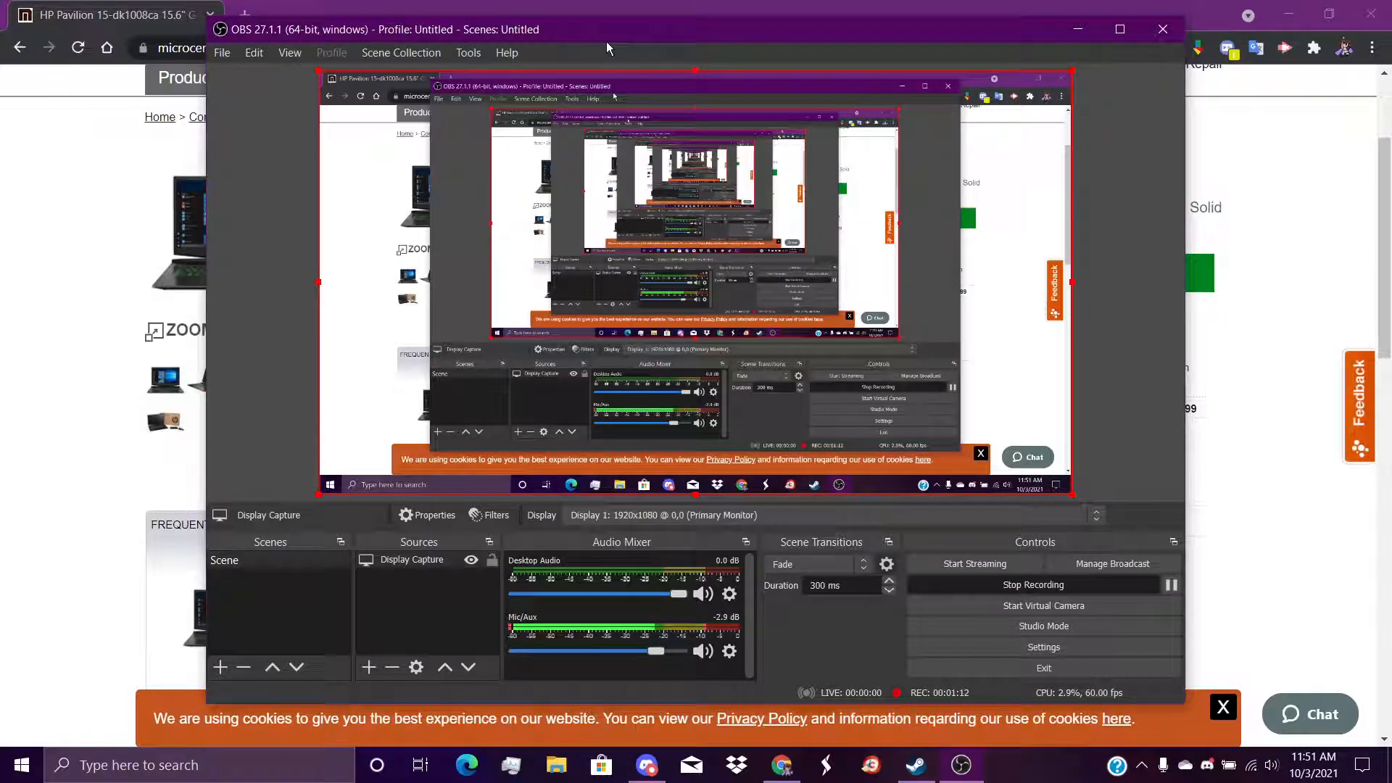
{"action": "left_click", "coordinate": [235, 229]}
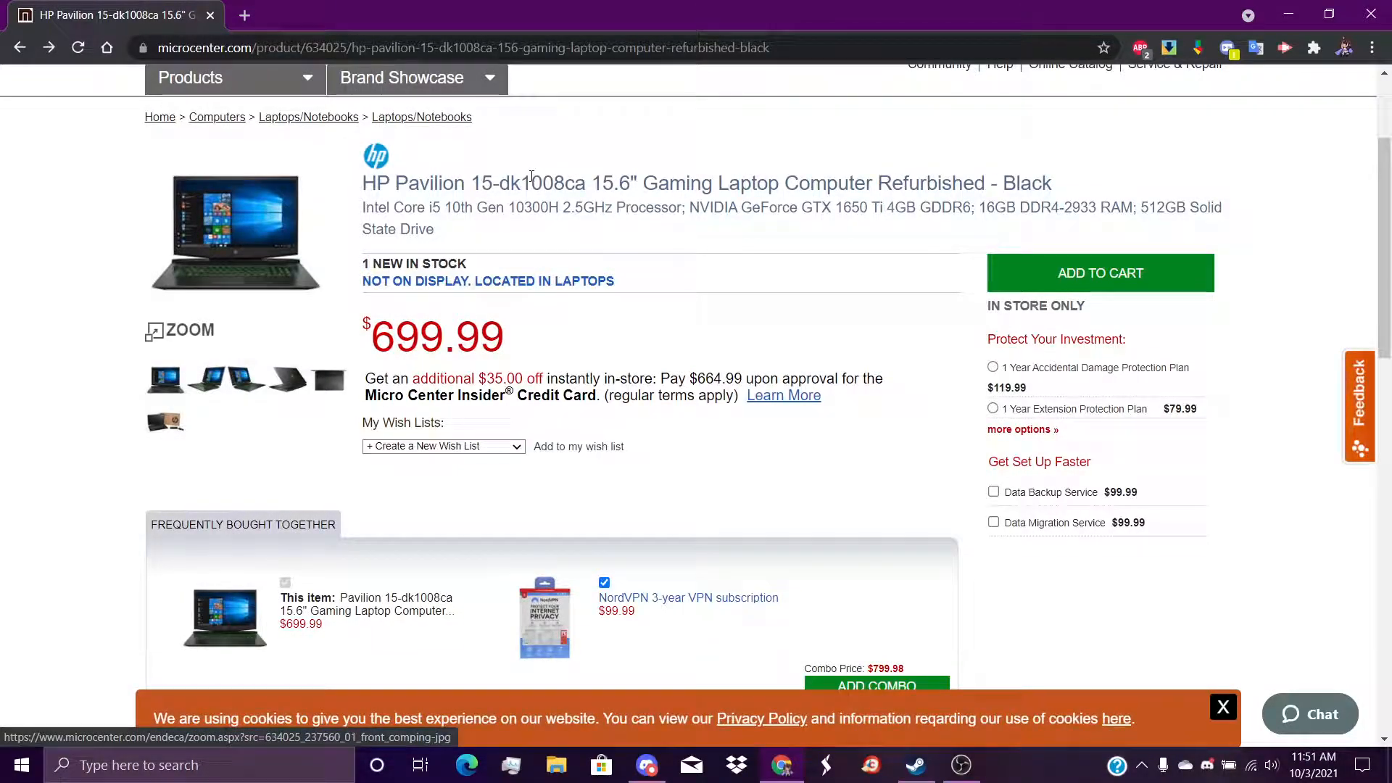
{"action": "mouse_move", "coordinate": [590, 175]}
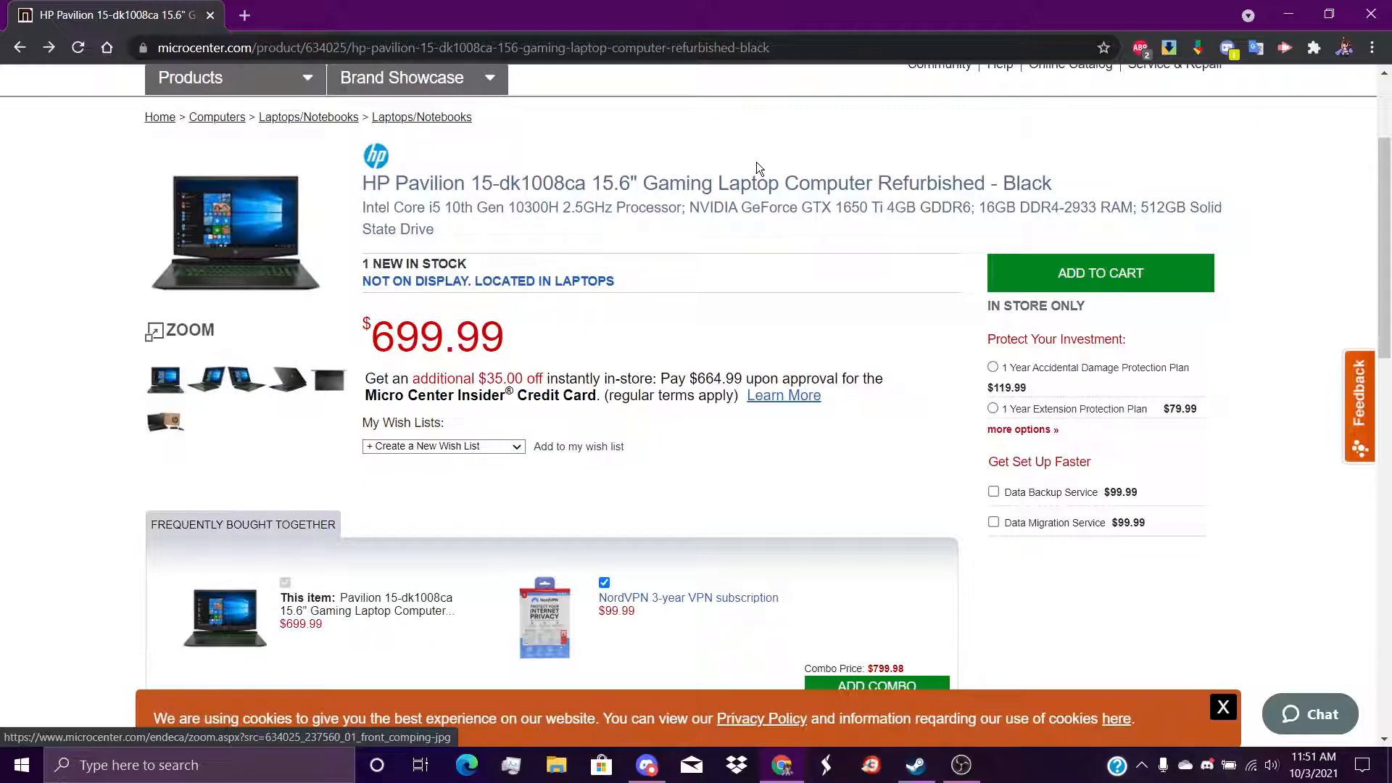
{"action": "mouse_move", "coordinate": [947, 230]}
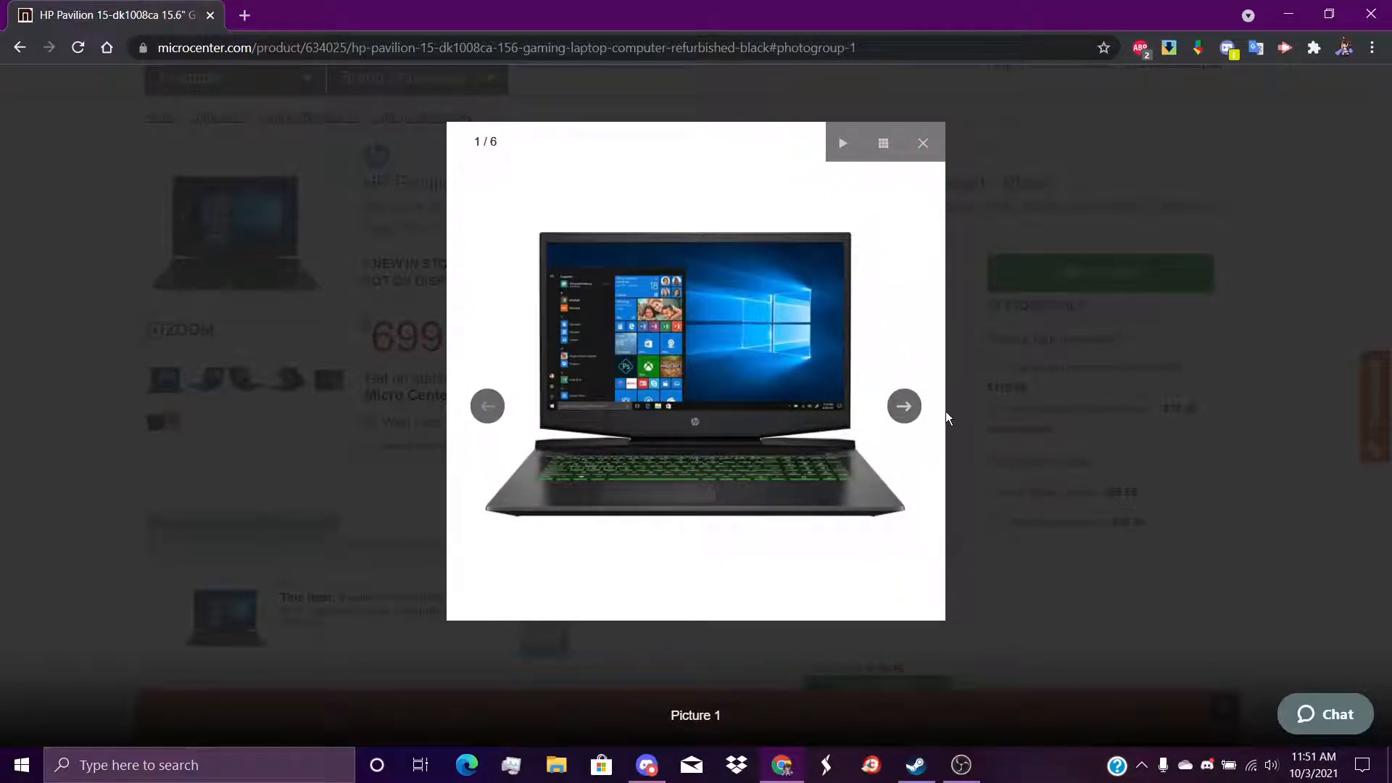
Step: Step through all six laptop photos, ending on the box-and-charger shot
{"action": "left_click", "coordinate": [903, 406]}
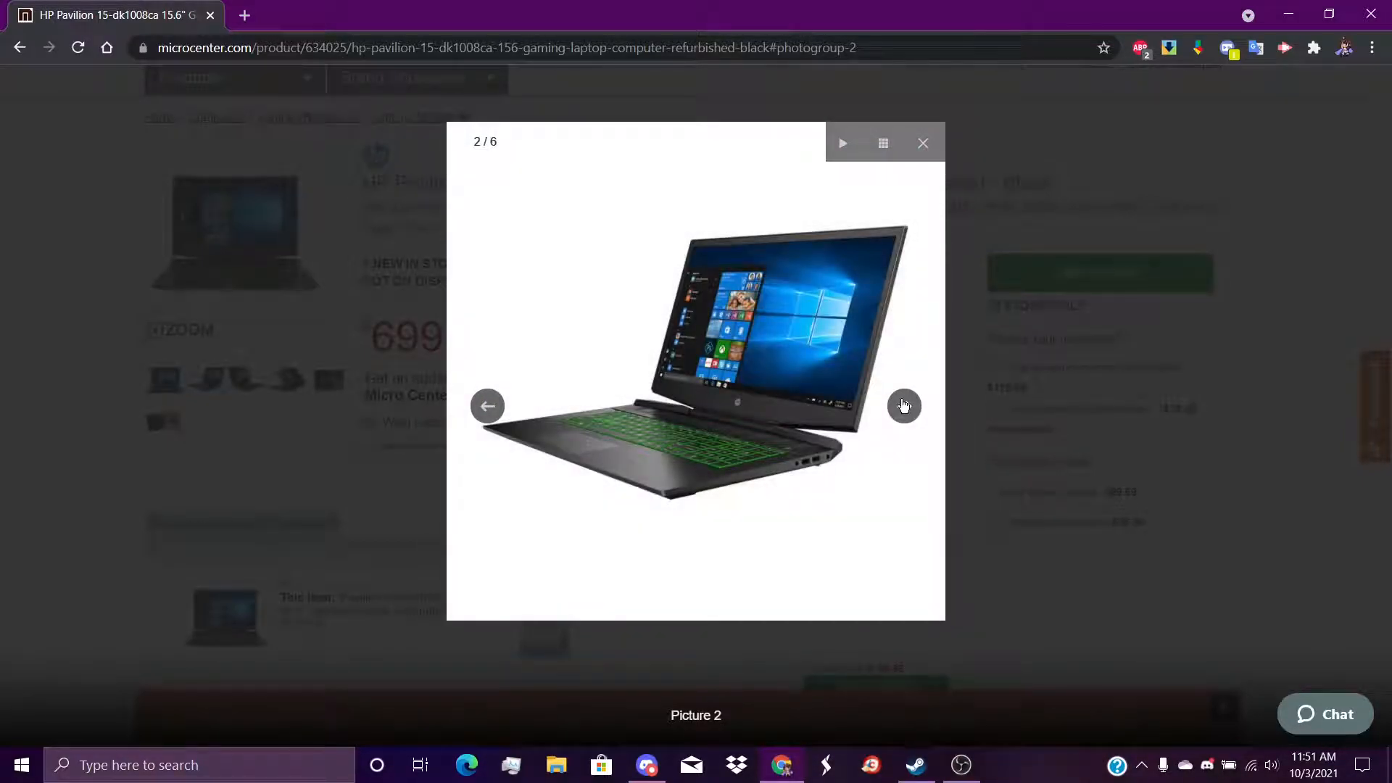
{"action": "left_click", "coordinate": [903, 406]}
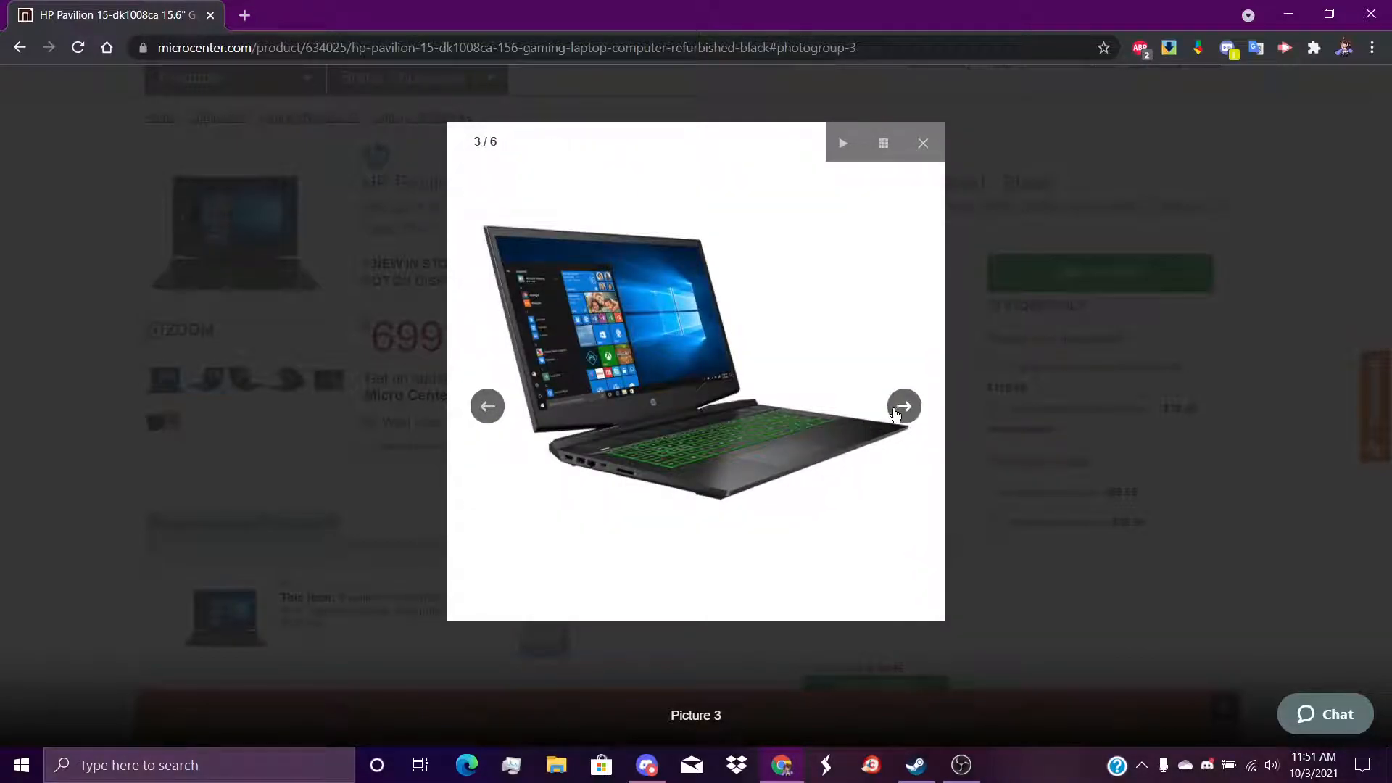
{"action": "left_click", "coordinate": [903, 406]}
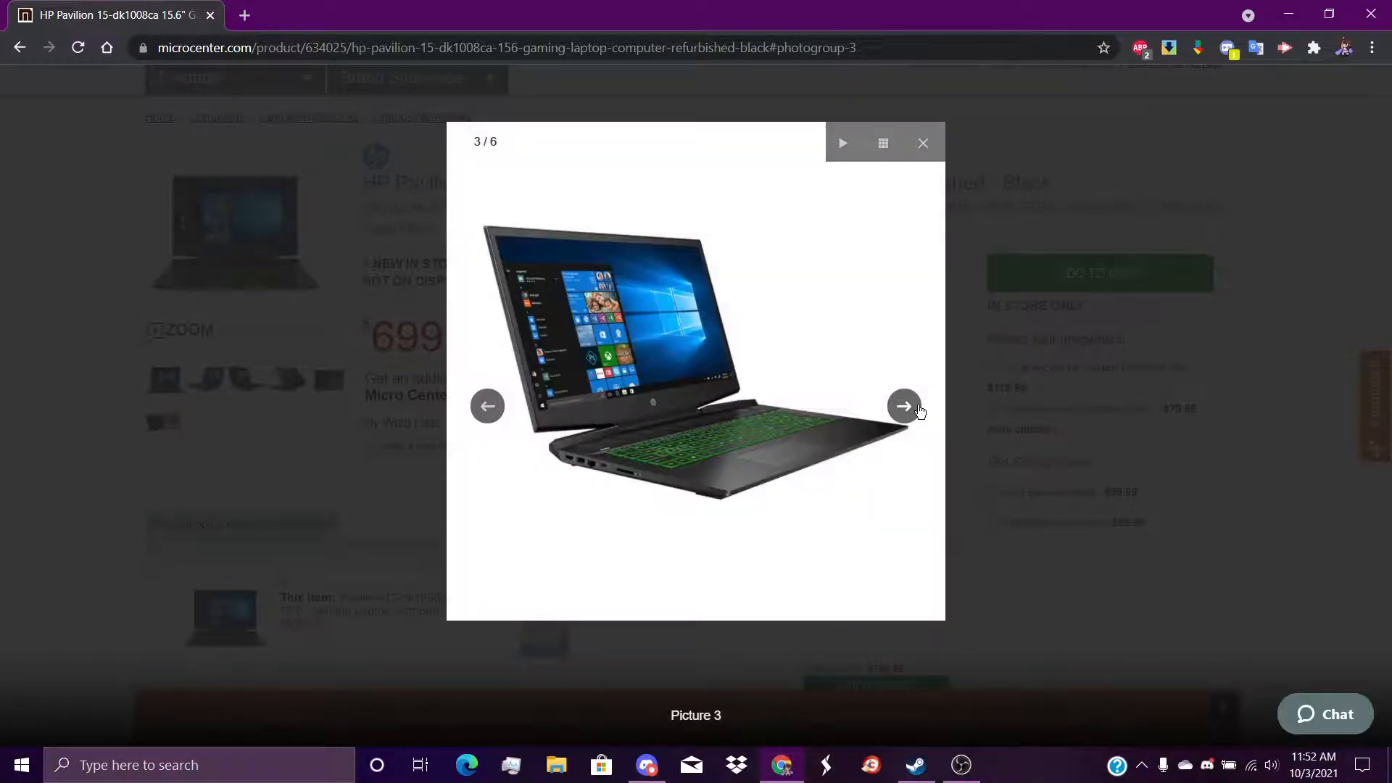
{"action": "mouse_move", "coordinate": [903, 406]}
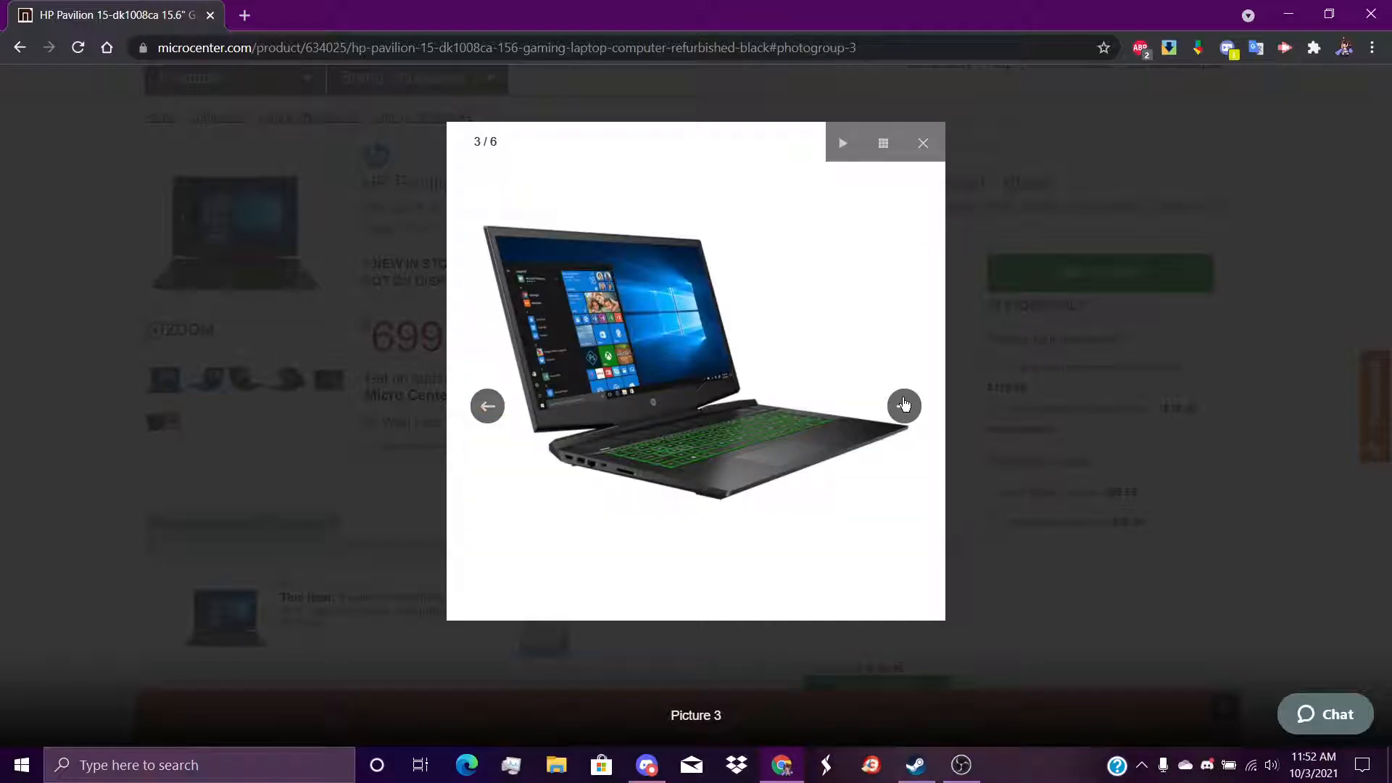
{"action": "left_click", "coordinate": [903, 406]}
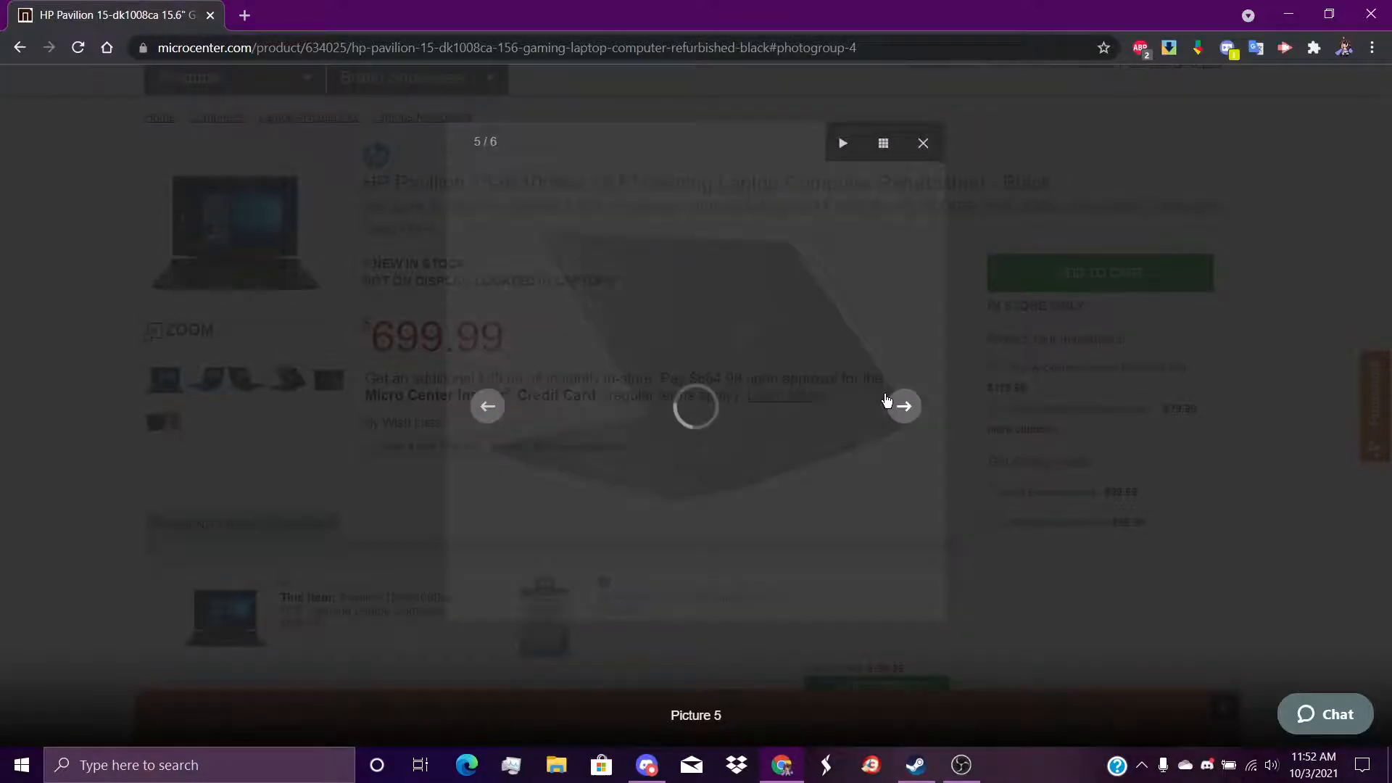
{"action": "left_click", "coordinate": [903, 406]}
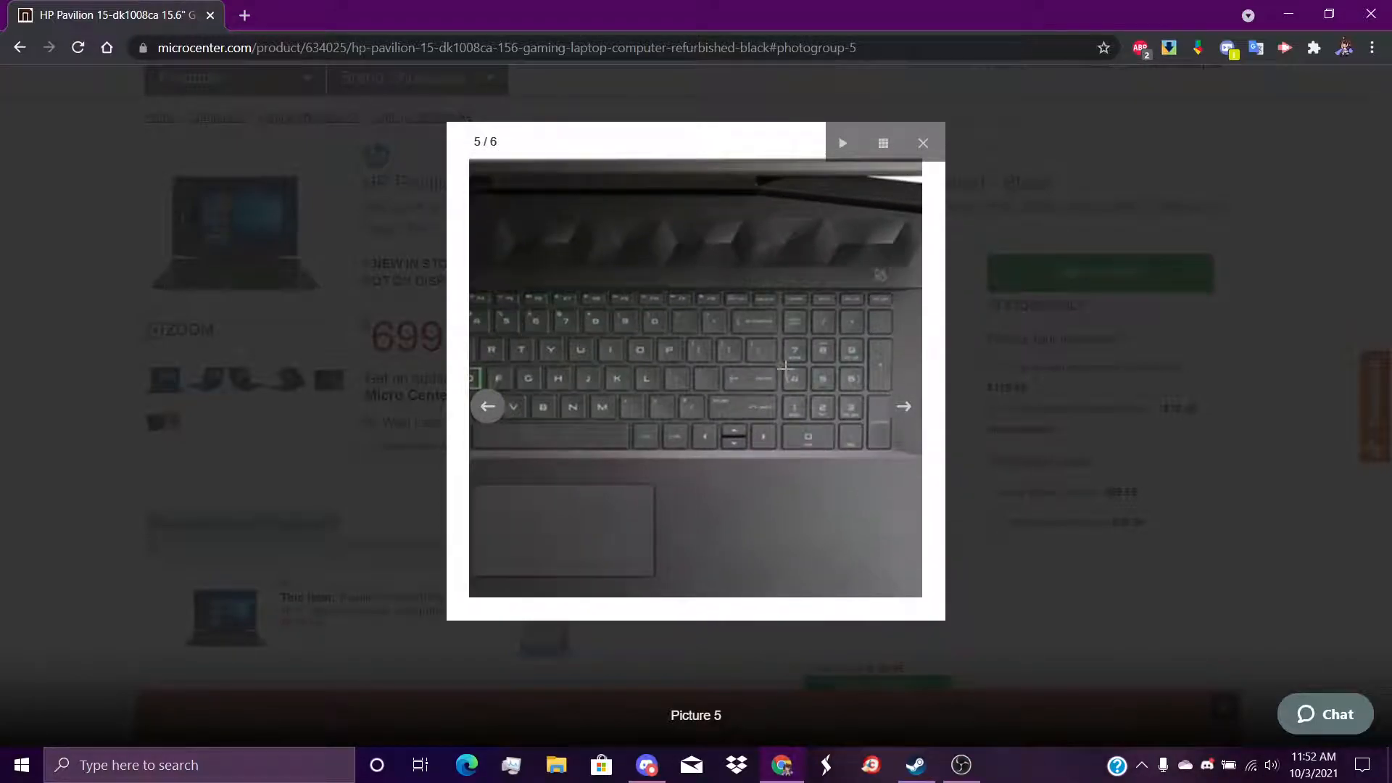
{"action": "left_click", "coordinate": [903, 406]}
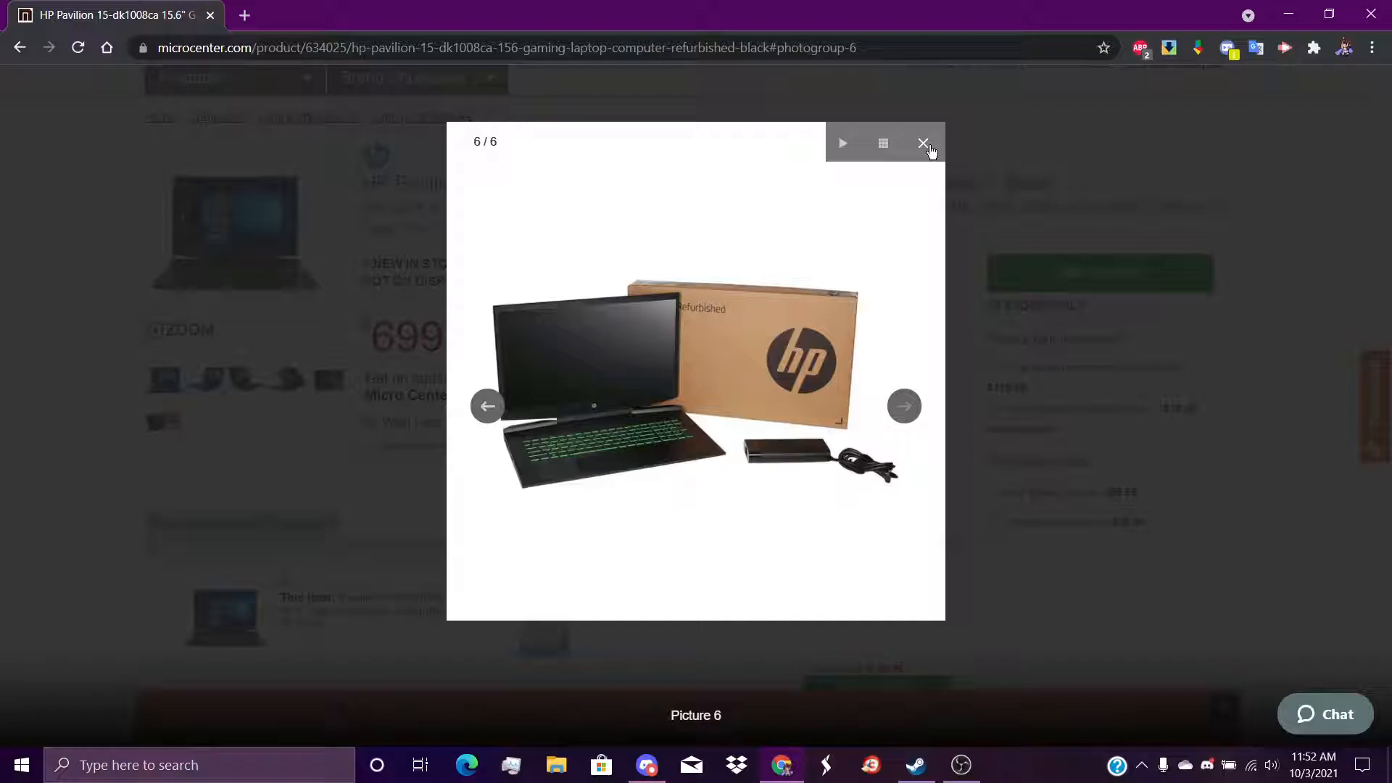
{"action": "mouse_move", "coordinate": [969, 158]}
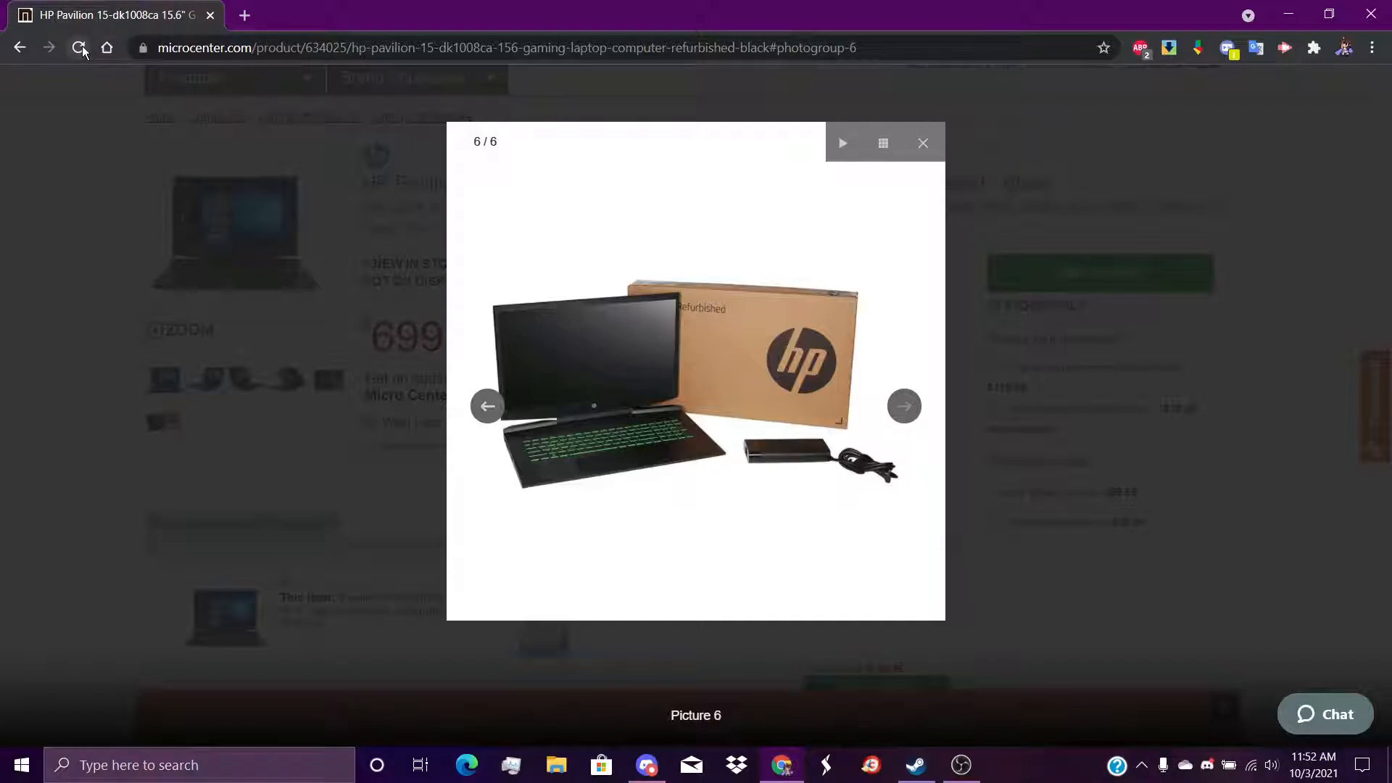
{"action": "mouse_move", "coordinate": [77, 48]}
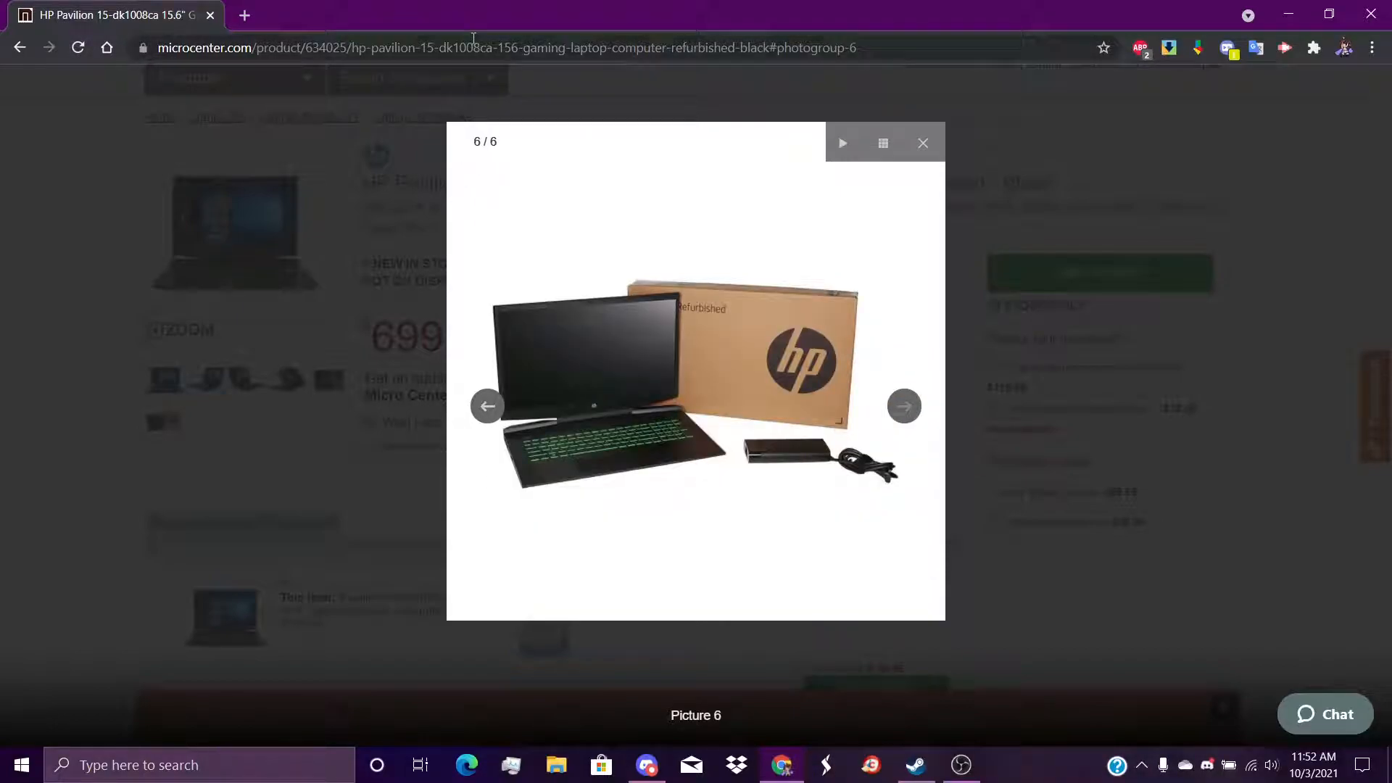
{"action": "mouse_move", "coordinate": [923, 143]}
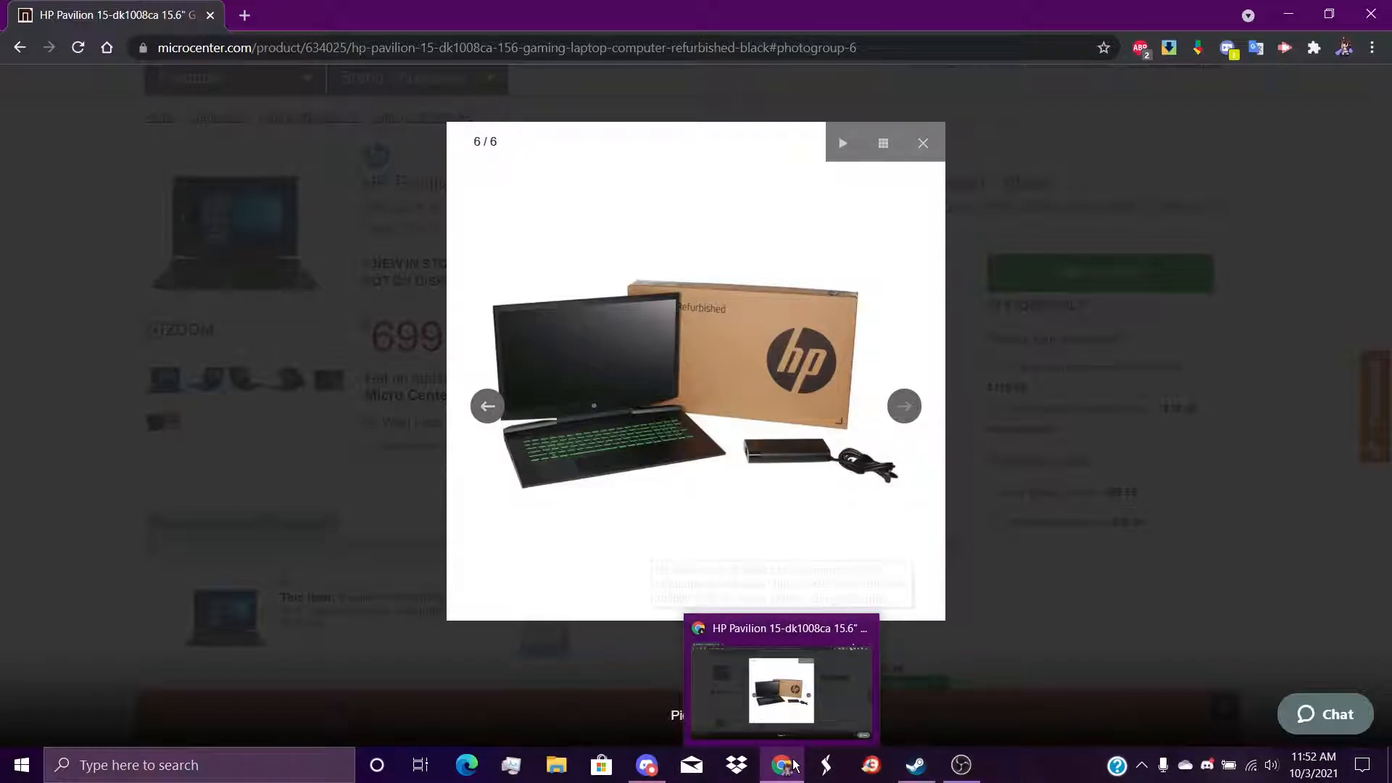
{"action": "mouse_move", "coordinate": [870, 764]}
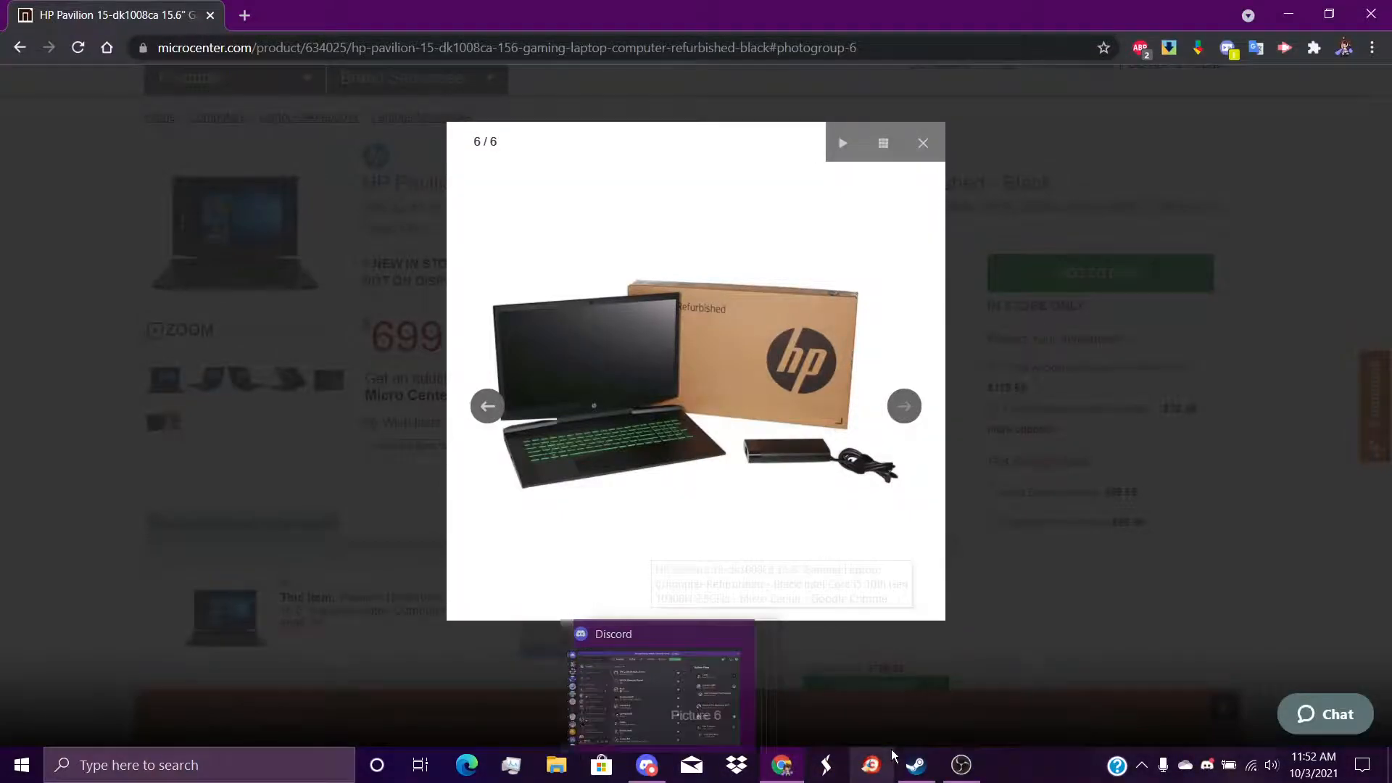
Step: Close the photo gallery to return to the product page
{"action": "left_click", "coordinate": [959, 764]}
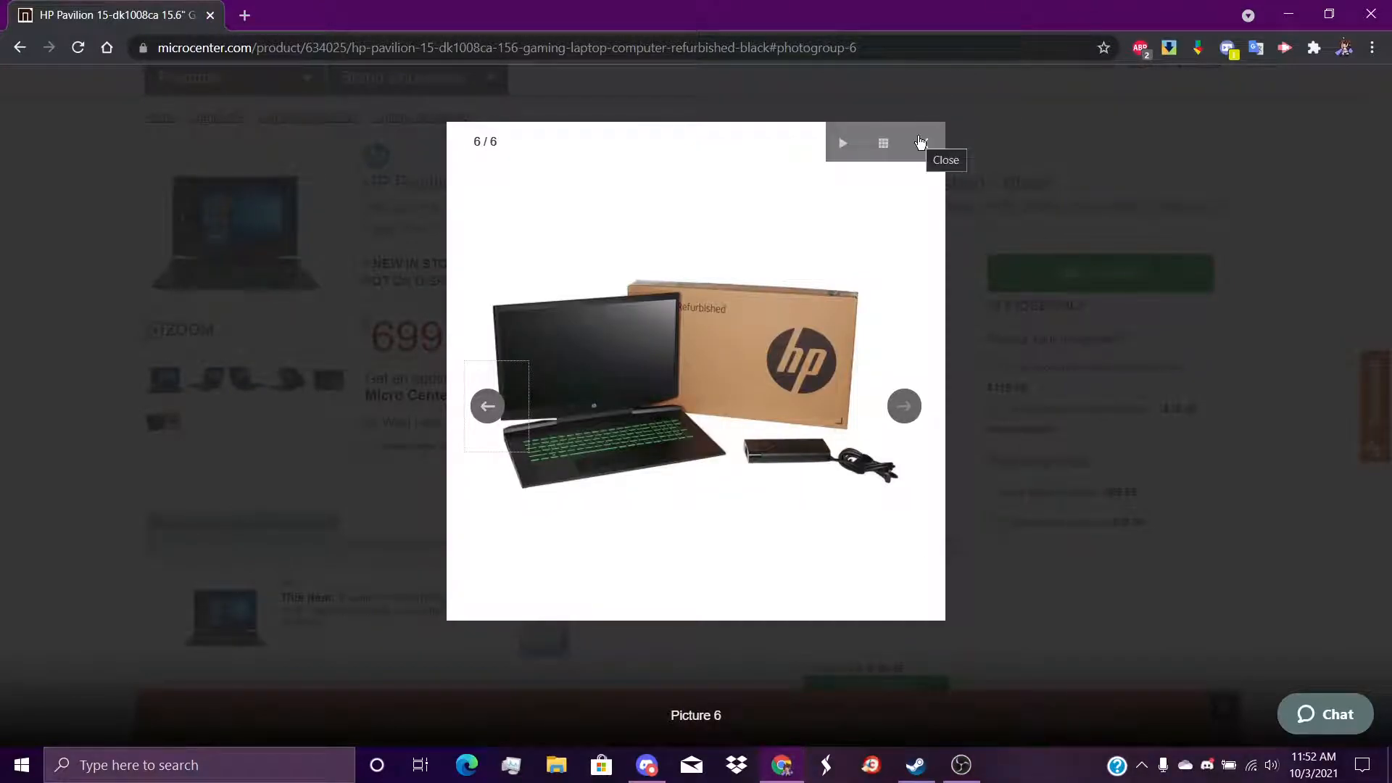
{"action": "mouse_move", "coordinate": [461, 422]}
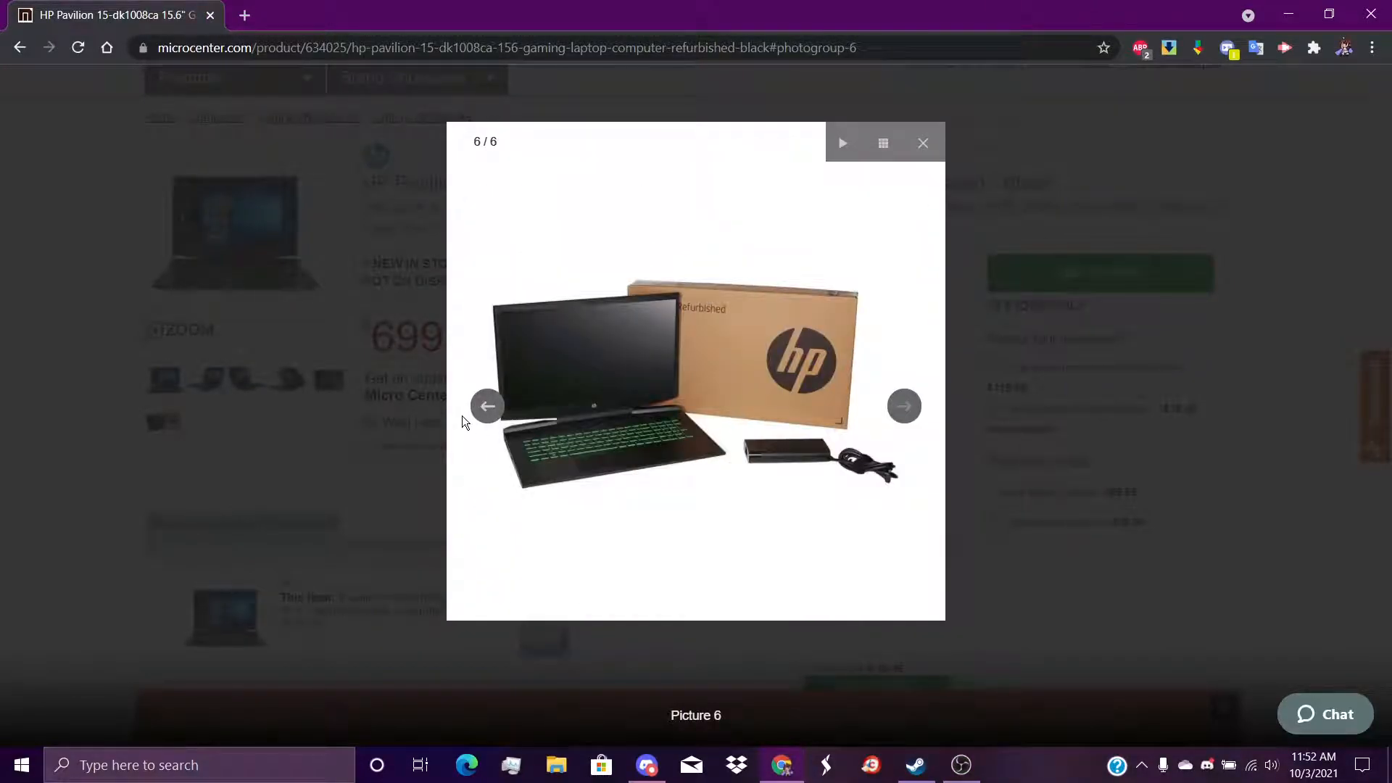
{"action": "left_click", "coordinate": [922, 143]}
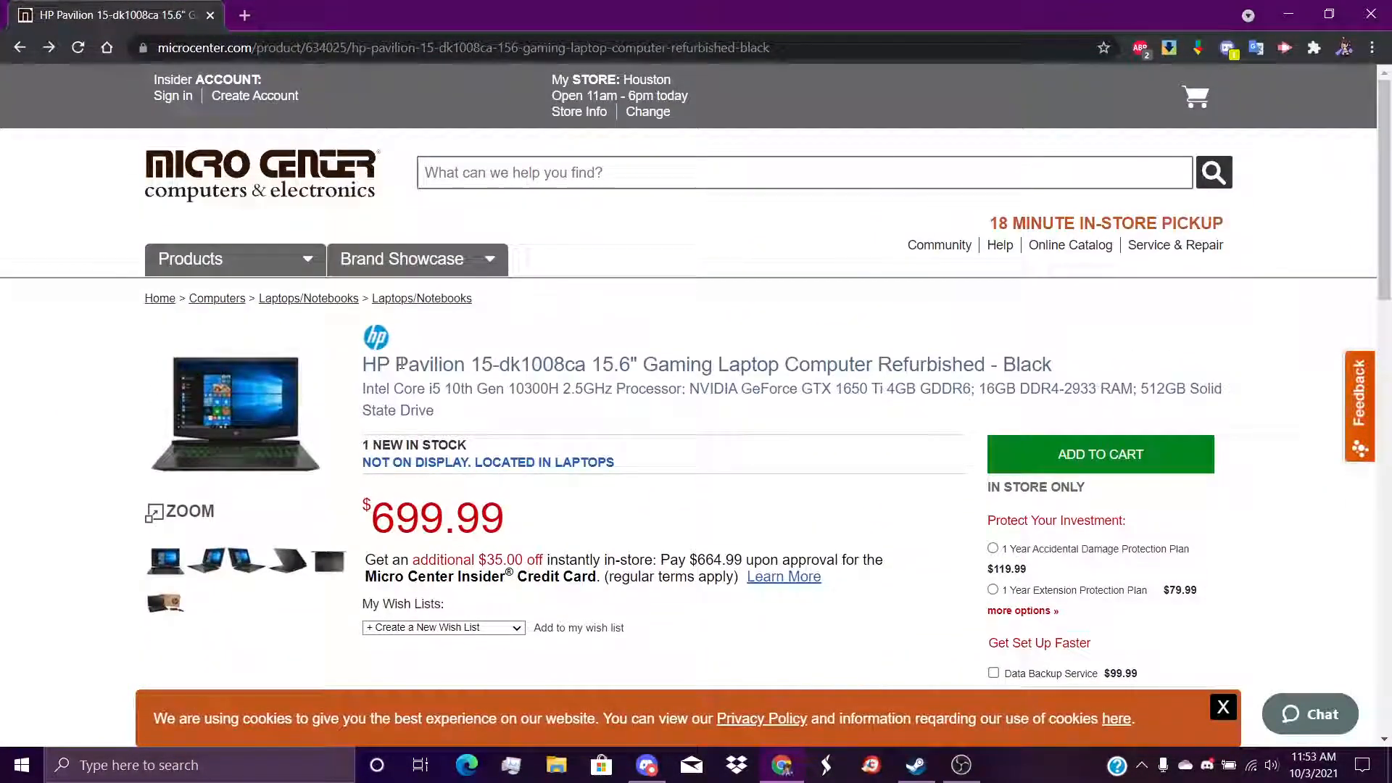
Step: Enlarge the page zoom one step and dismiss the cookie notice
{"action": "scroll", "scroll_direction": "down", "scroll_amount": 3}
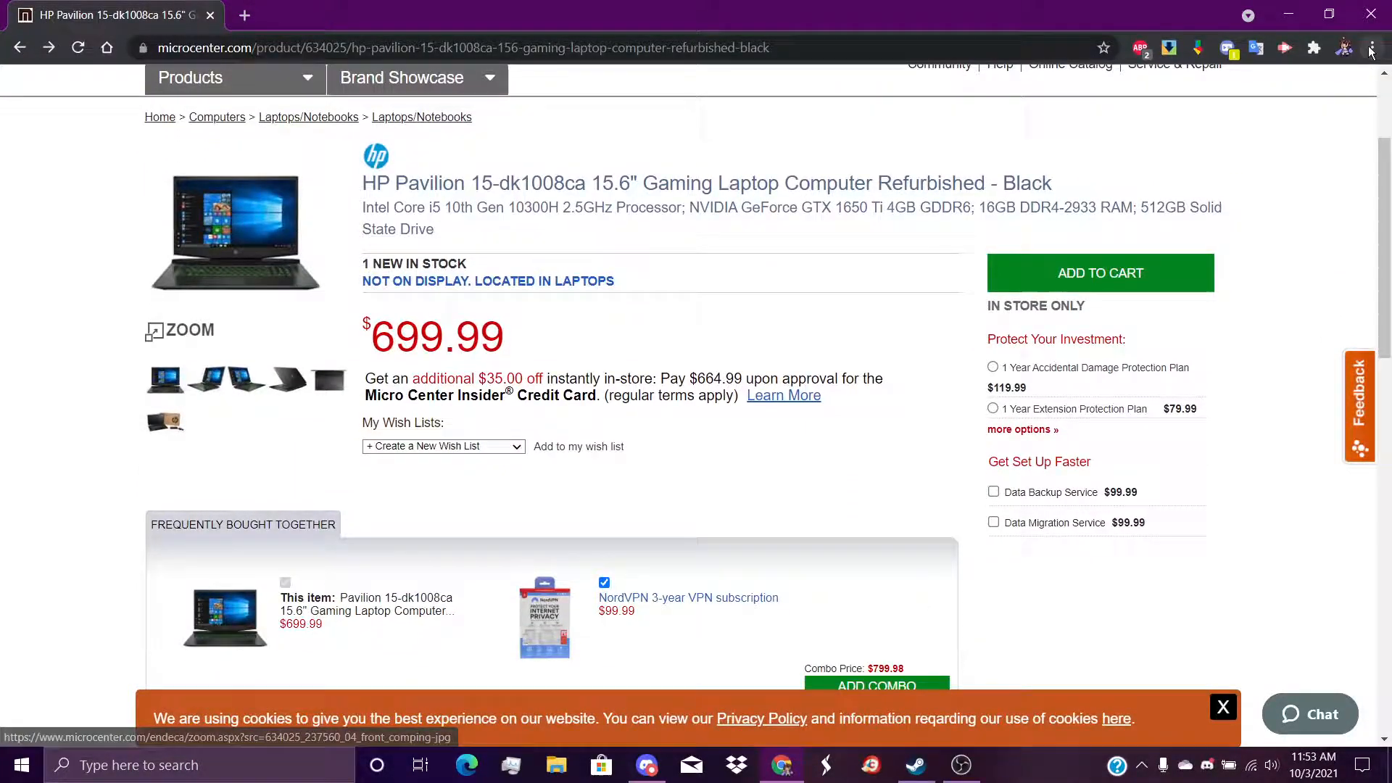
{"action": "left_click", "coordinate": [1375, 46]}
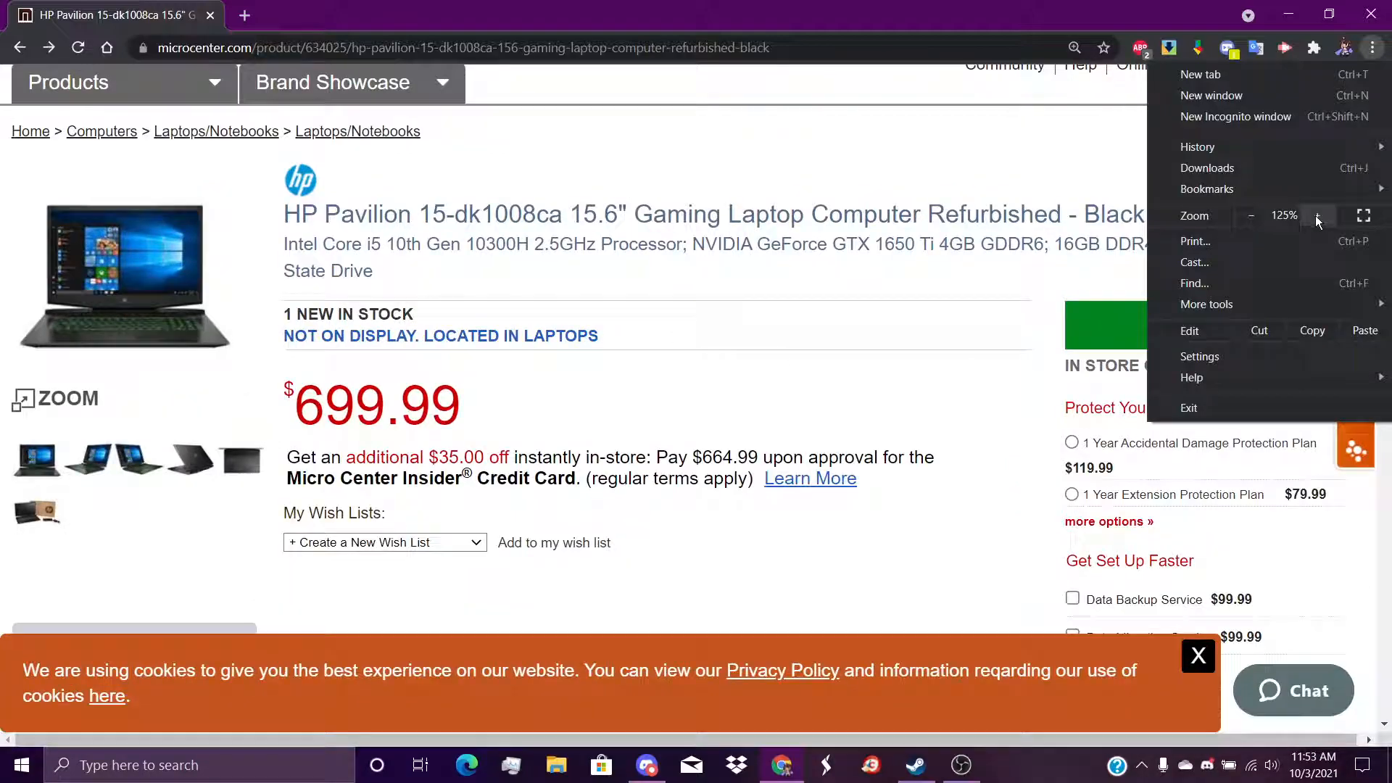
{"action": "left_click", "coordinate": [1317, 216]}
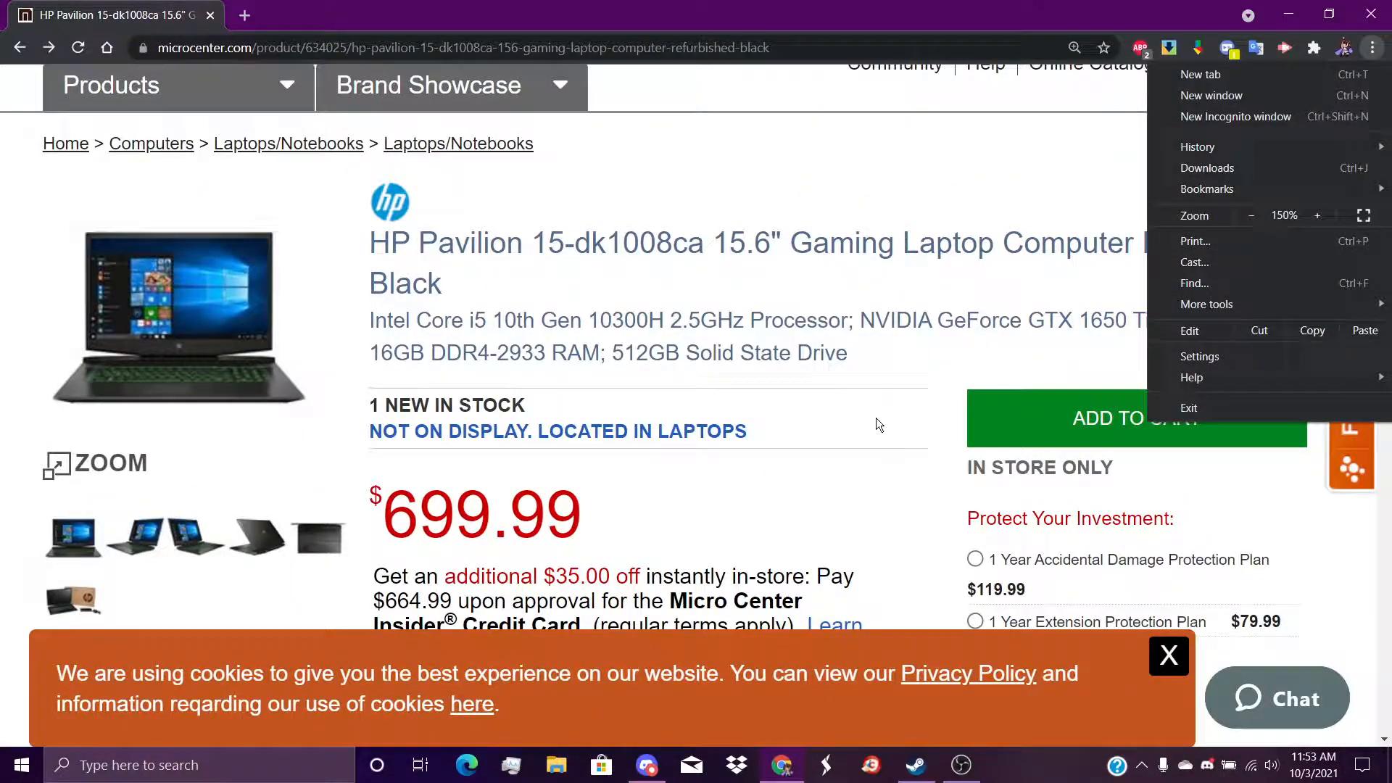
{"action": "left_click", "coordinate": [789, 32]}
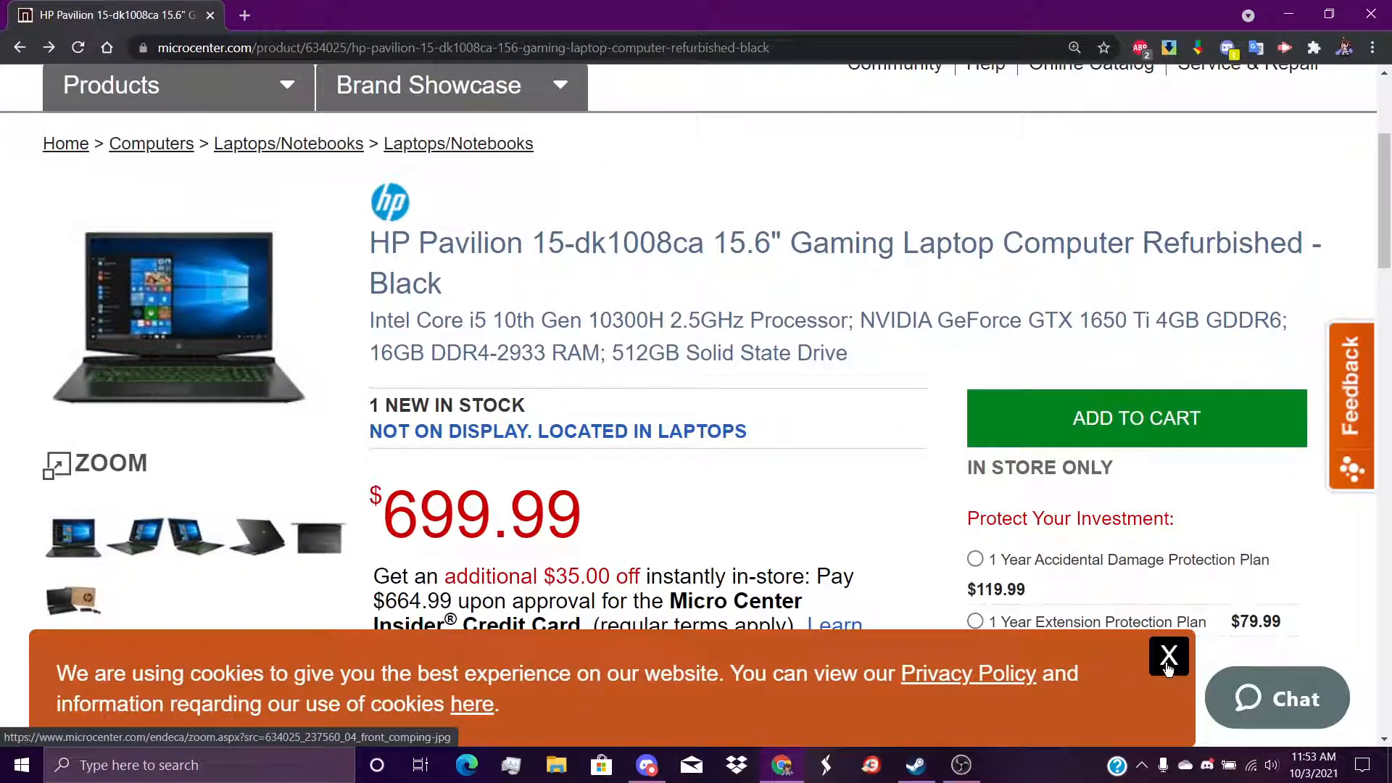
{"action": "mouse_move", "coordinate": [468, 293]}
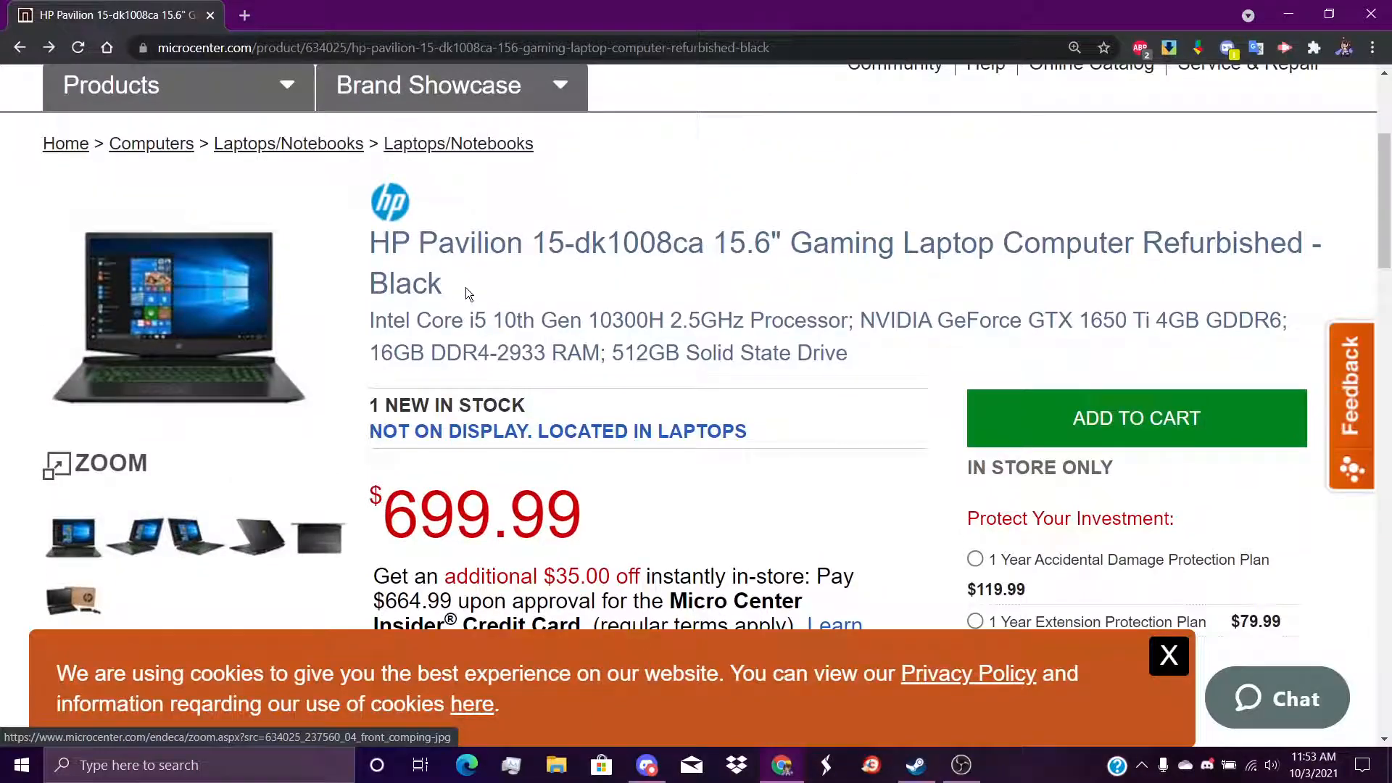
{"action": "left_click", "coordinate": [1168, 655]}
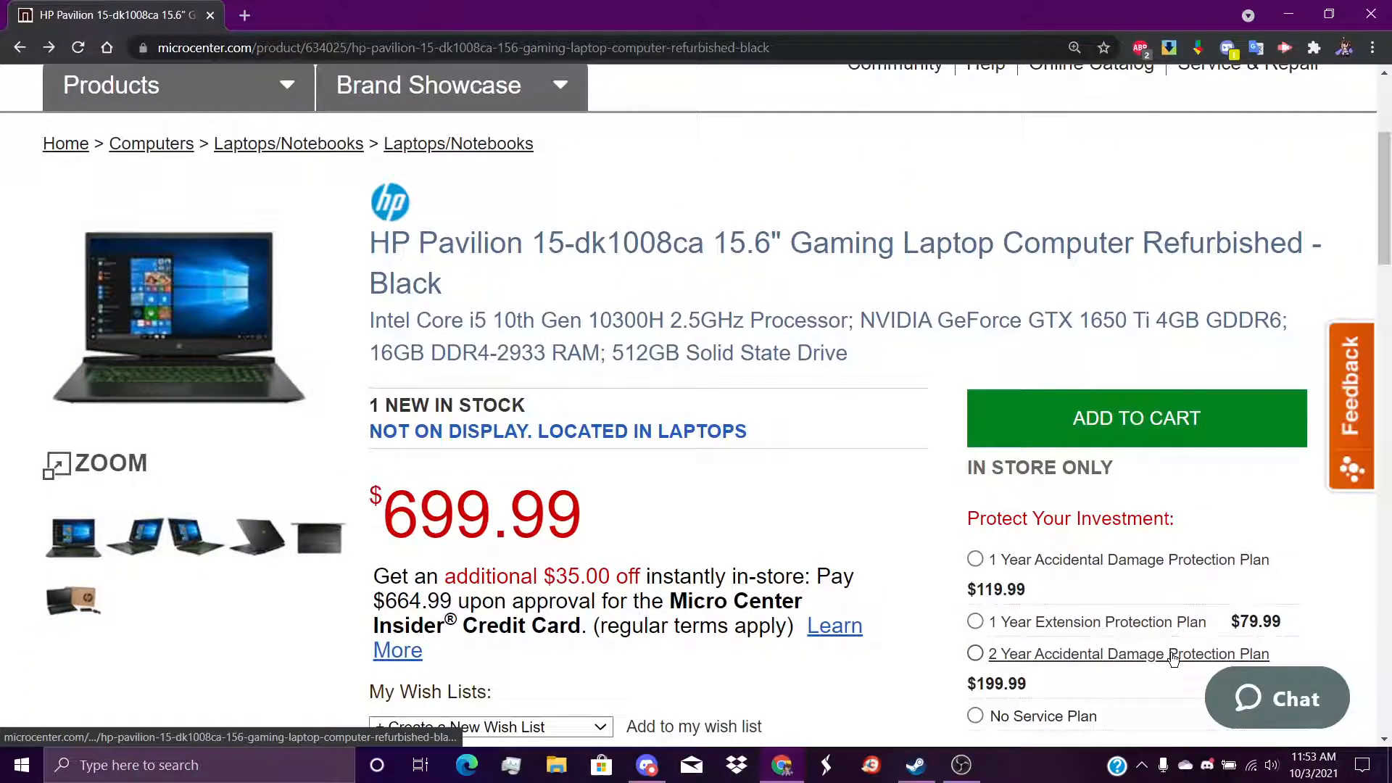
Step: Scroll past the price and protection plans to the Frequently Bought Together NordVPN bundle
{"action": "scroll", "scroll_direction": "down", "scroll_amount": 3}
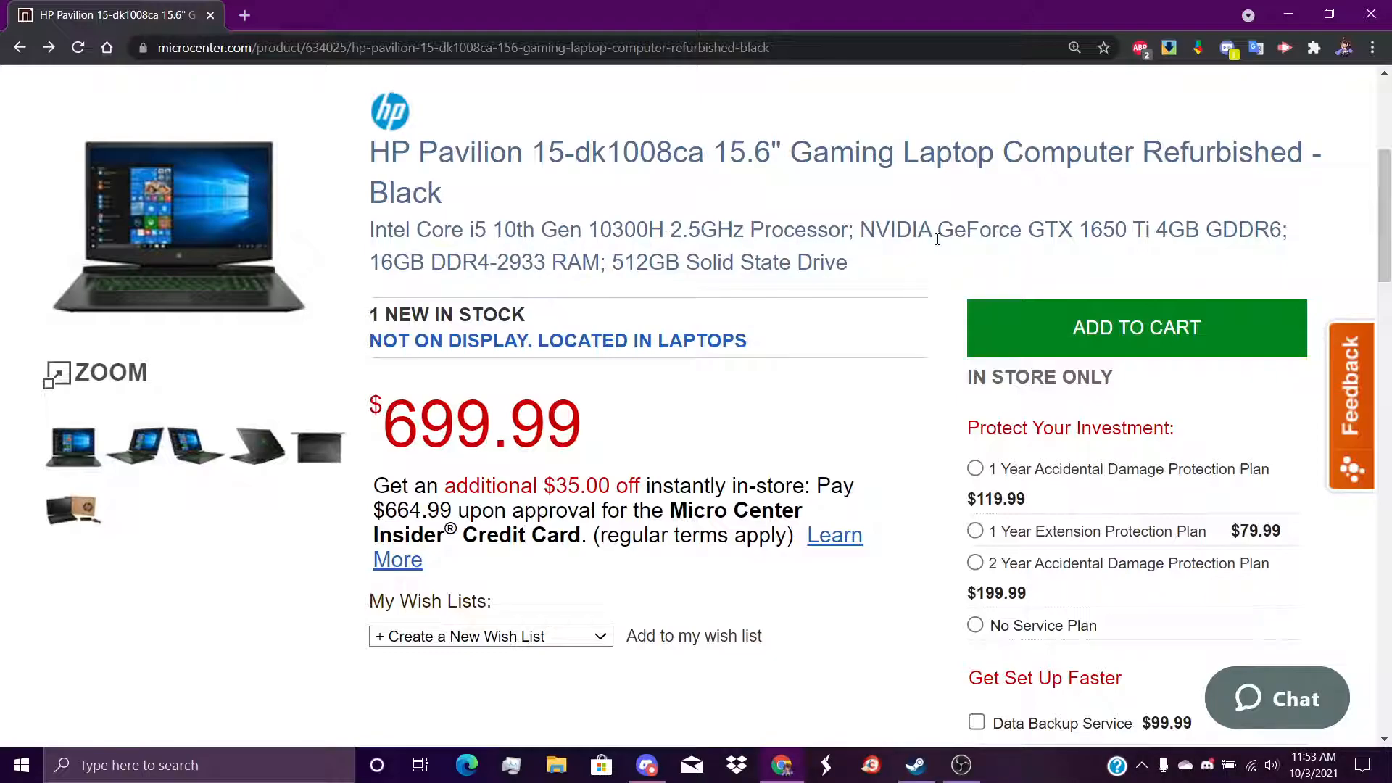
{"action": "mouse_move", "coordinate": [1184, 226]}
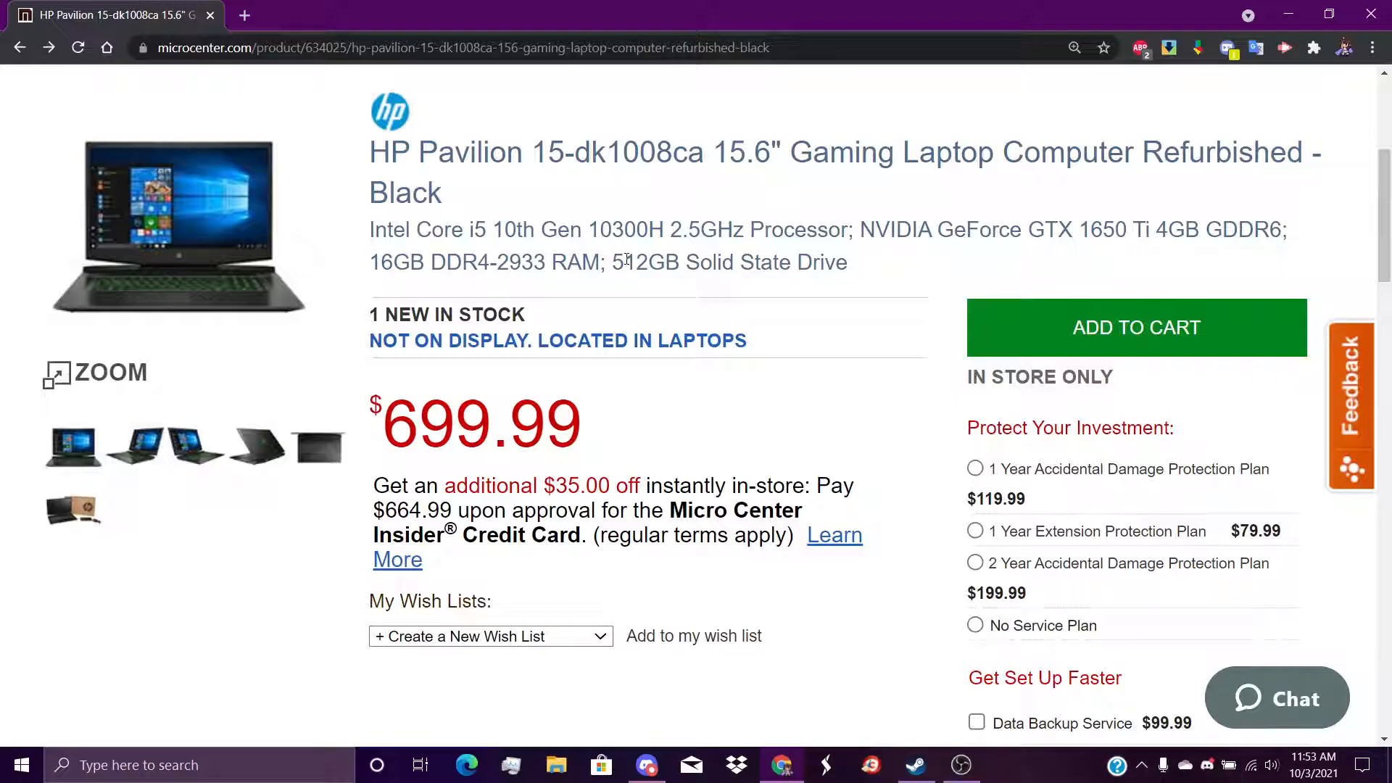
{"action": "mouse_move", "coordinate": [635, 283]}
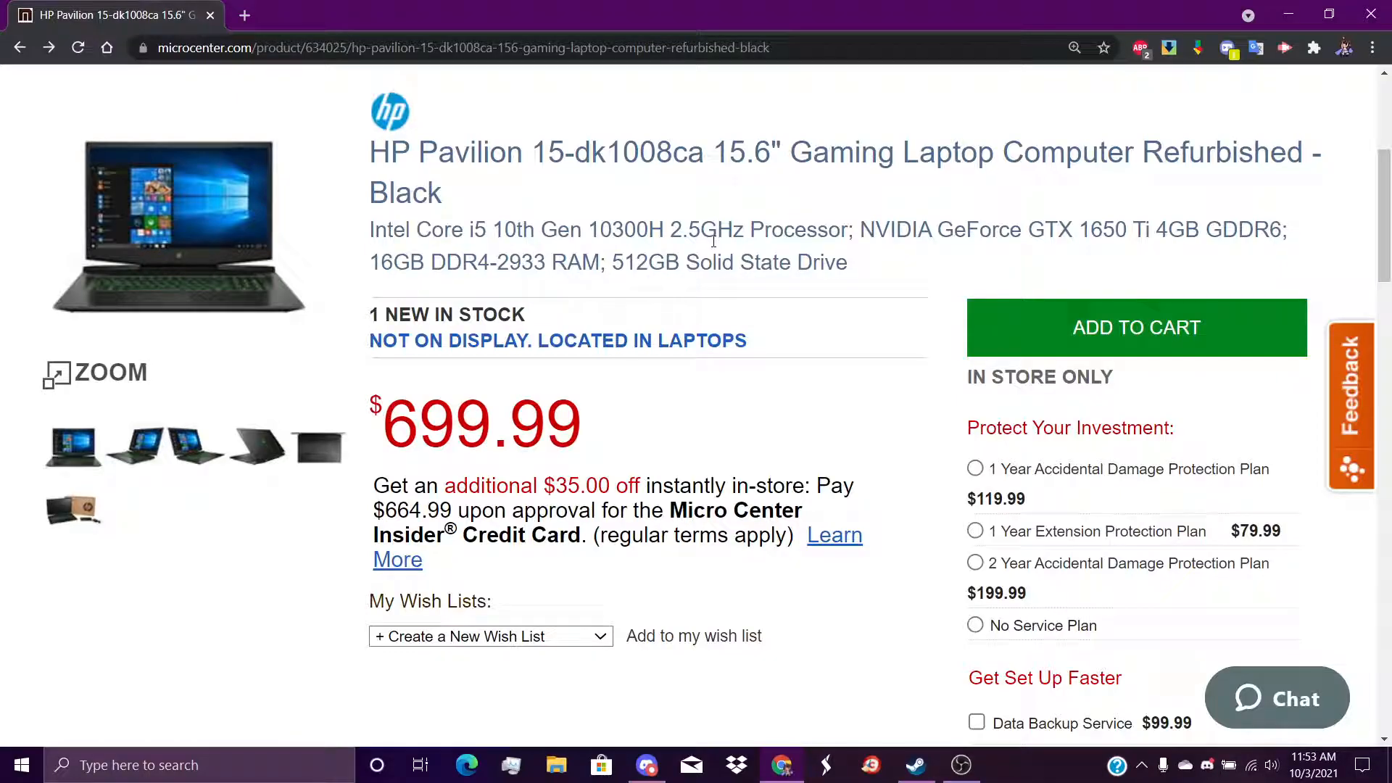
{"action": "scroll", "scroll_direction": "down", "scroll_amount": 3}
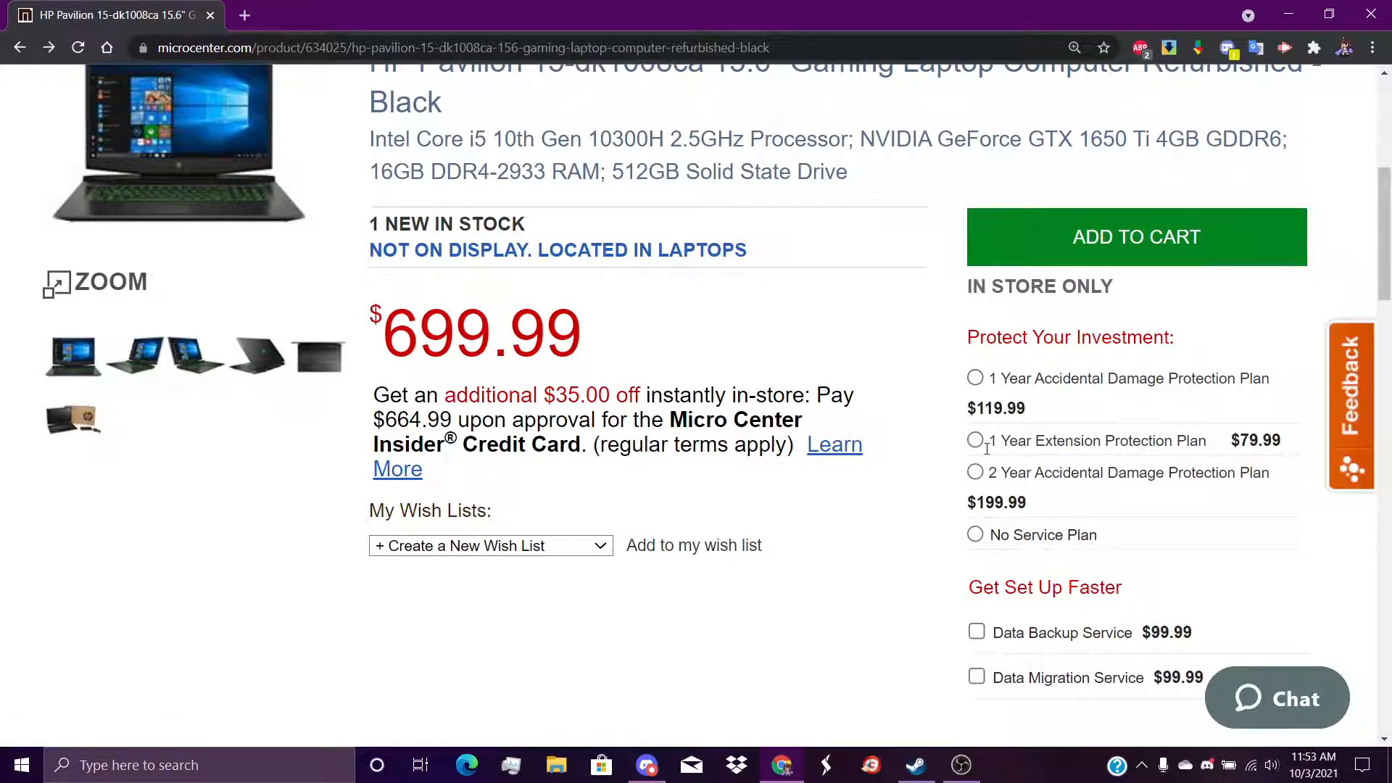
{"action": "scroll", "scroll_direction": "down", "scroll_amount": 3}
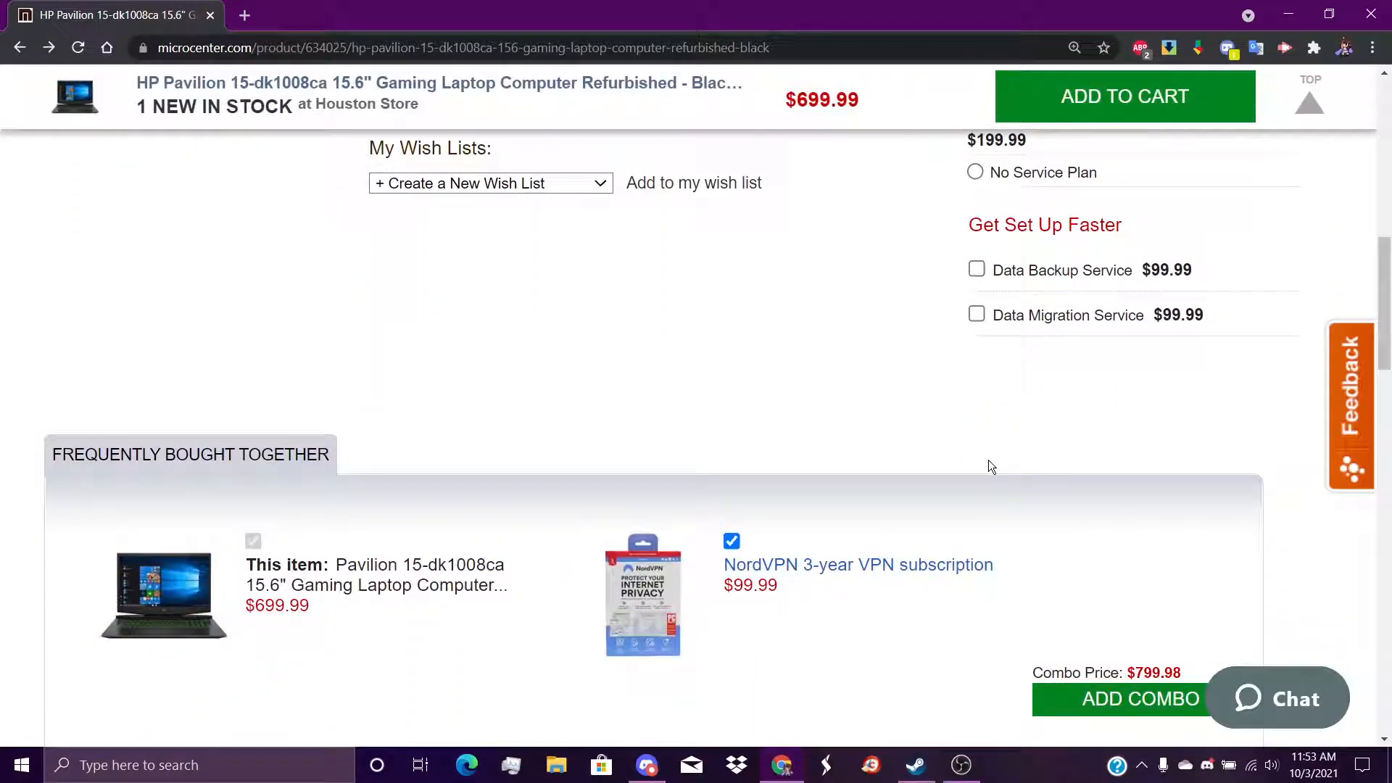
{"action": "mouse_move", "coordinate": [972, 422]}
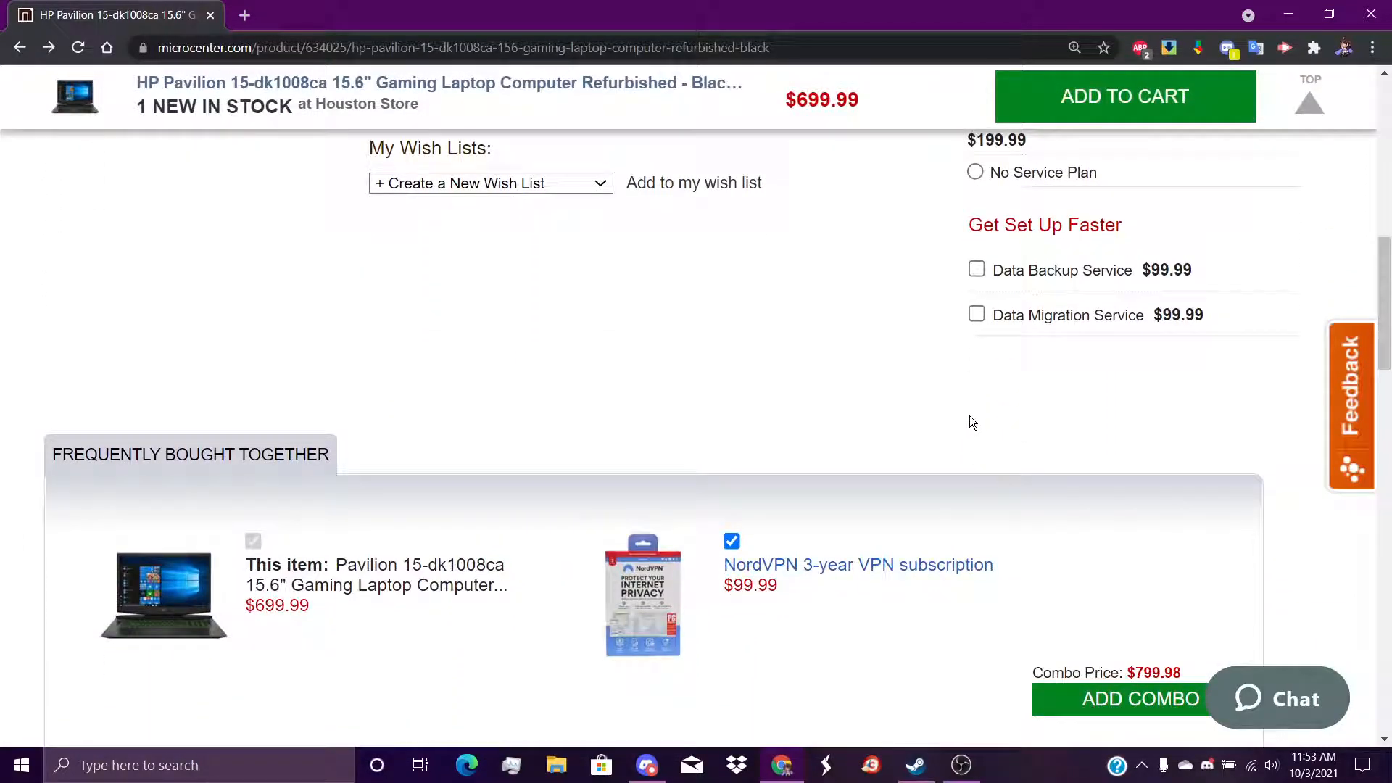
{"action": "mouse_move", "coordinate": [997, 413]}
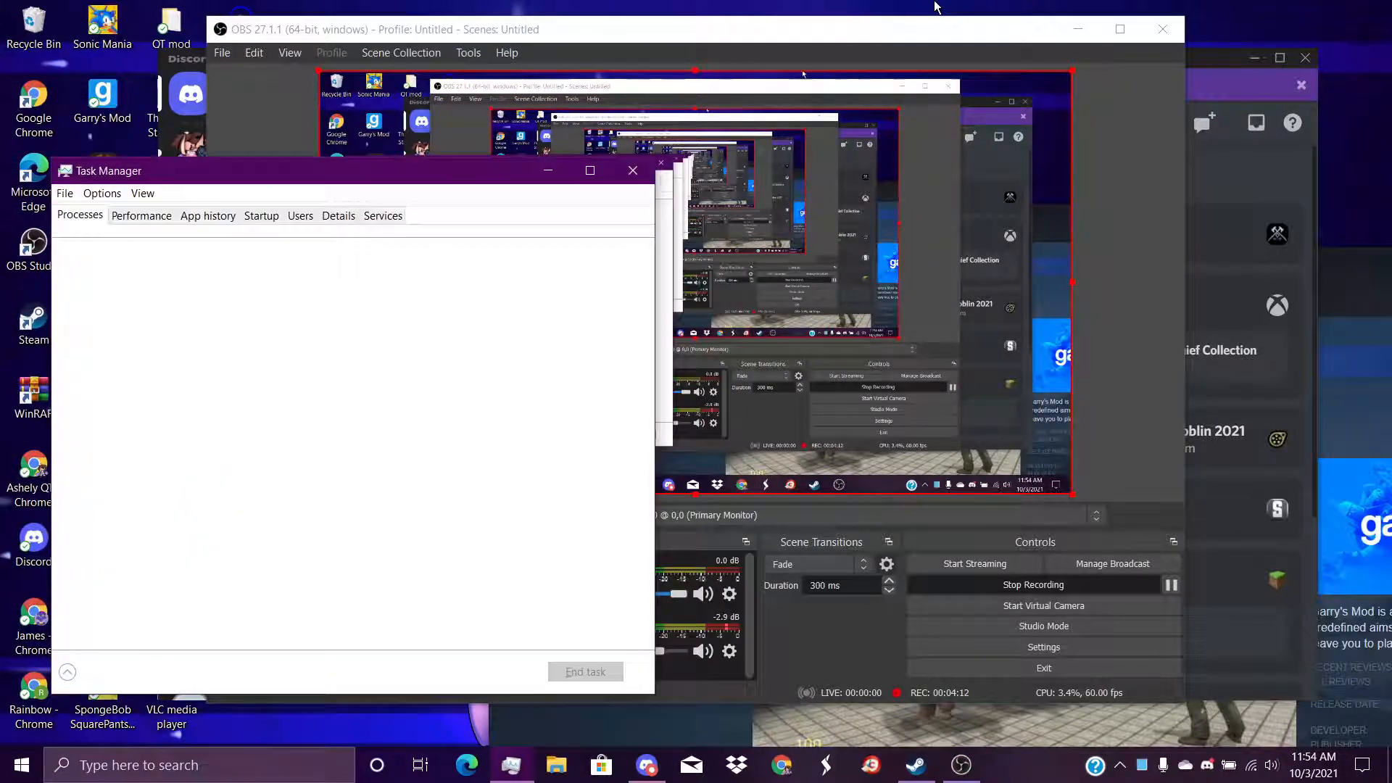
Step: Review the CPU, memory, SSD and Wi-Fi performance pages
{"action": "left_click", "coordinate": [67, 671]}
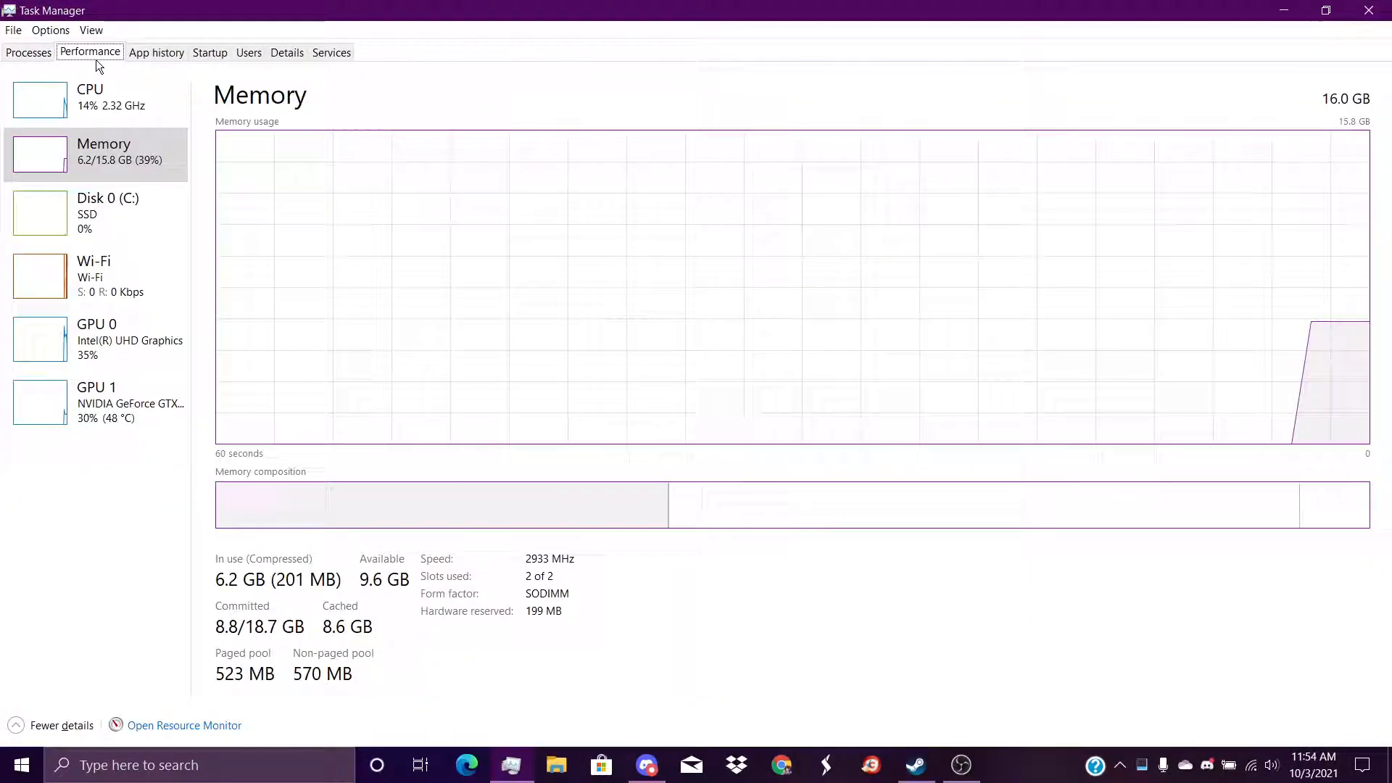
{"action": "mouse_move", "coordinate": [895, 219]}
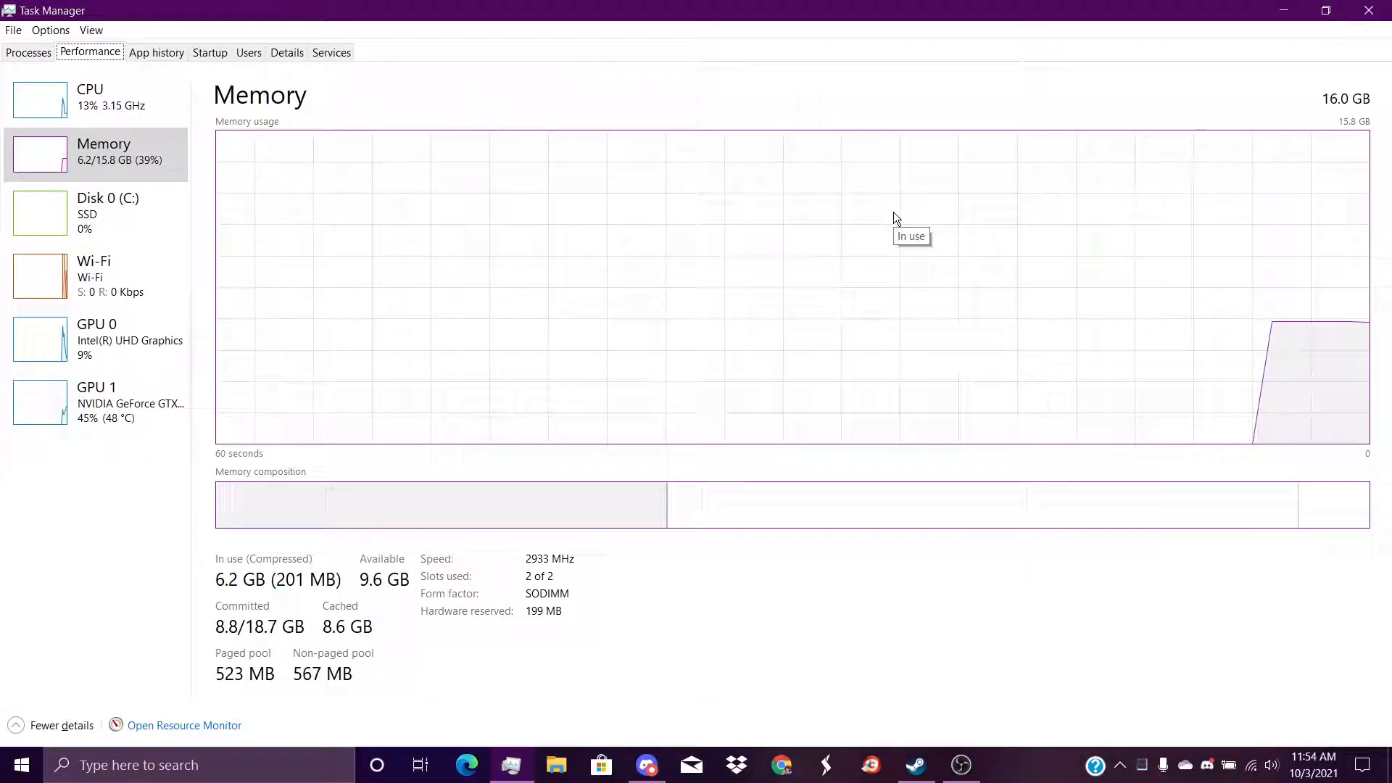
{"action": "mouse_move", "coordinate": [112, 97]}
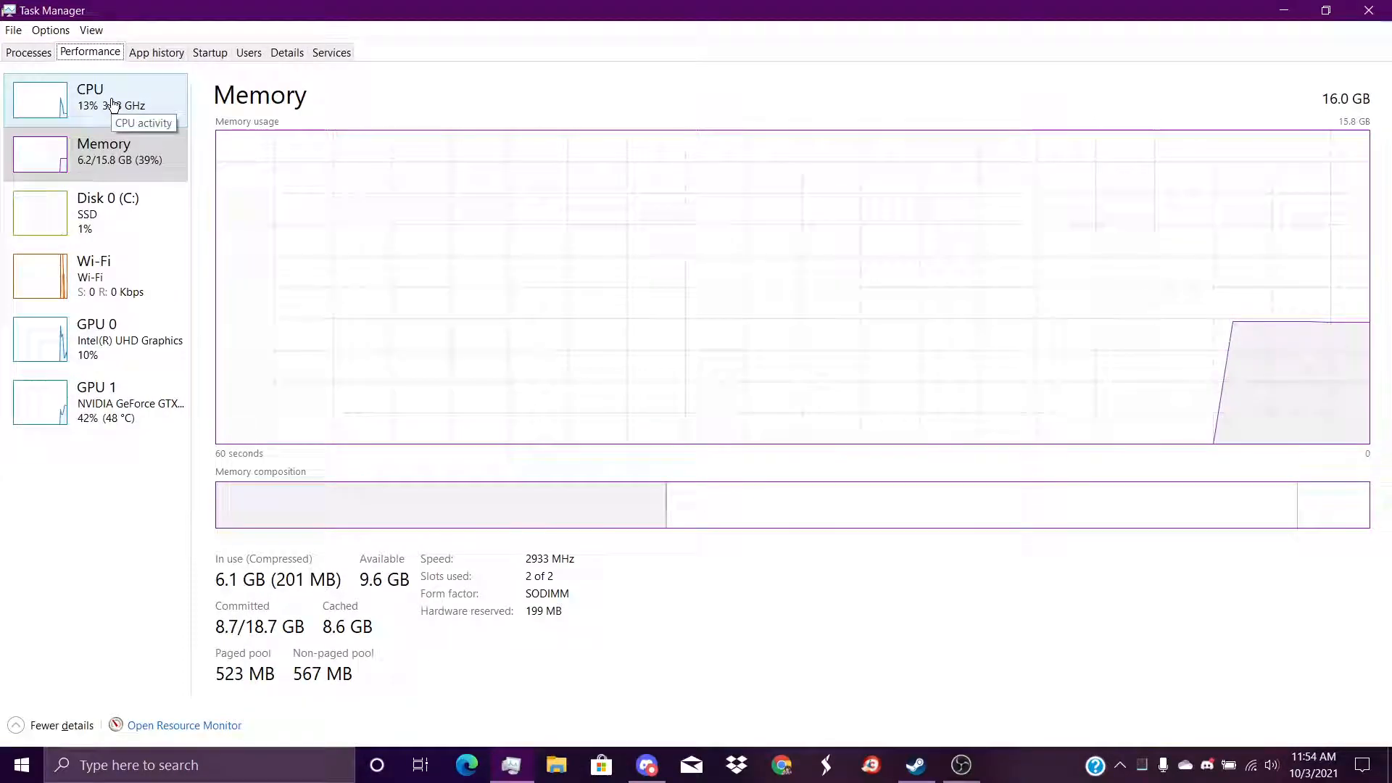
{"action": "left_click", "coordinate": [88, 96]}
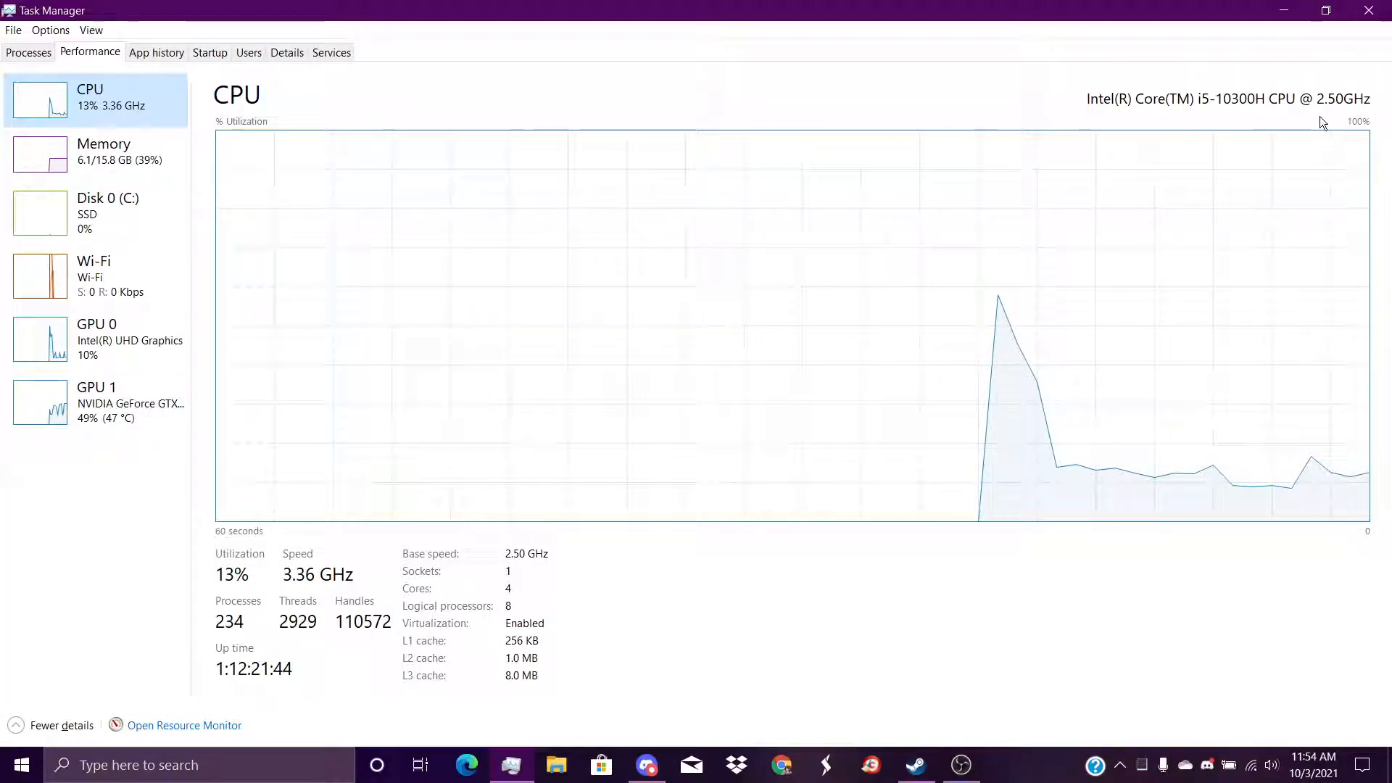
{"action": "mouse_move", "coordinate": [1151, 114]}
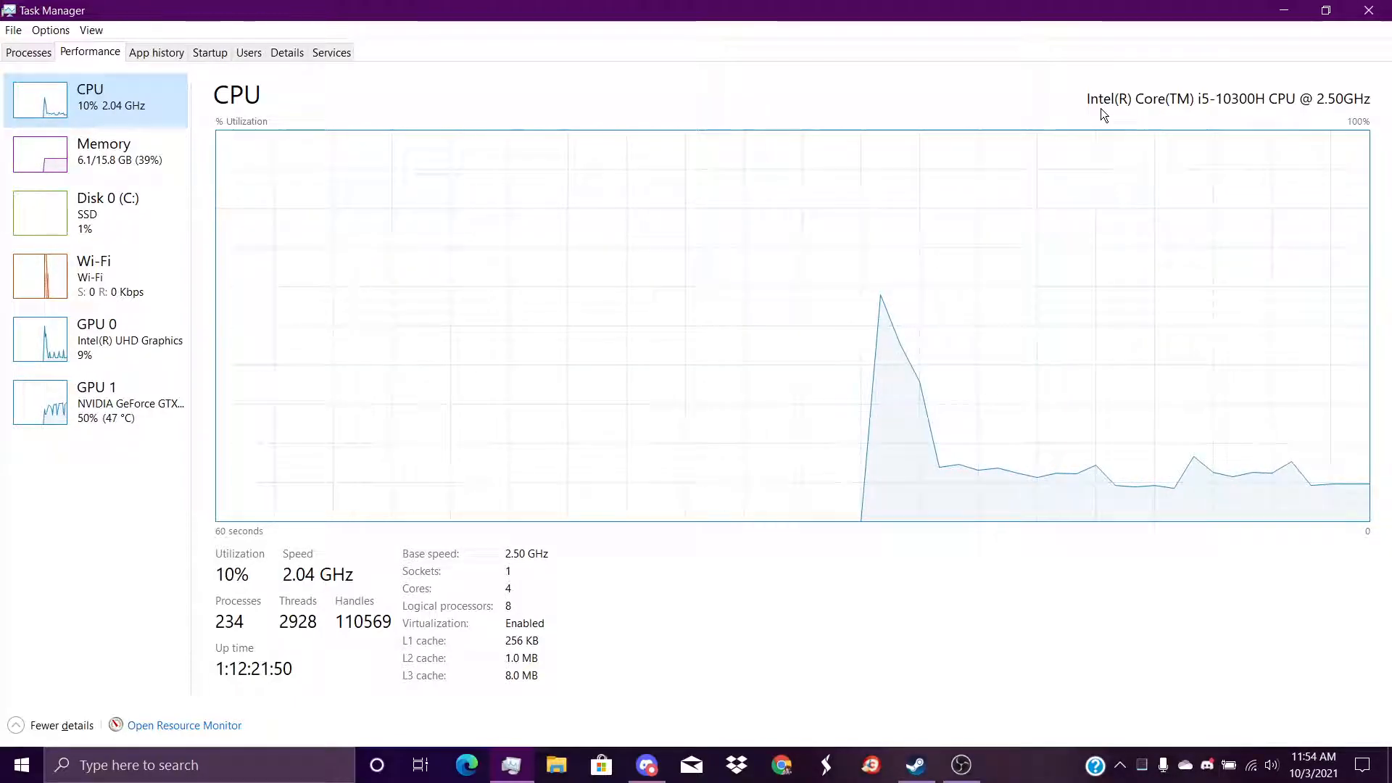
{"action": "left_click", "coordinate": [97, 150]}
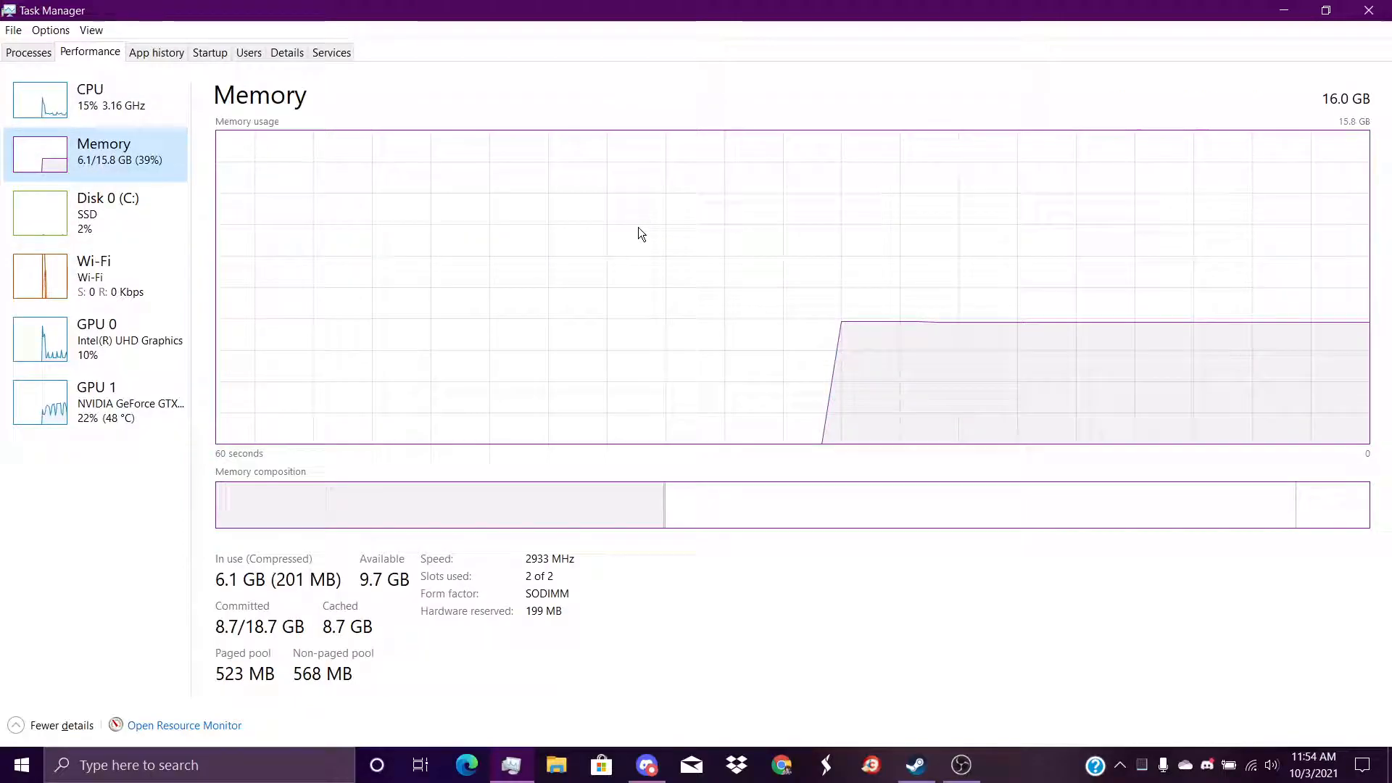
{"action": "mouse_move", "coordinate": [141, 161]}
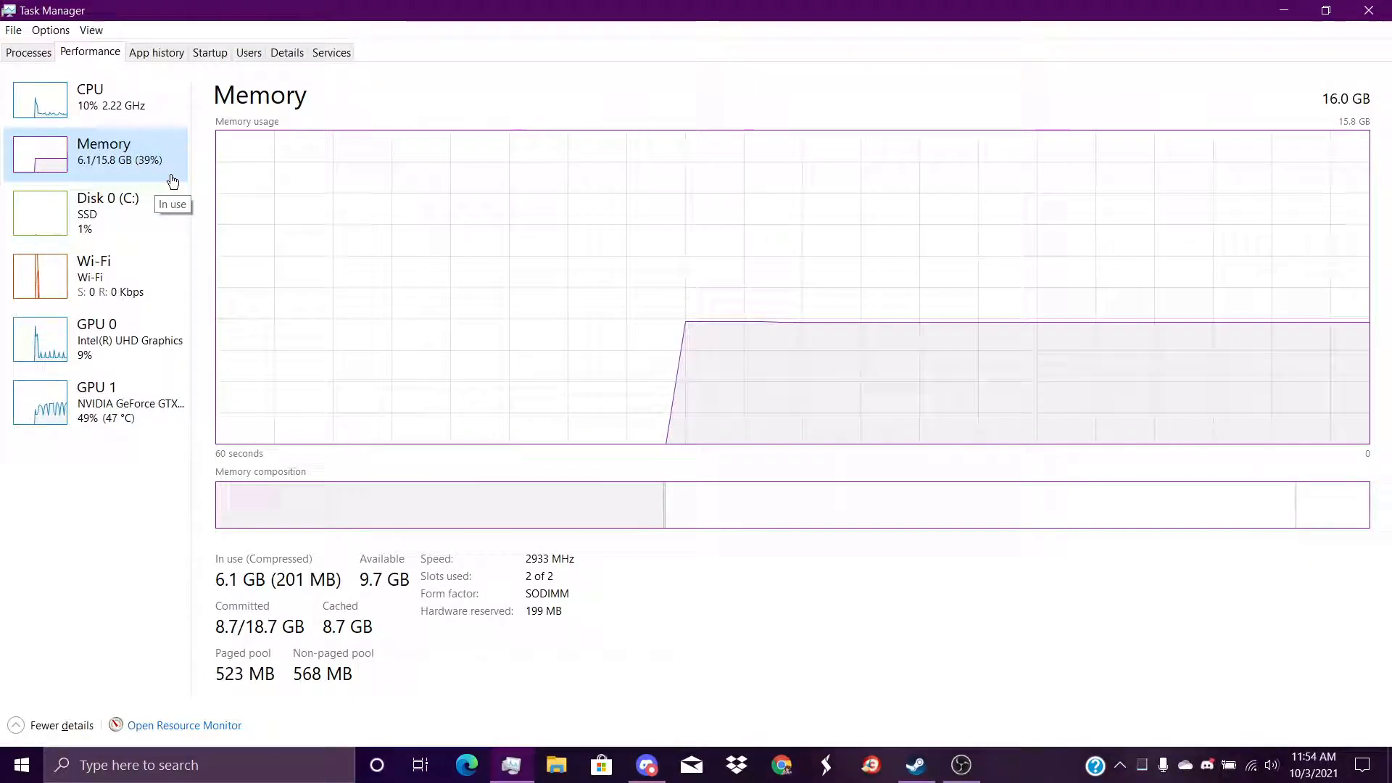
{"action": "mouse_move", "coordinate": [966, 222]}
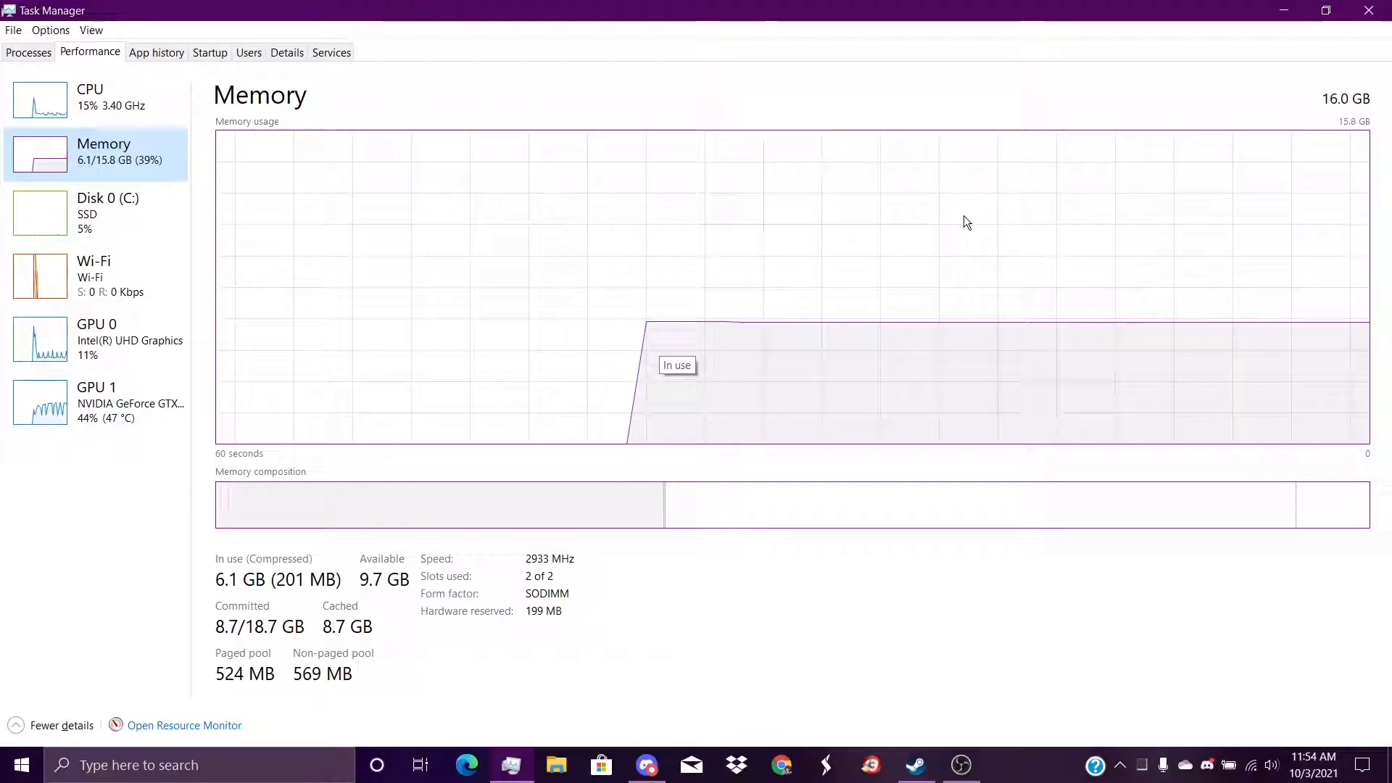
{"action": "mouse_move", "coordinate": [1038, 98]}
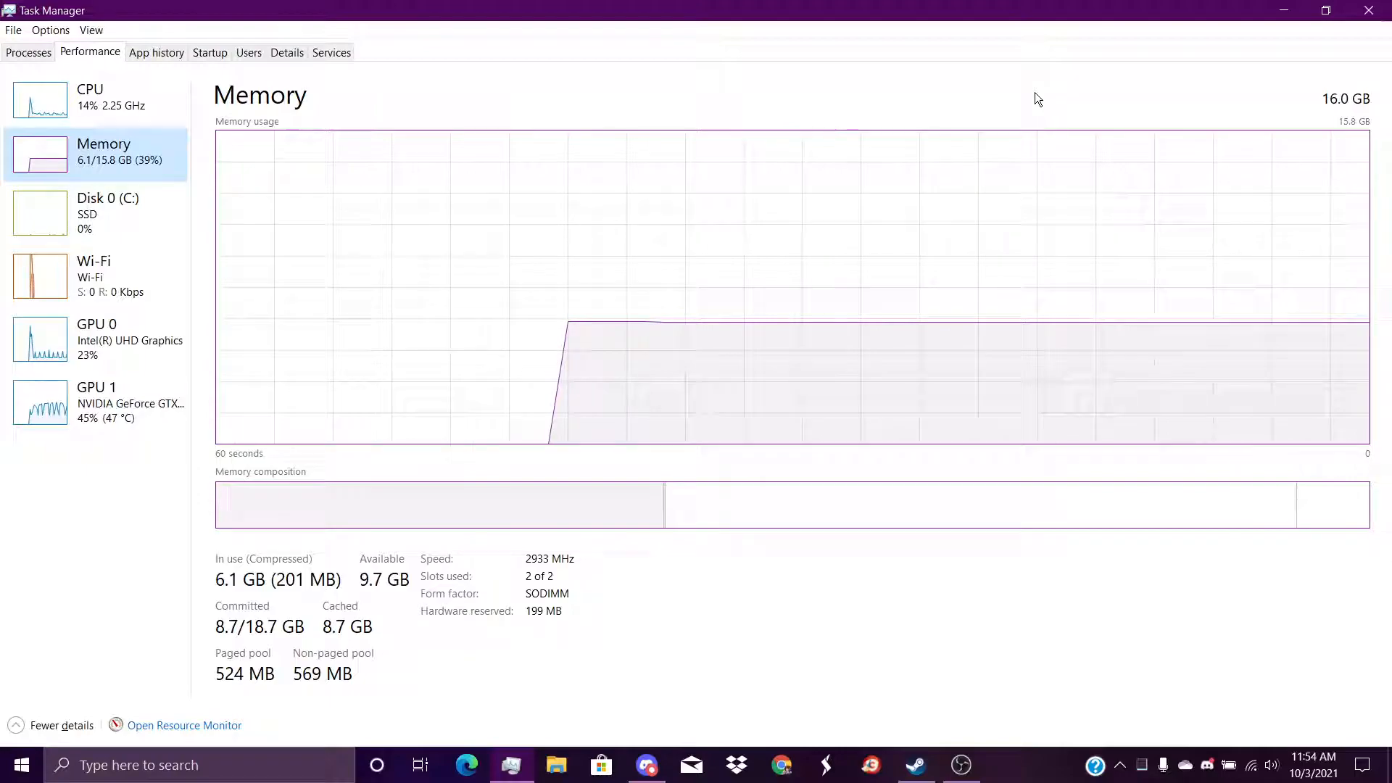
{"action": "mouse_move", "coordinate": [896, 369]}
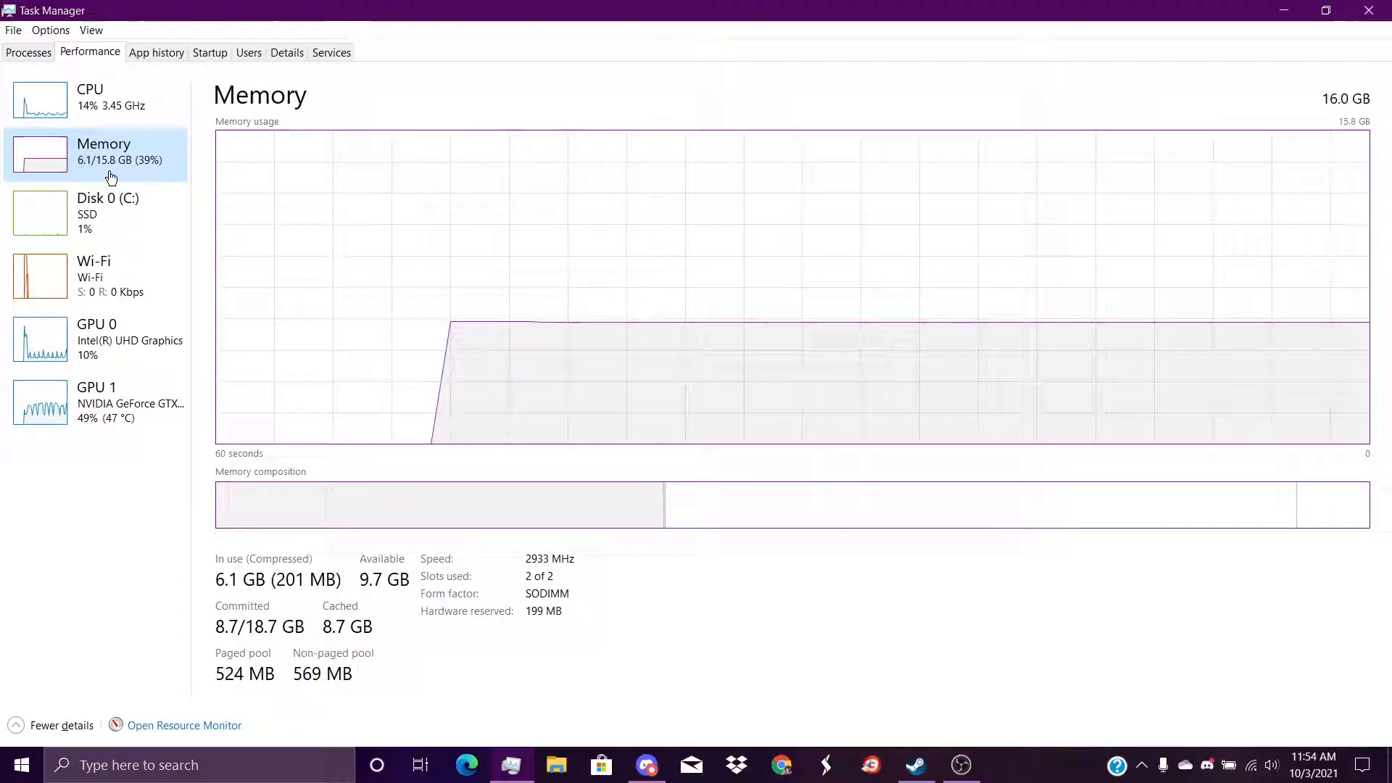
{"action": "left_click", "coordinate": [97, 213]}
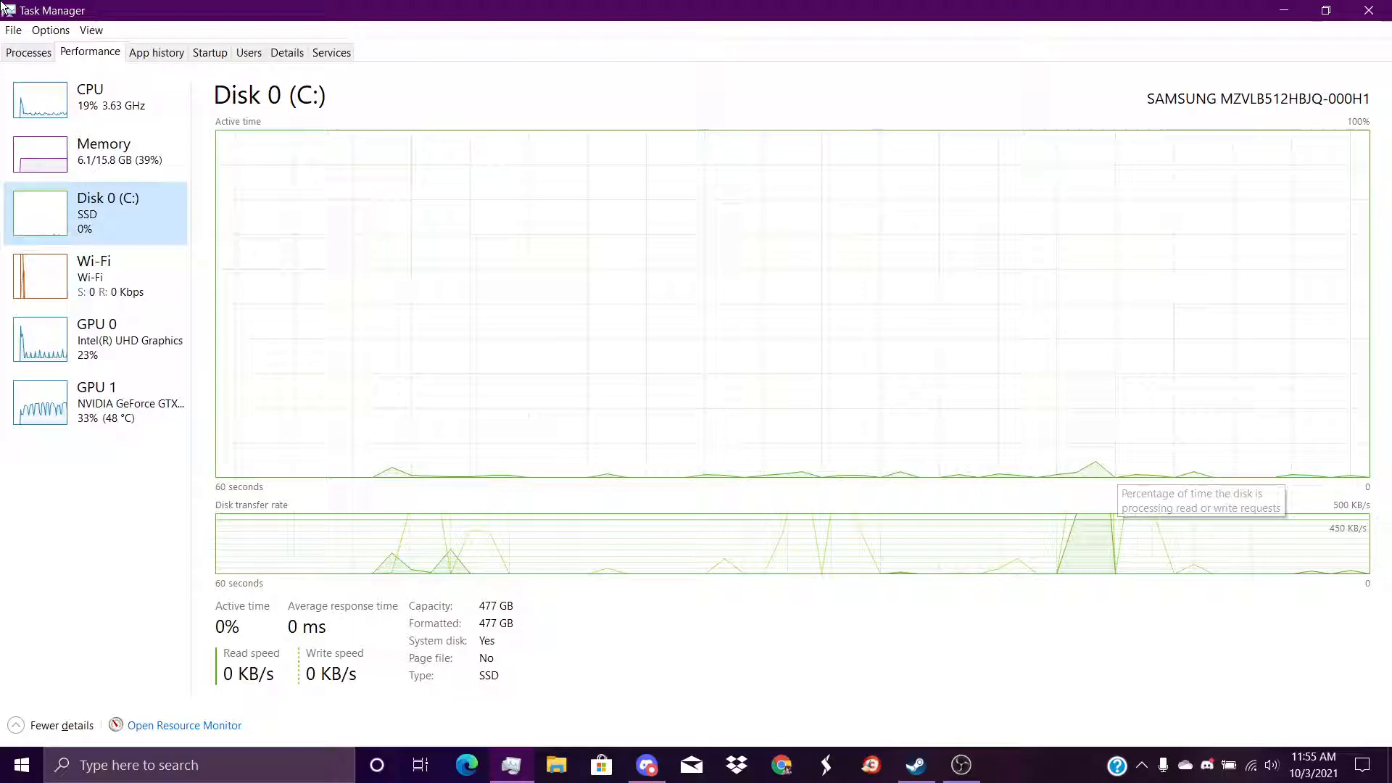
{"action": "mouse_move", "coordinate": [1210, 456]}
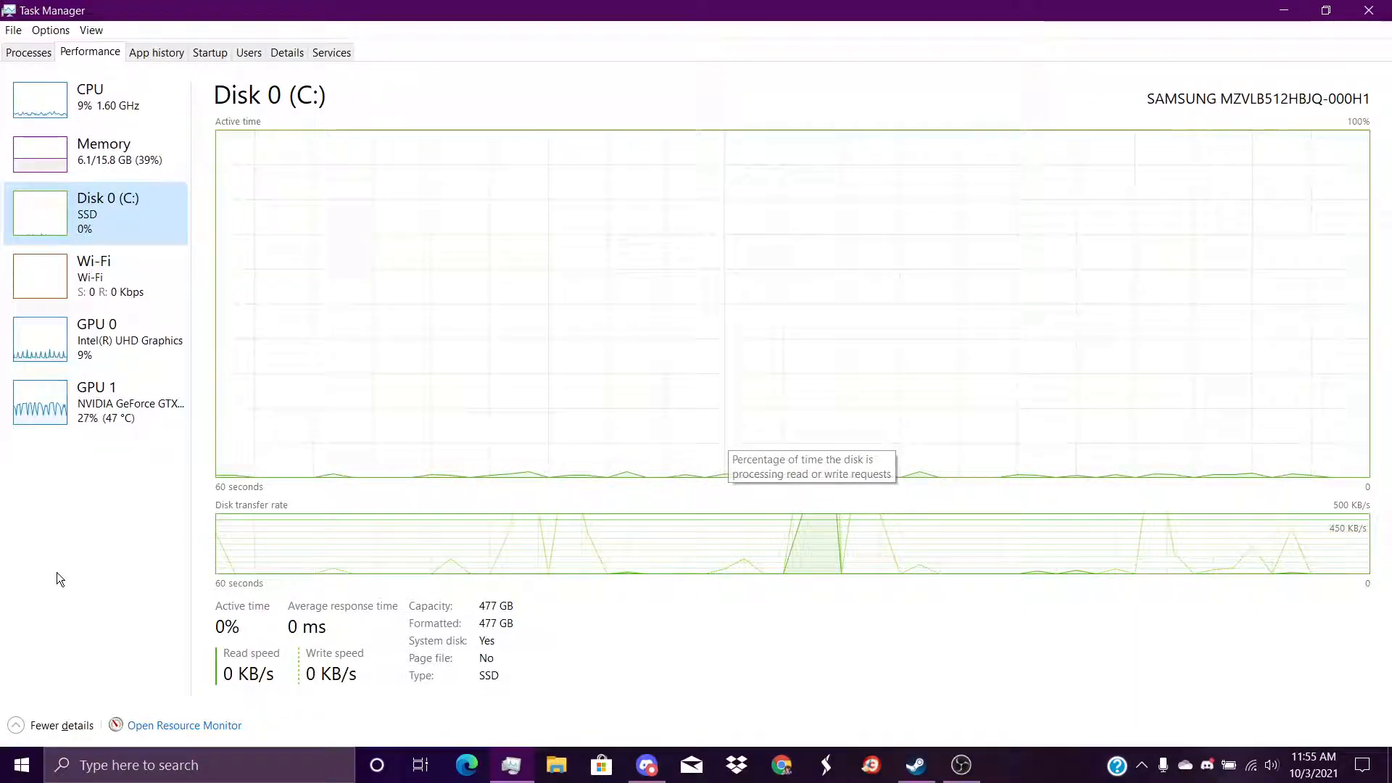
{"action": "left_click", "coordinate": [93, 276]}
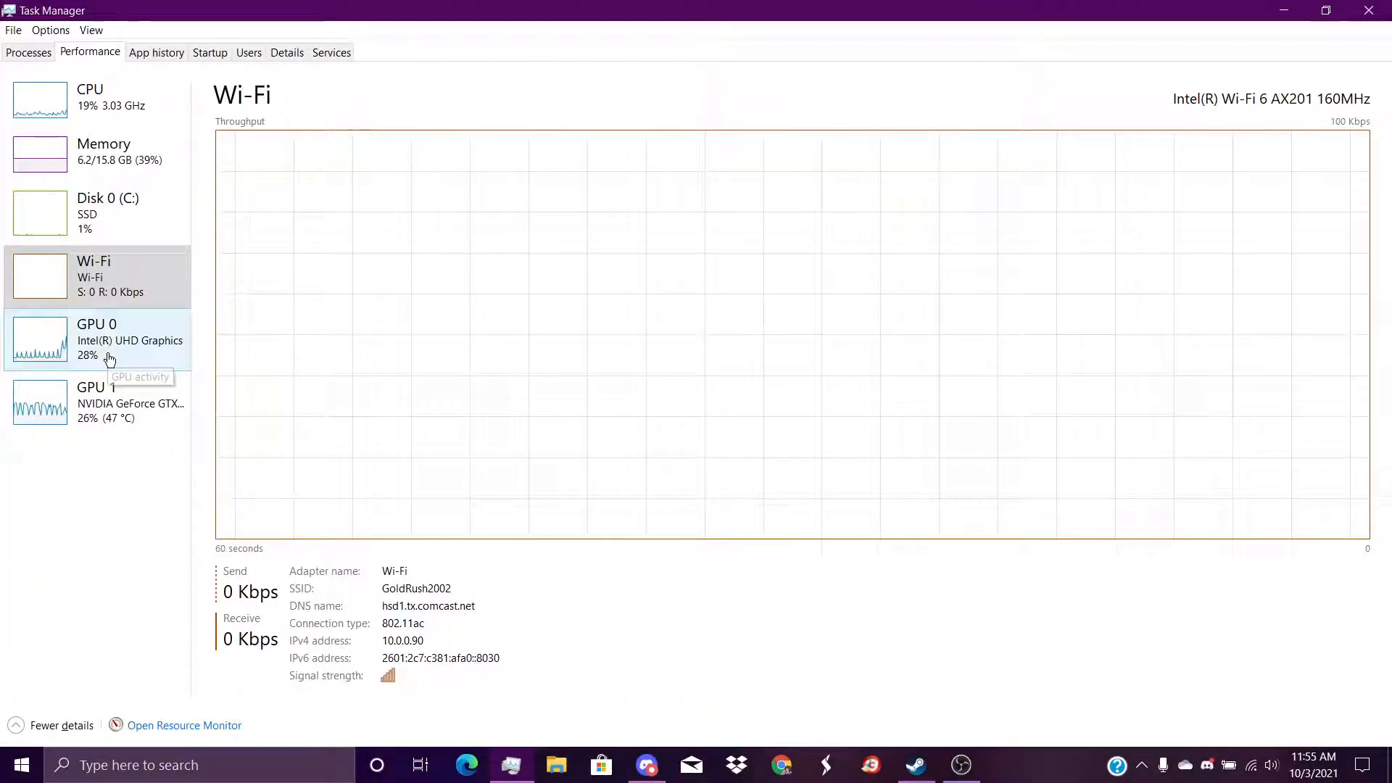
Step: Show the Intel UHD and GeForce GTX 1650 Ti GPU details, then return to the process list
{"action": "left_click", "coordinate": [98, 340]}
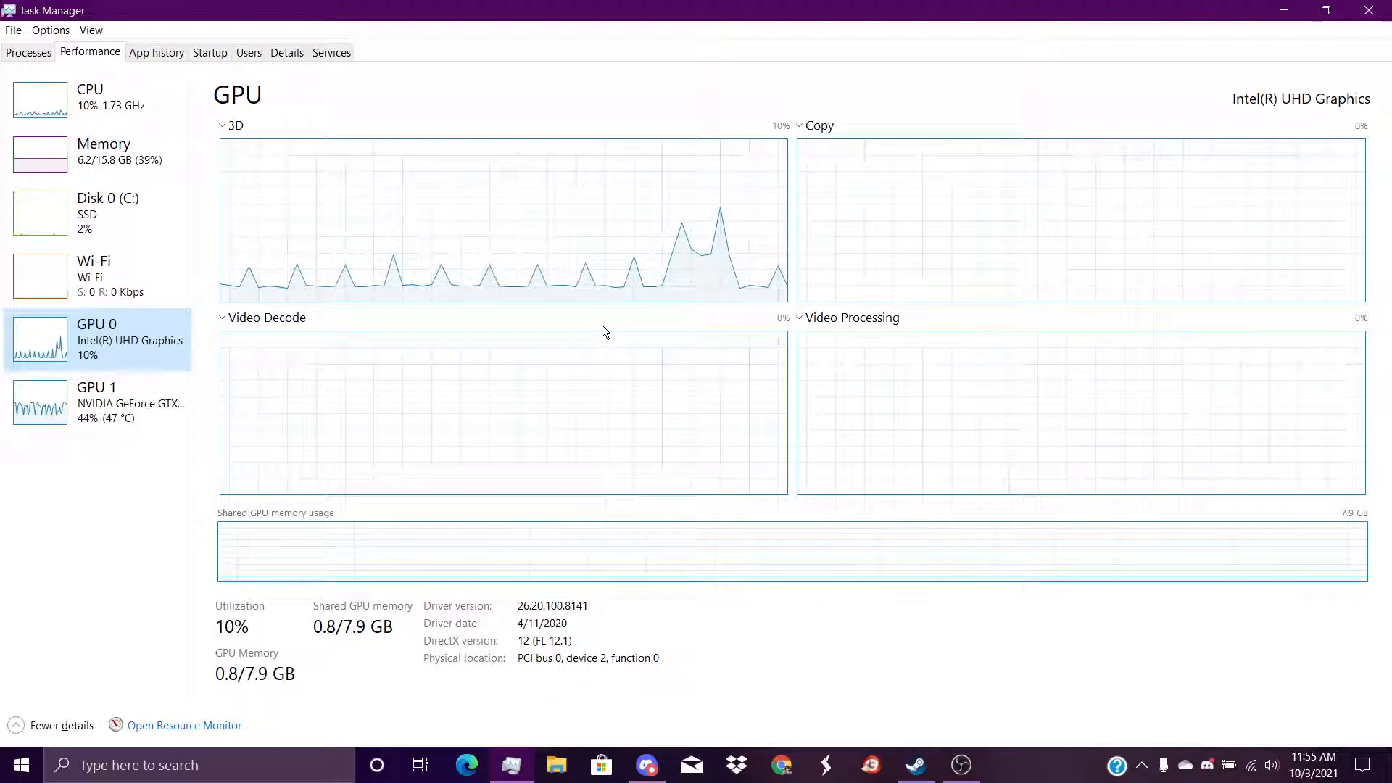
{"action": "mouse_move", "coordinate": [376, 763]}
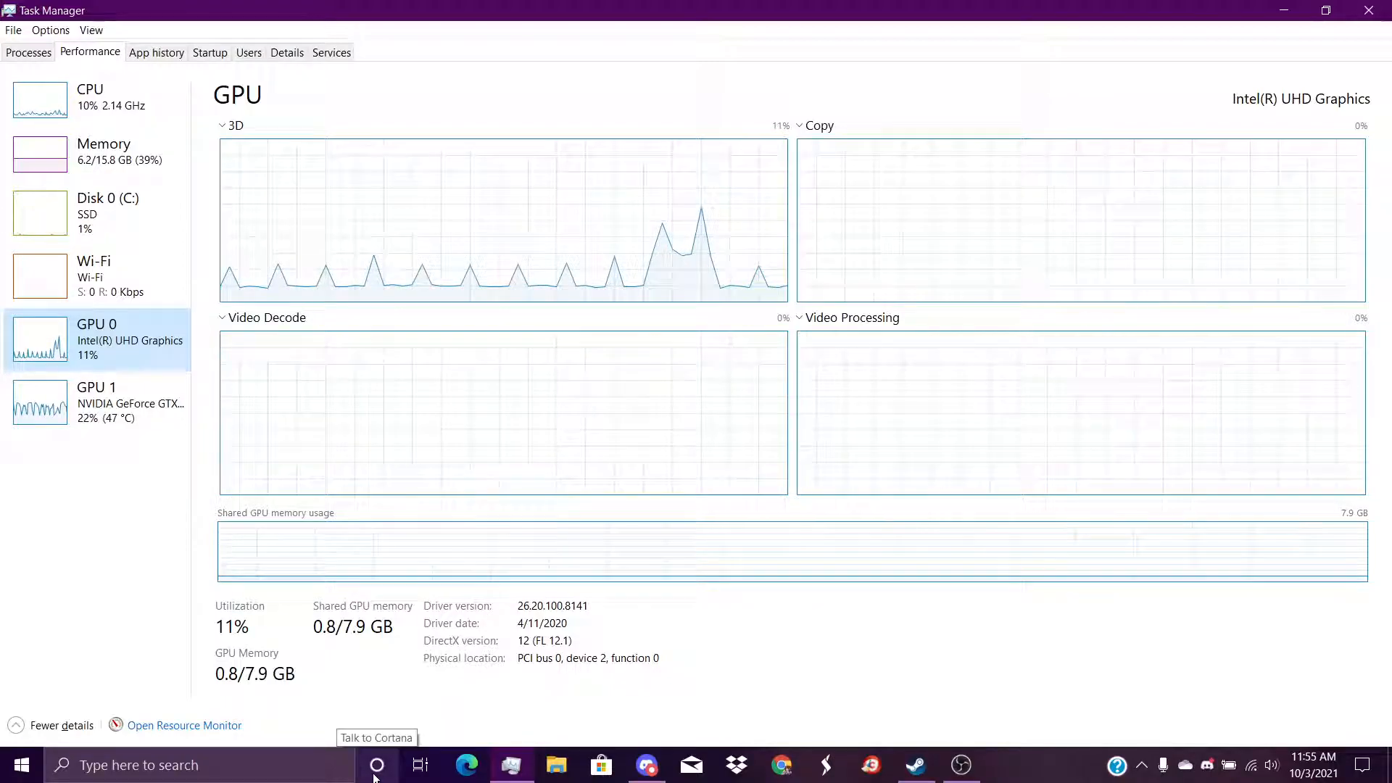
{"action": "mouse_move", "coordinate": [777, 540]}
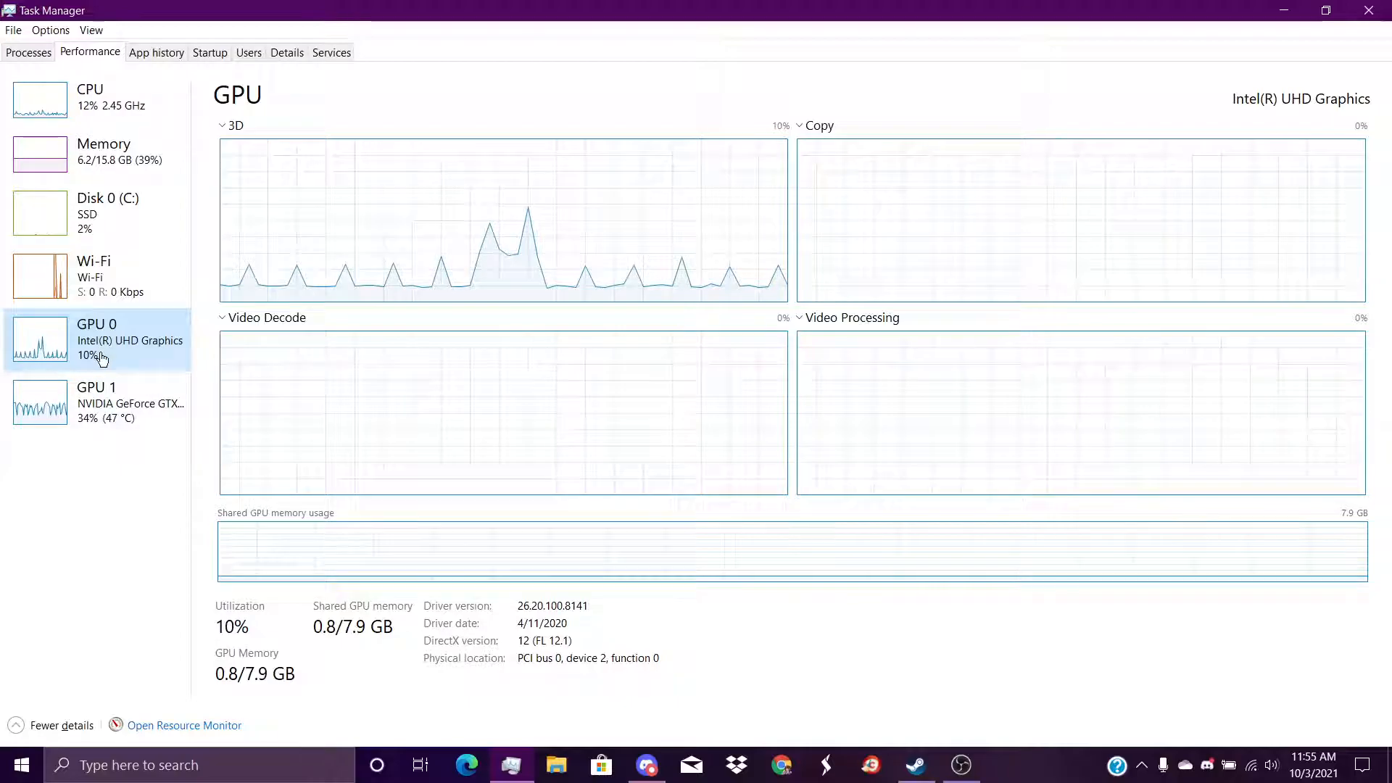
{"action": "left_click", "coordinate": [97, 401]}
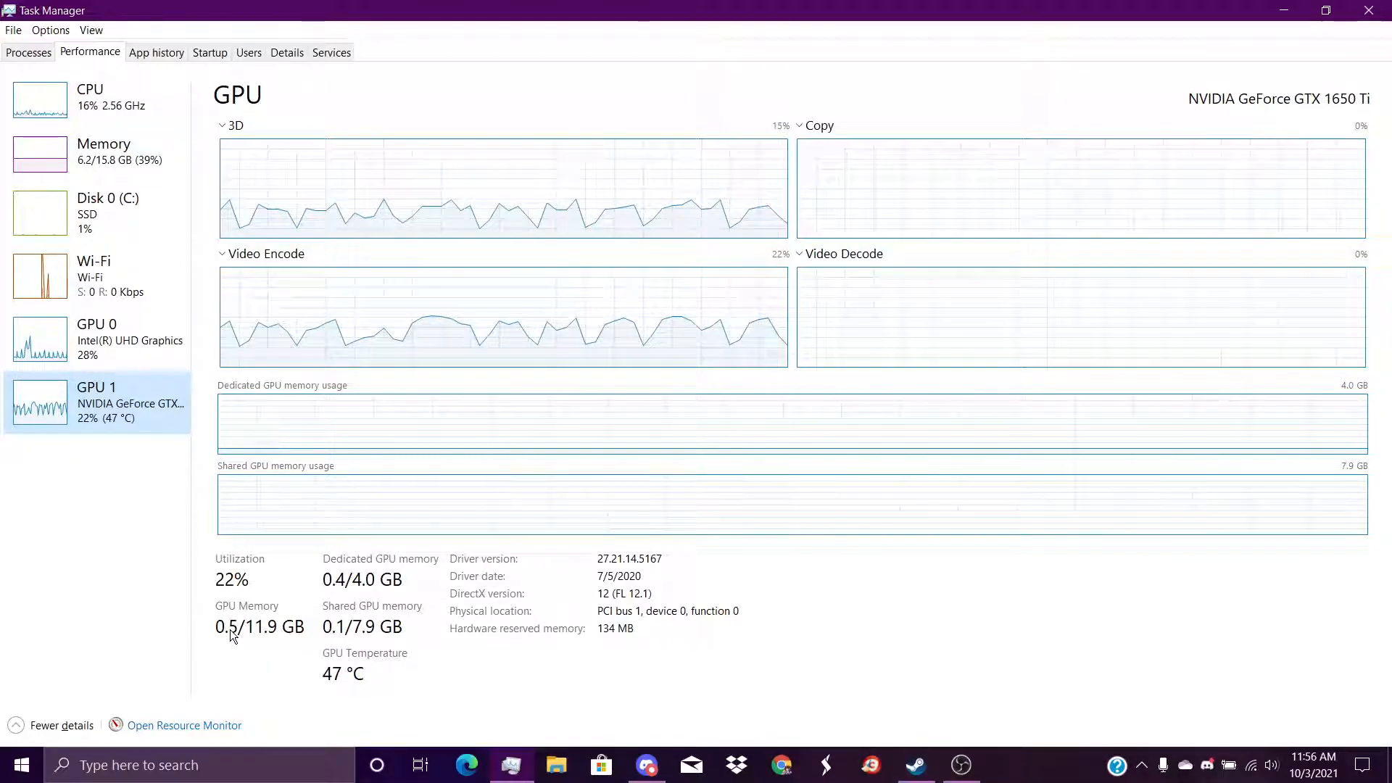
{"action": "mouse_move", "coordinate": [248, 647]}
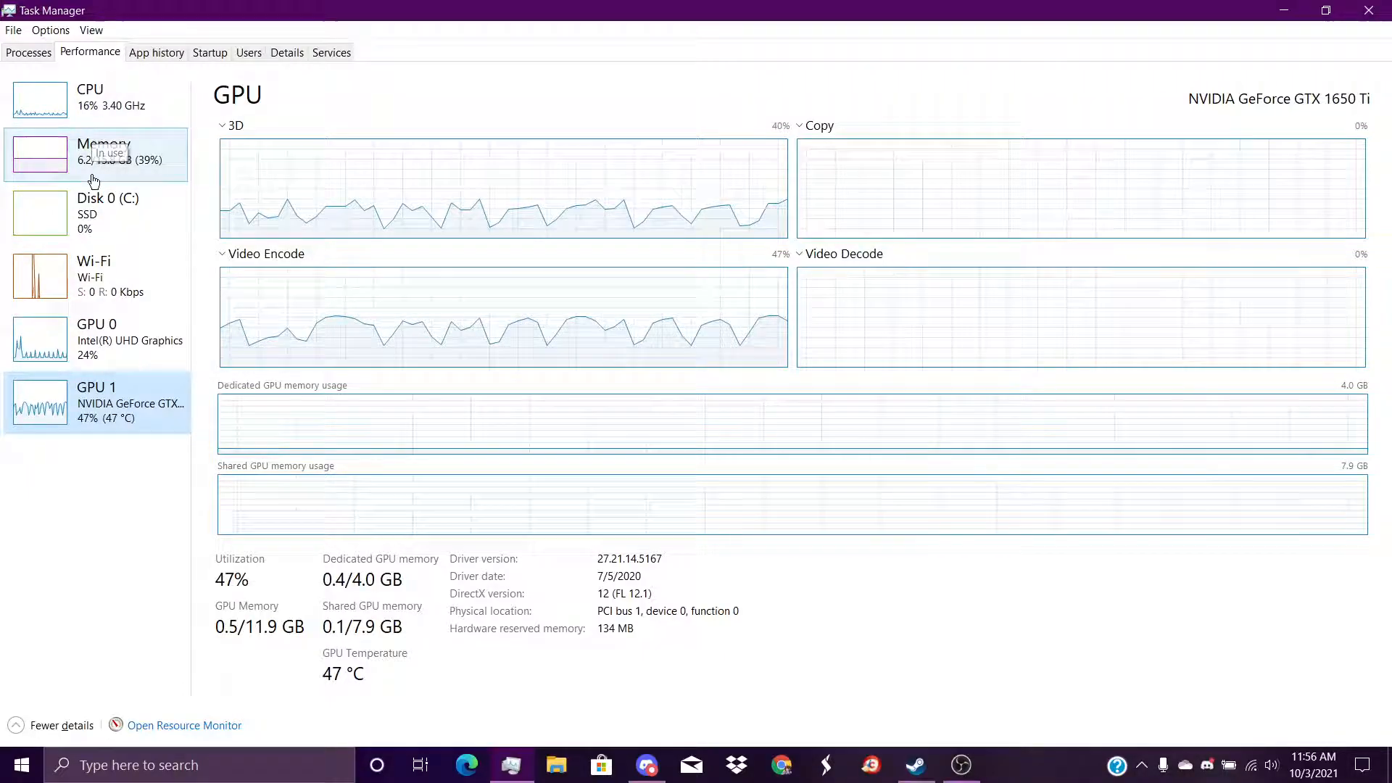
{"action": "mouse_move", "coordinate": [909, 244]}
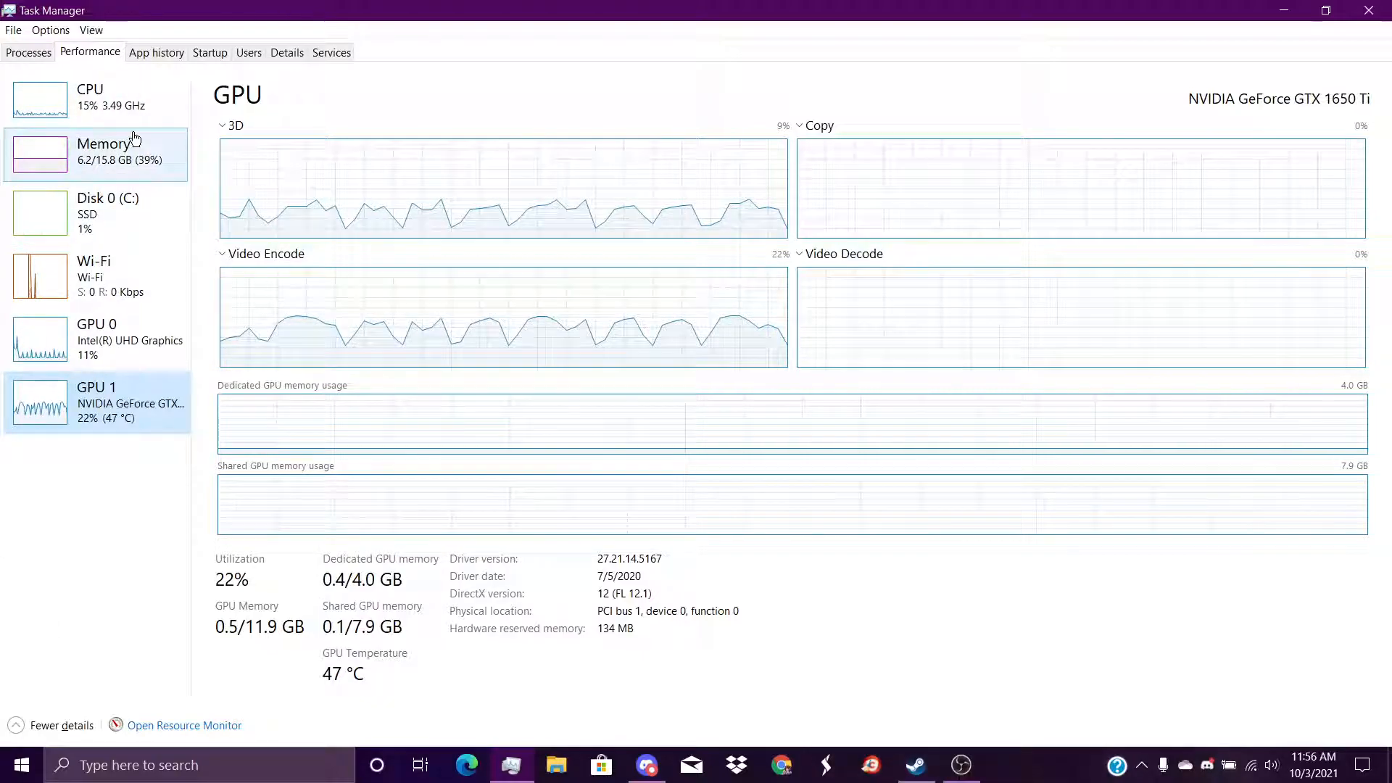
{"action": "left_click", "coordinate": [28, 52]}
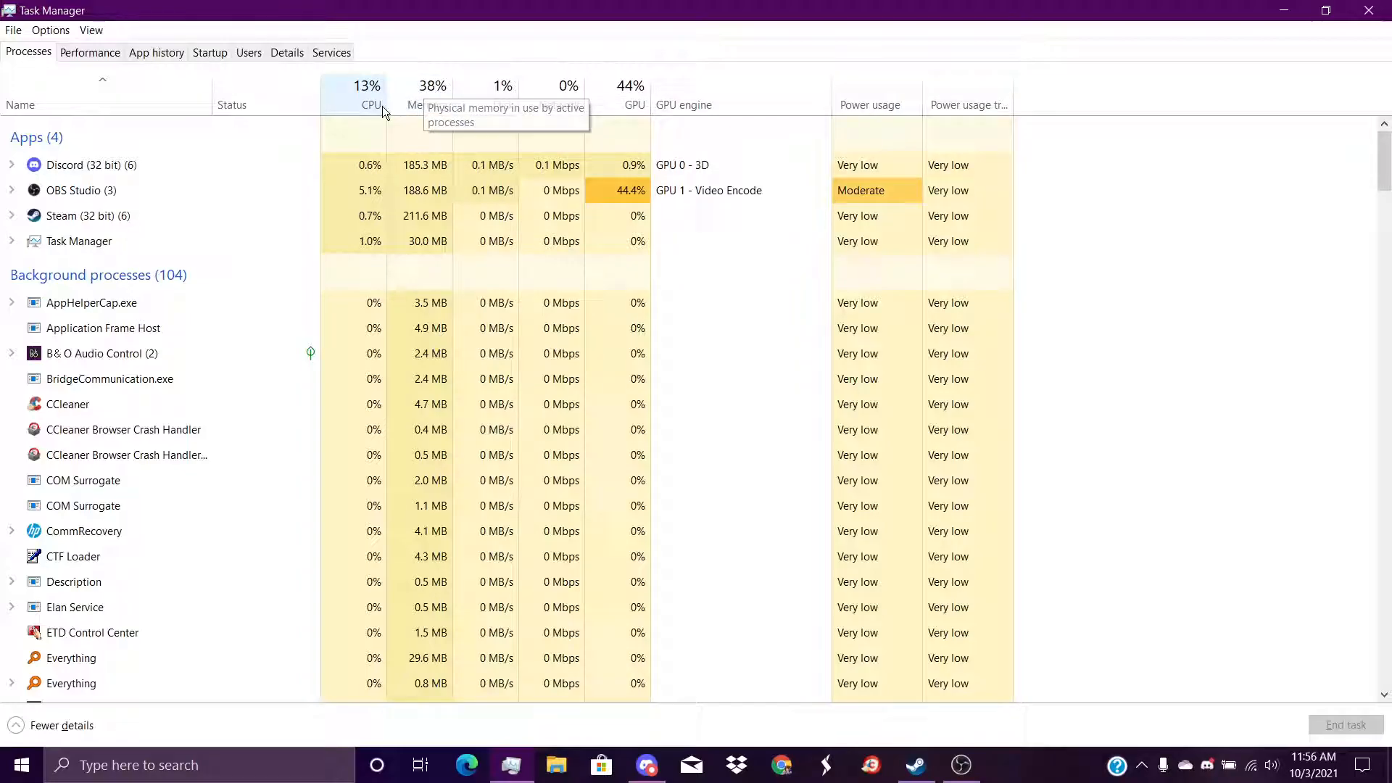
{"action": "mouse_move", "coordinate": [477, 64]}
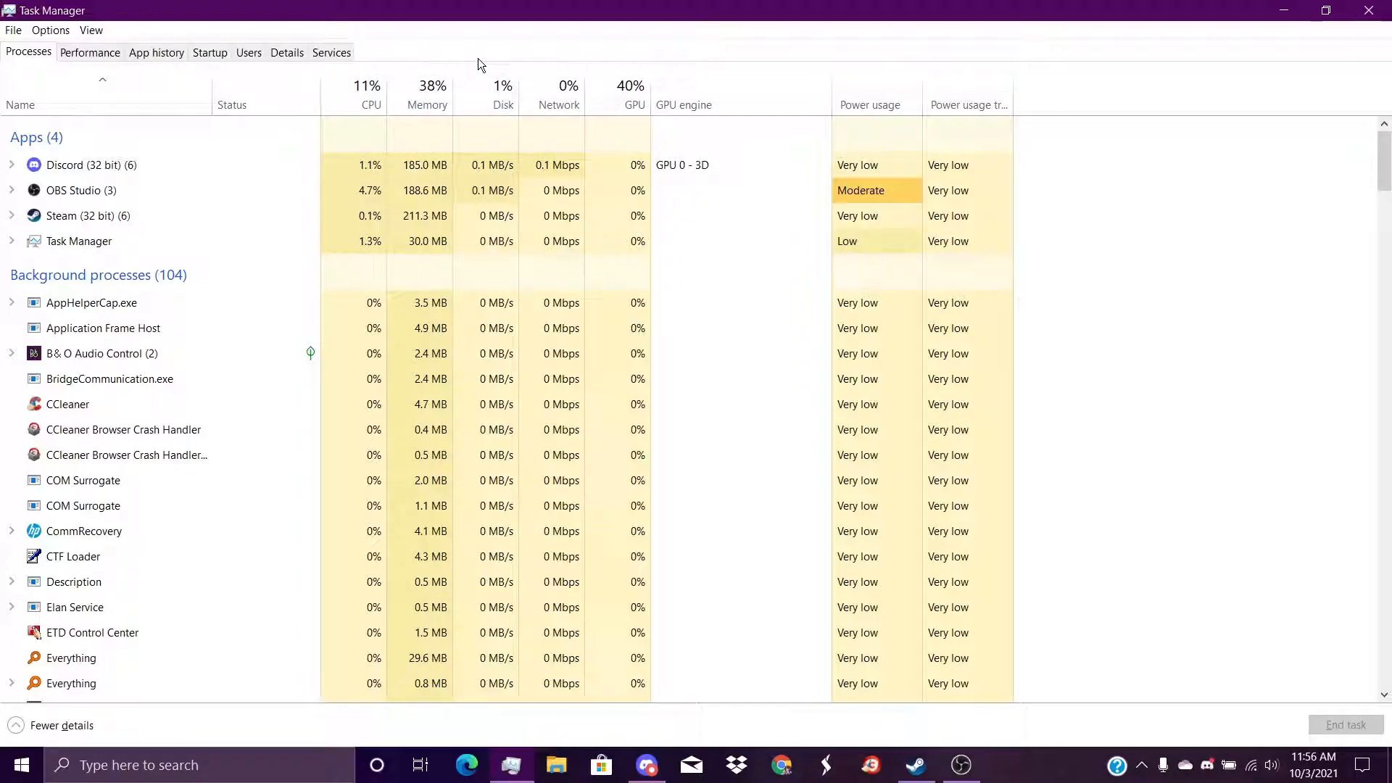
{"action": "mouse_move", "coordinate": [616, 106]}
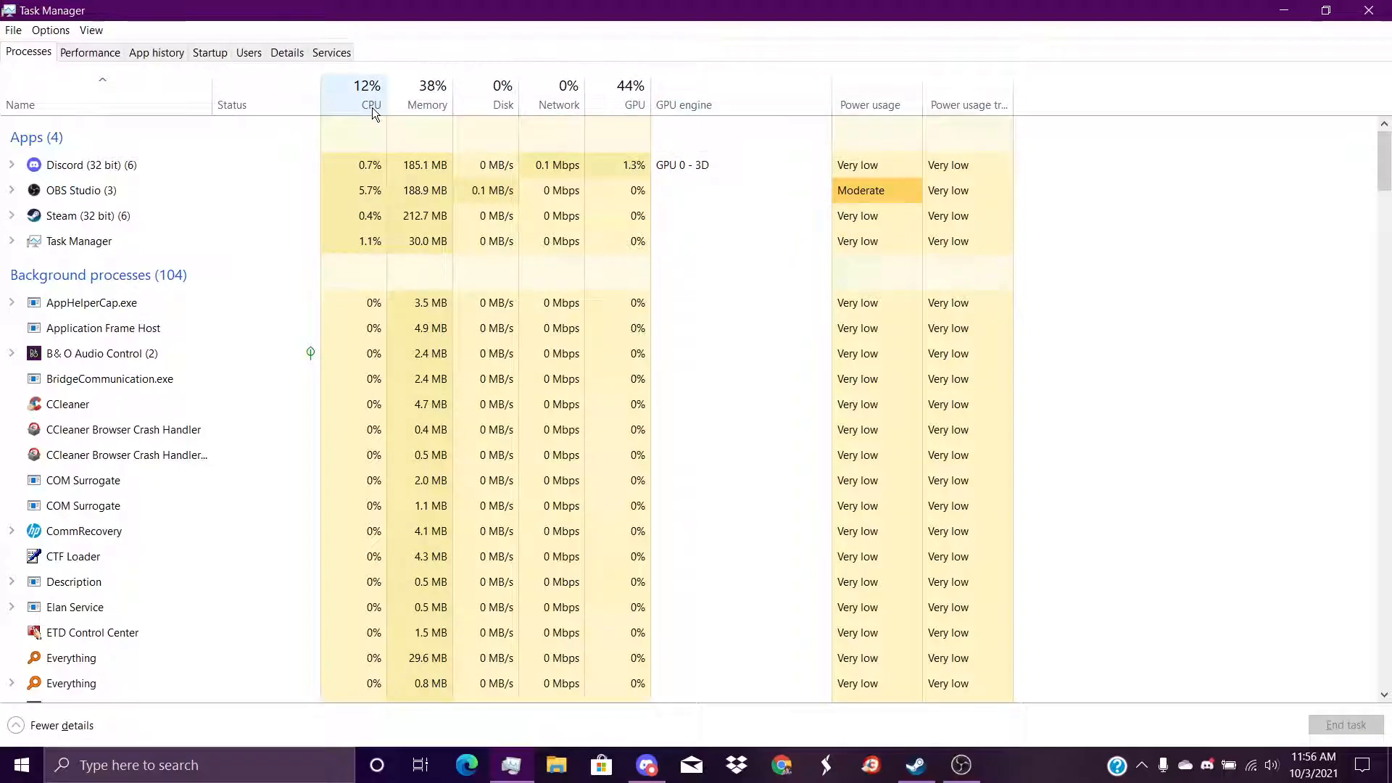
Step: Sort the running processes by CPU, memory, disk and network usage in turn
{"action": "left_click", "coordinate": [366, 95]}
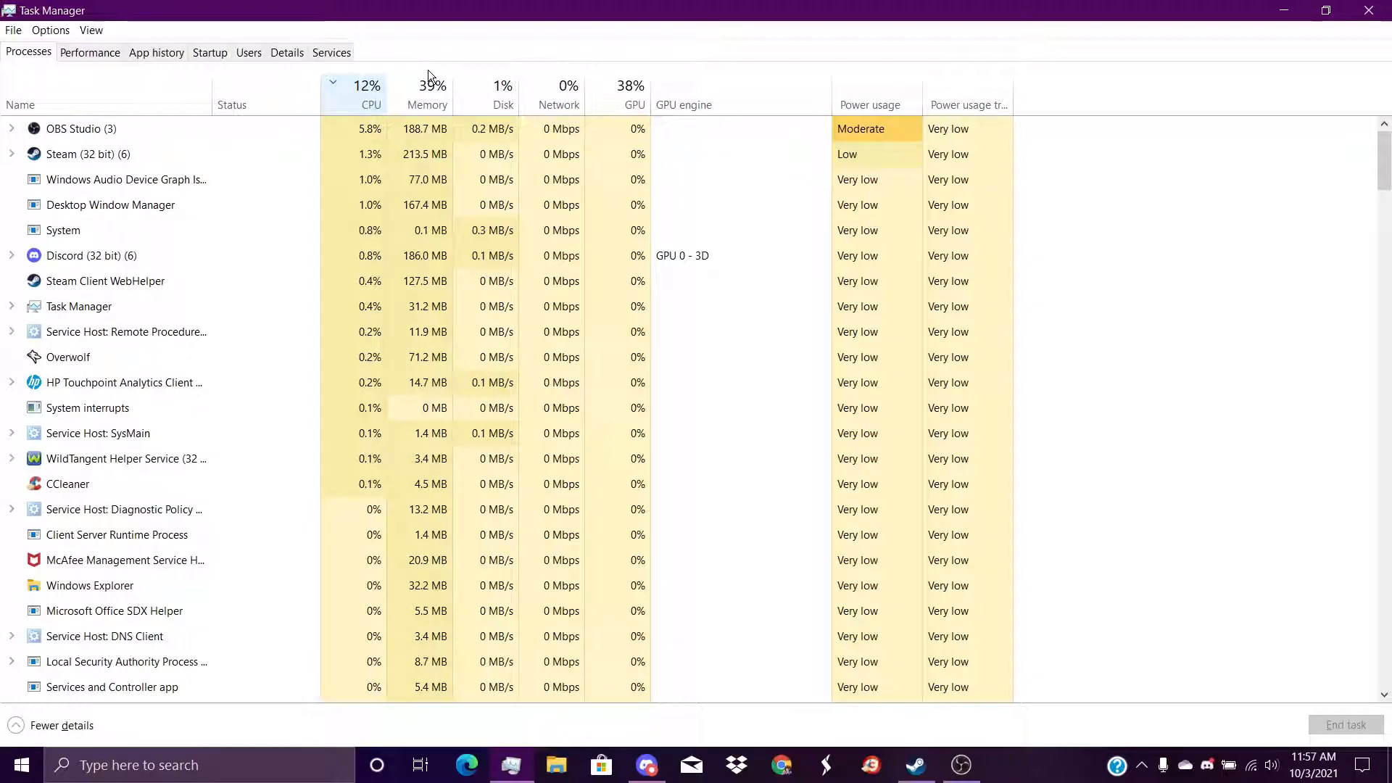
{"action": "left_click", "coordinate": [426, 86]}
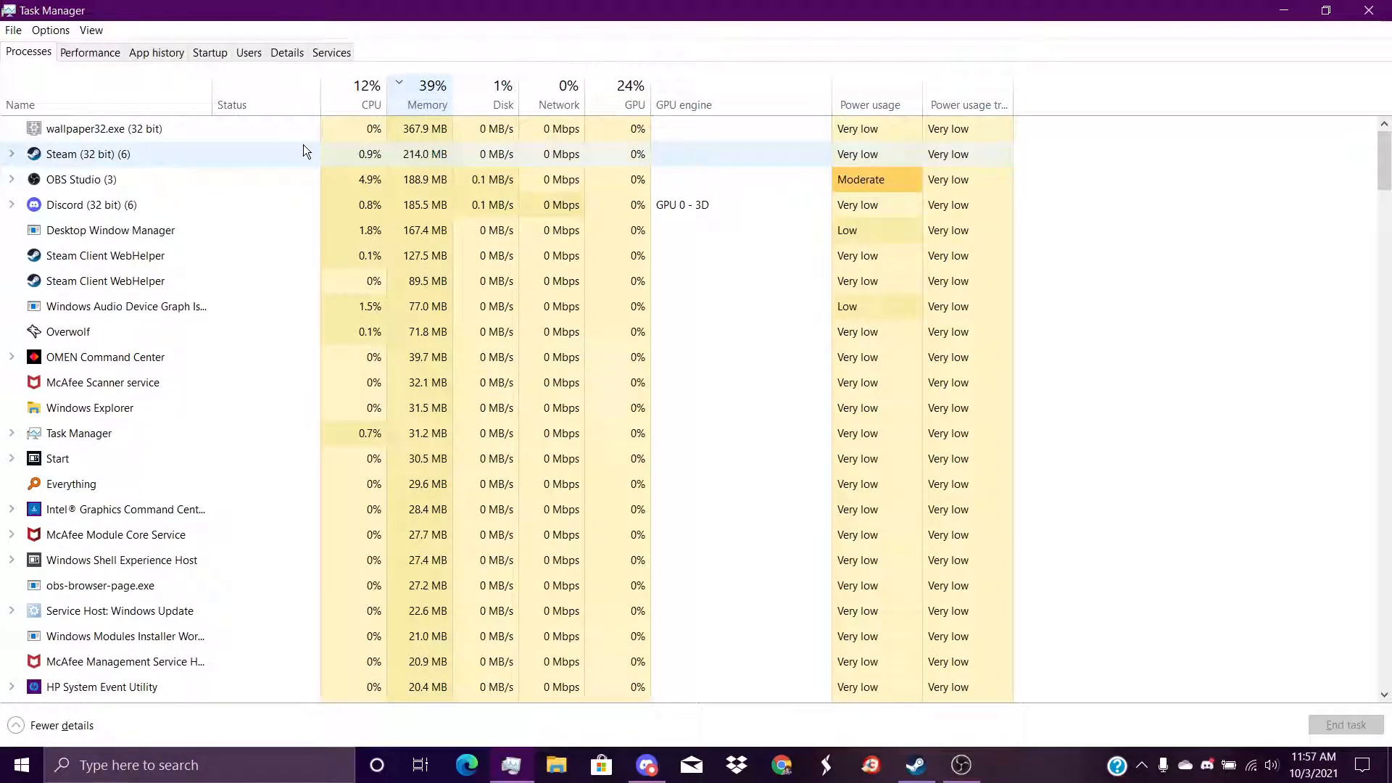
{"action": "left_click", "coordinate": [105, 128]}
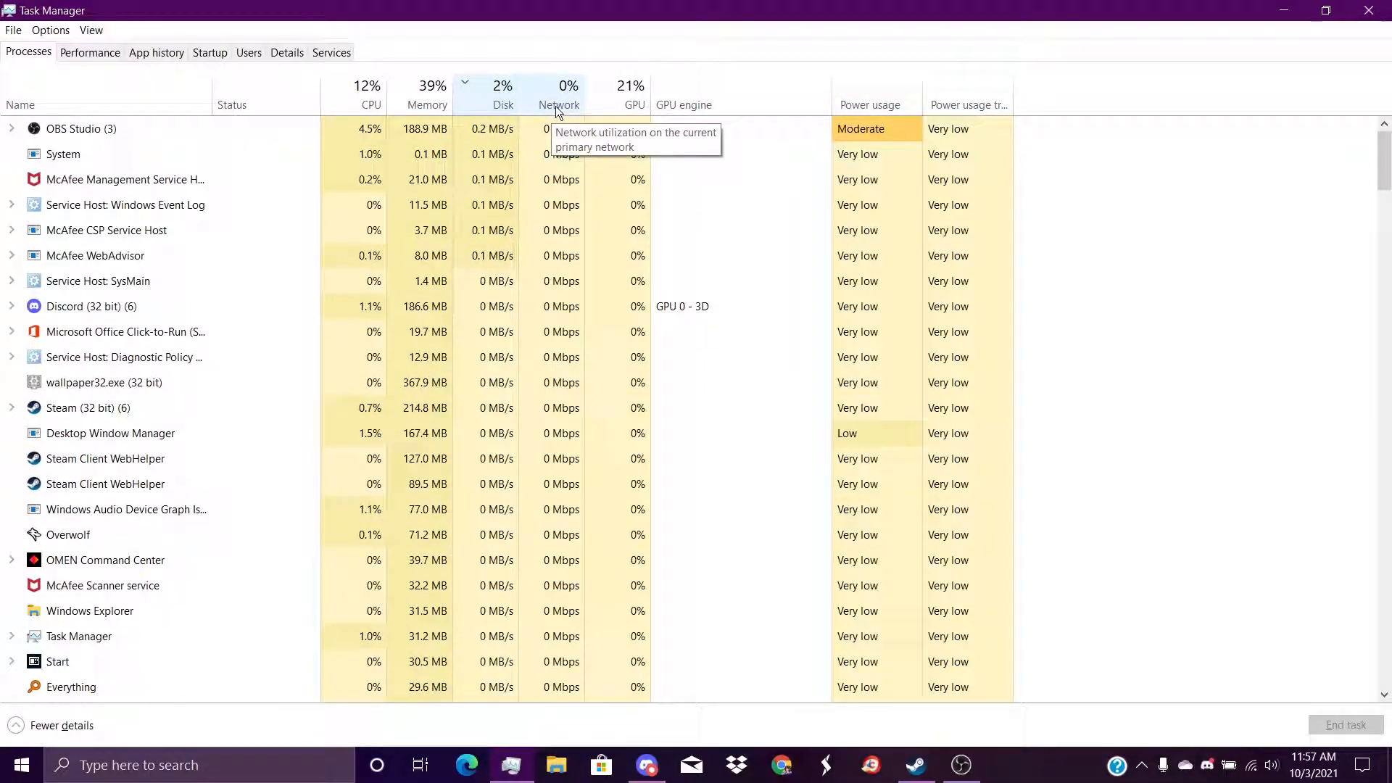
{"action": "left_click", "coordinate": [634, 104]}
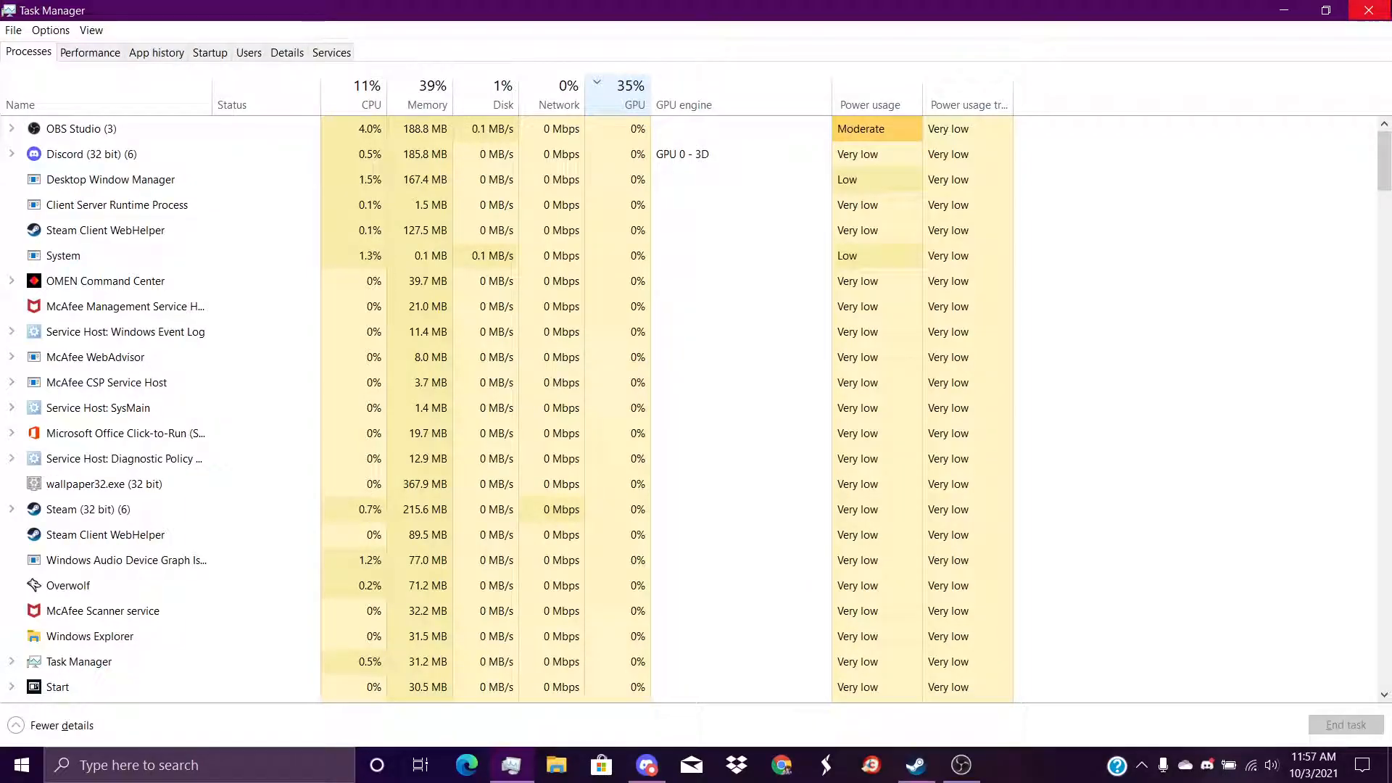
{"action": "left_click", "coordinate": [88, 52]}
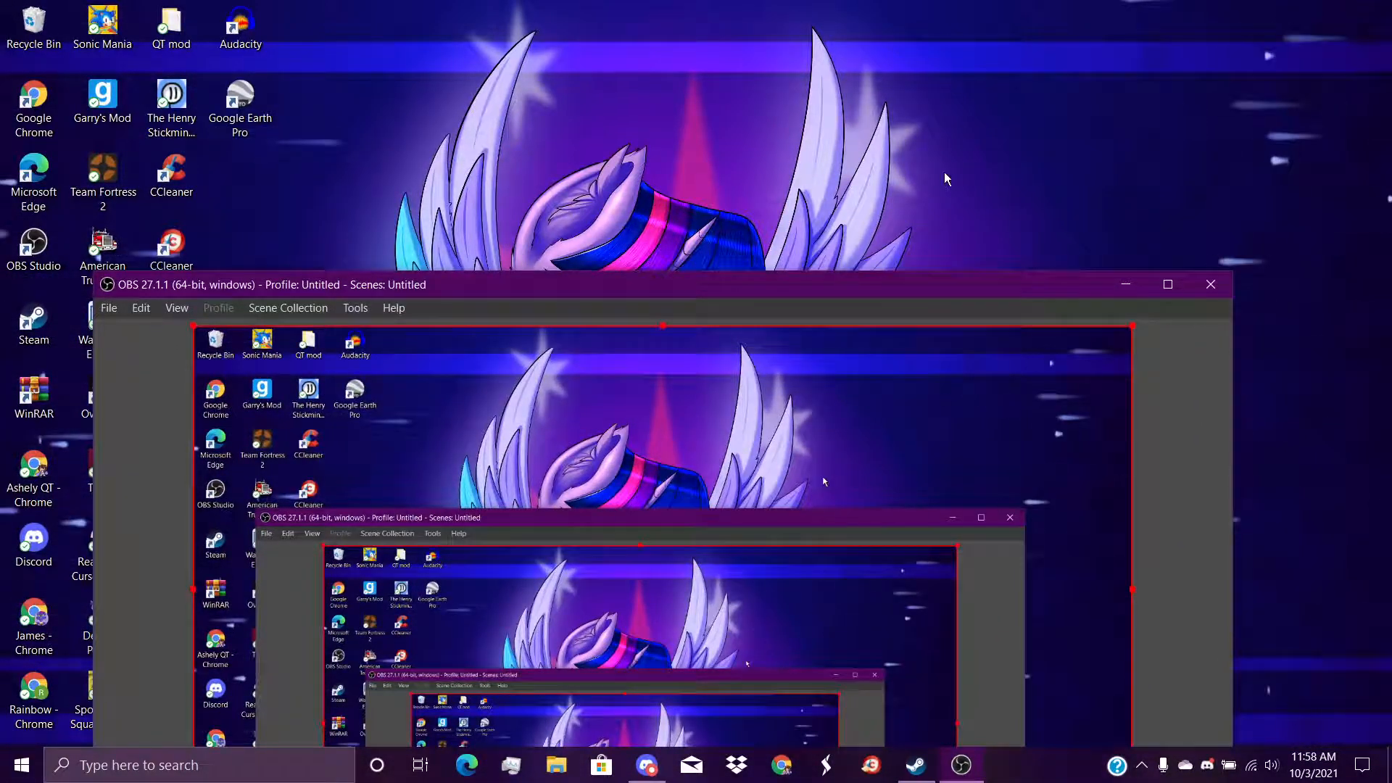
Step: View the Recycle Bin's single item, then empty the Recycle Bin from its context menu
{"action": "left_click", "coordinate": [1209, 285]}
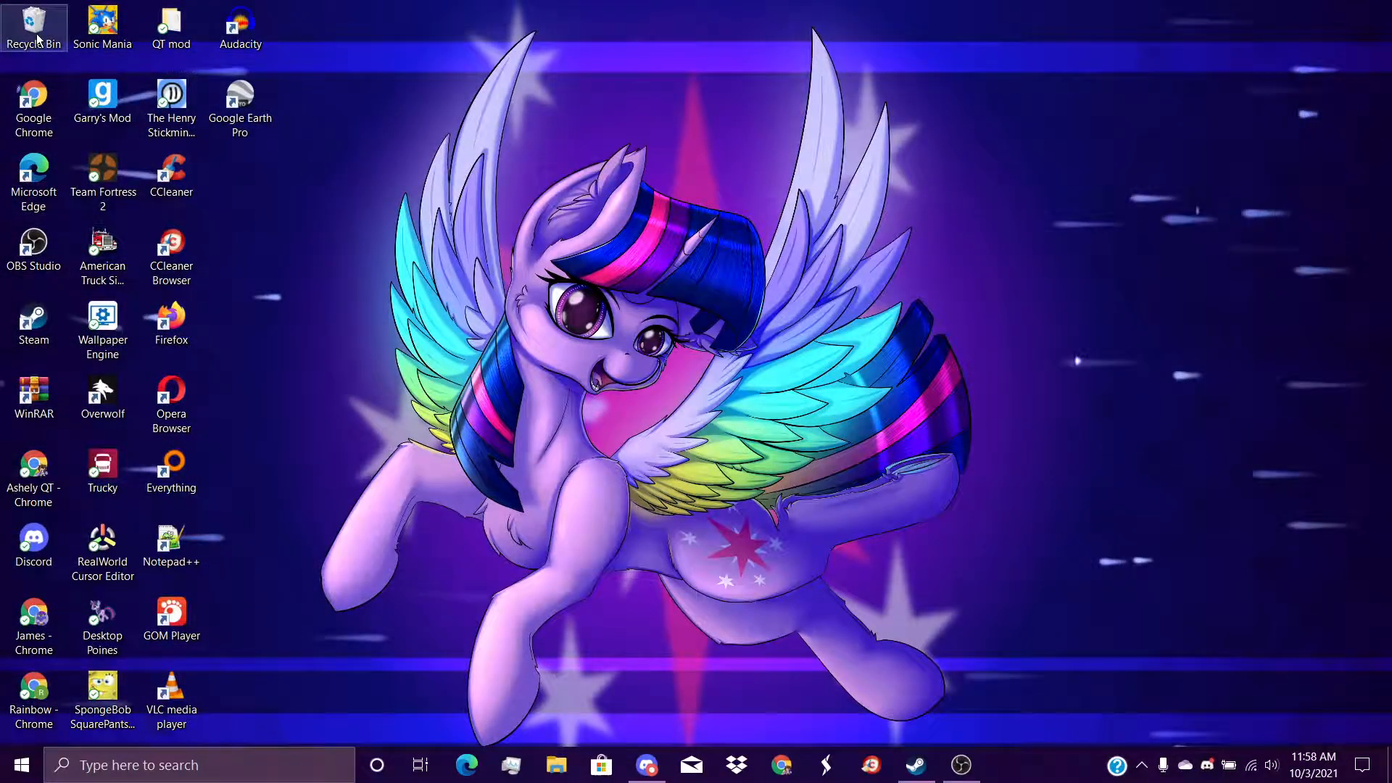
{"action": "double_click", "coordinate": [34, 26]}
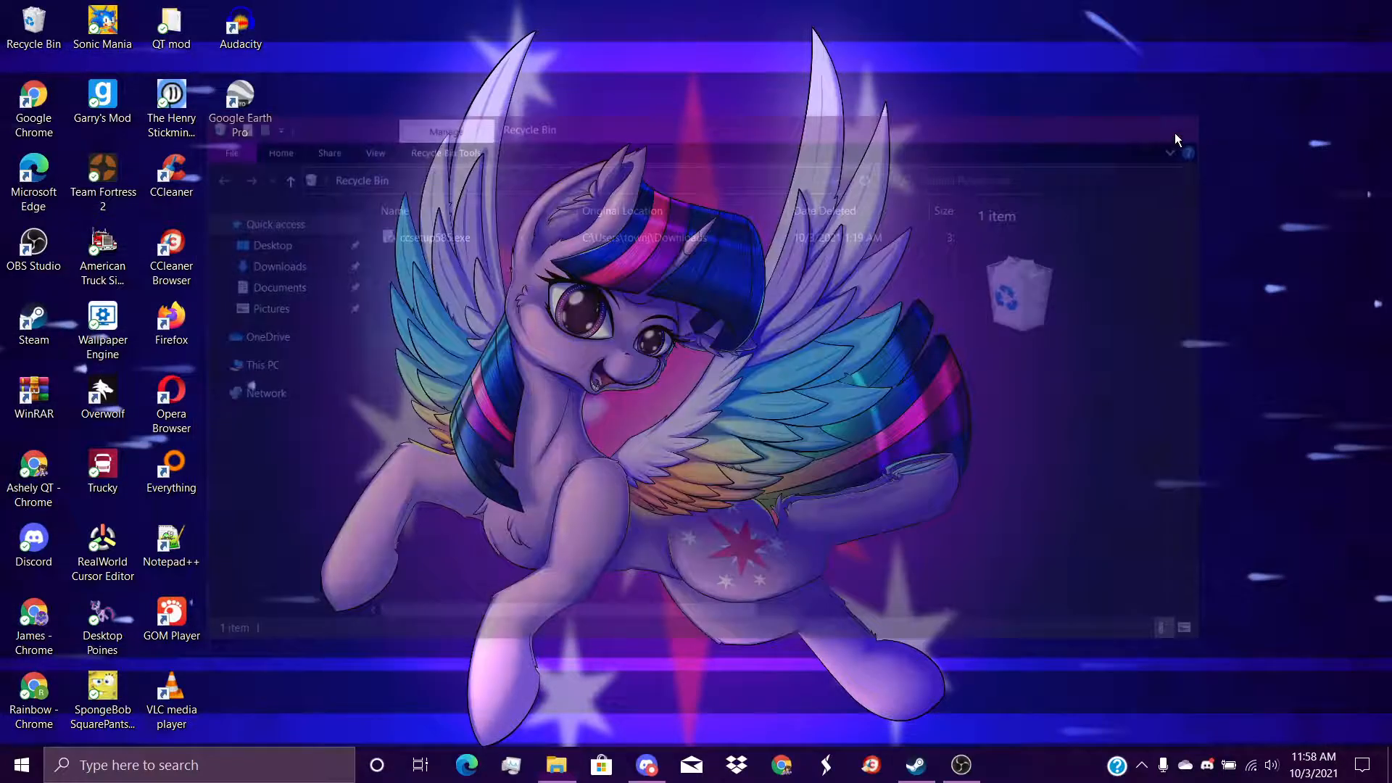
{"action": "right_click", "coordinate": [57, 24]}
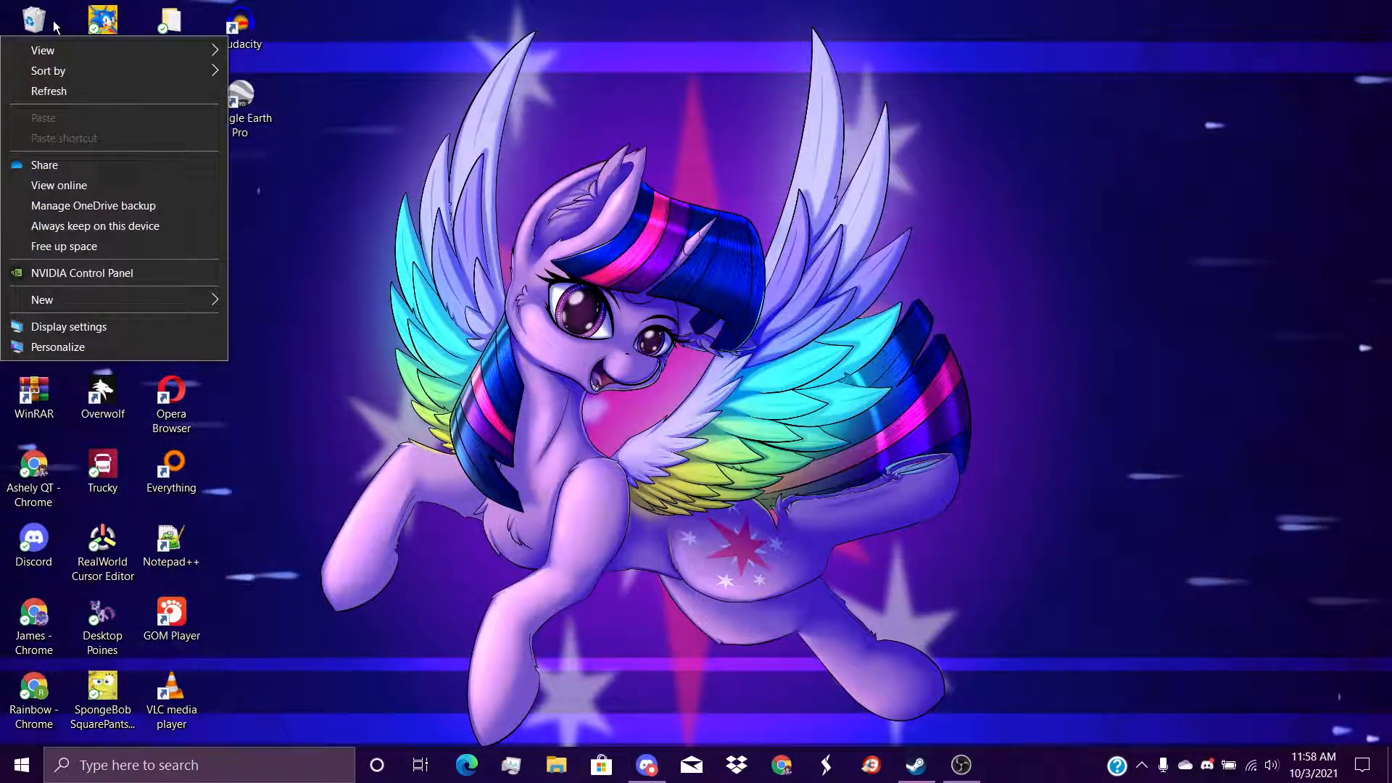
{"action": "right_click", "coordinate": [30, 18]}
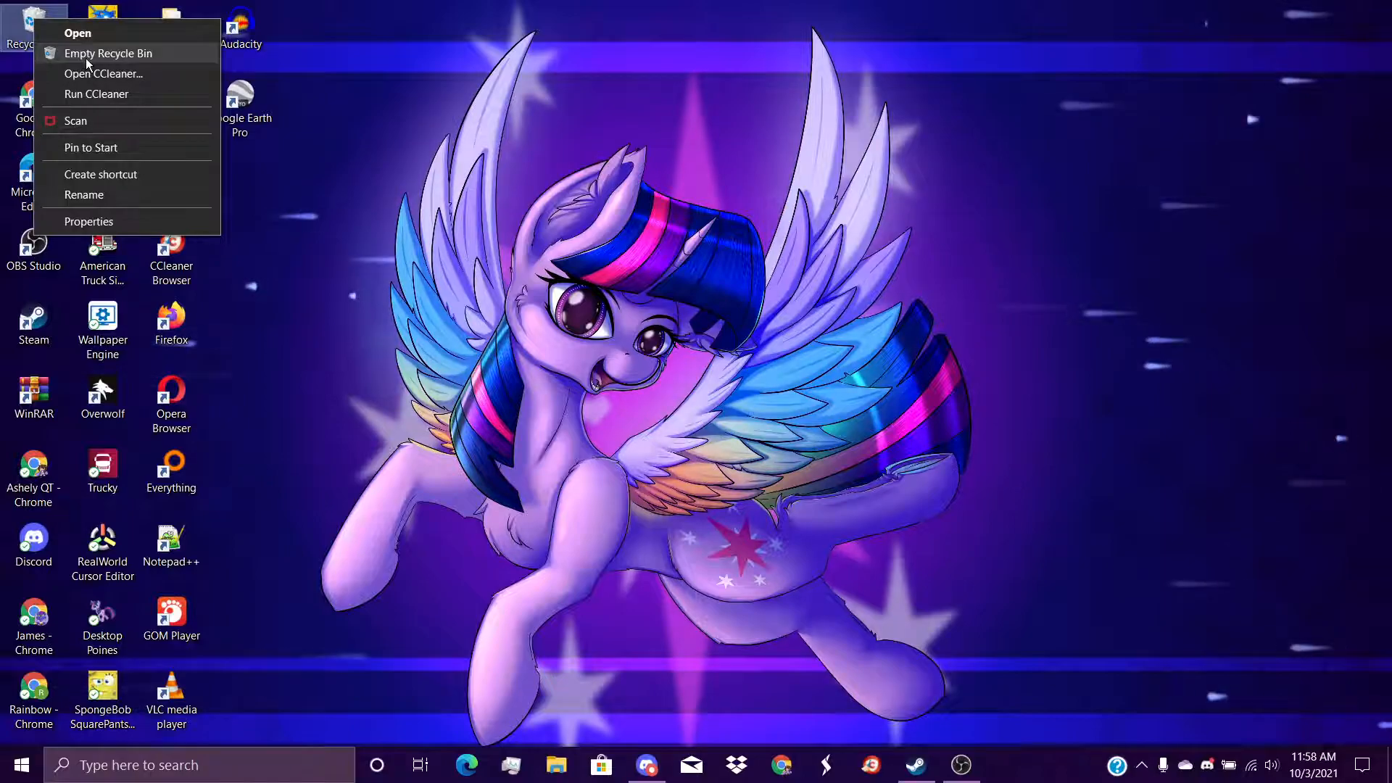
{"action": "left_click", "coordinate": [109, 54]}
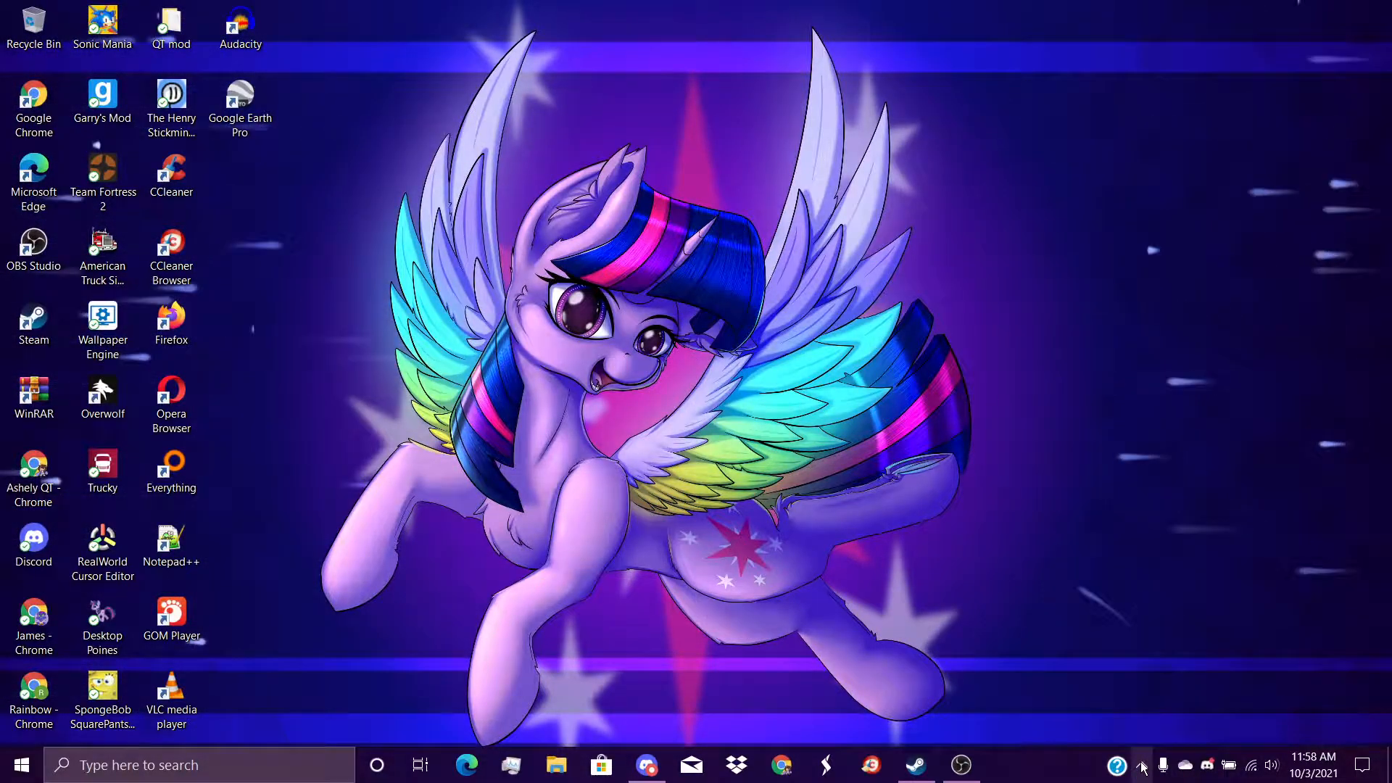
Step: Launch File Explorer from the taskbar
{"action": "left_click", "coordinate": [1116, 765]}
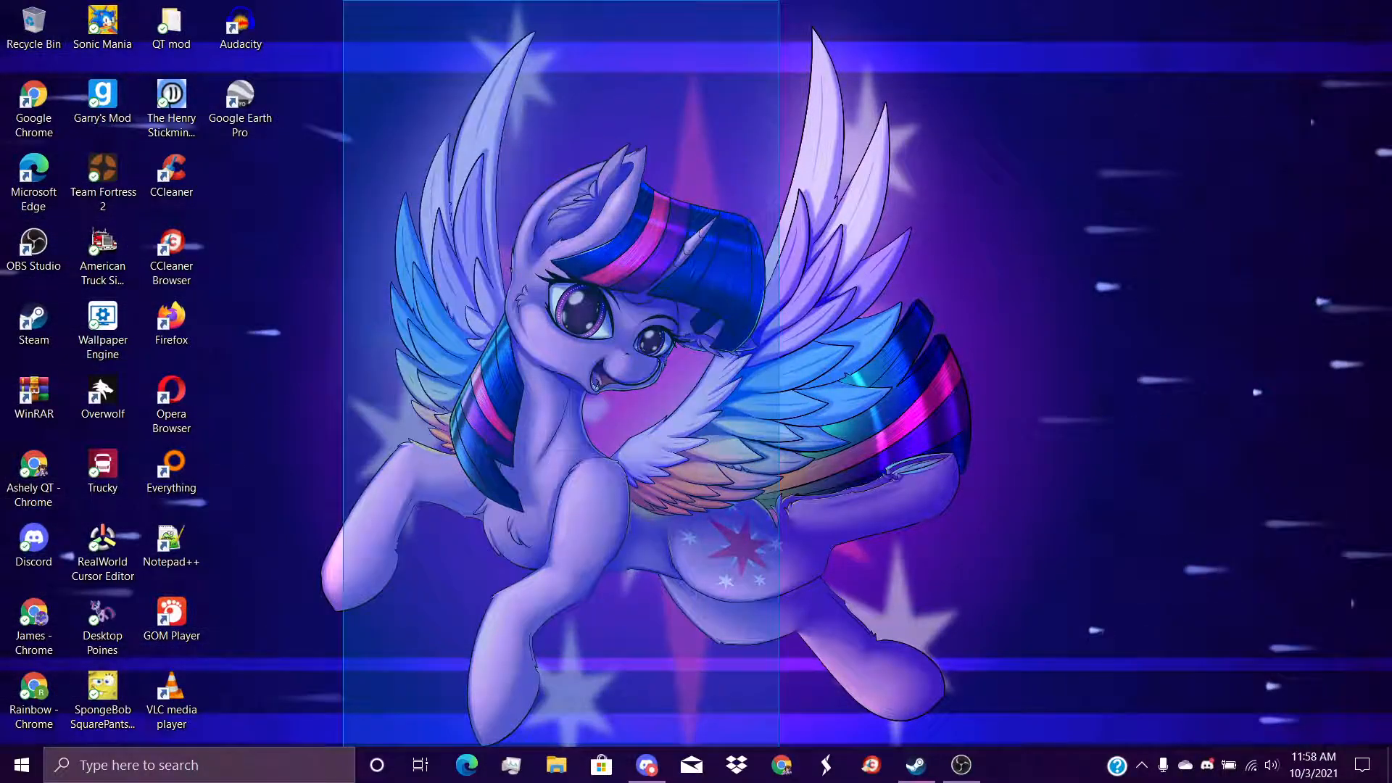
{"action": "left_click", "coordinate": [557, 764]}
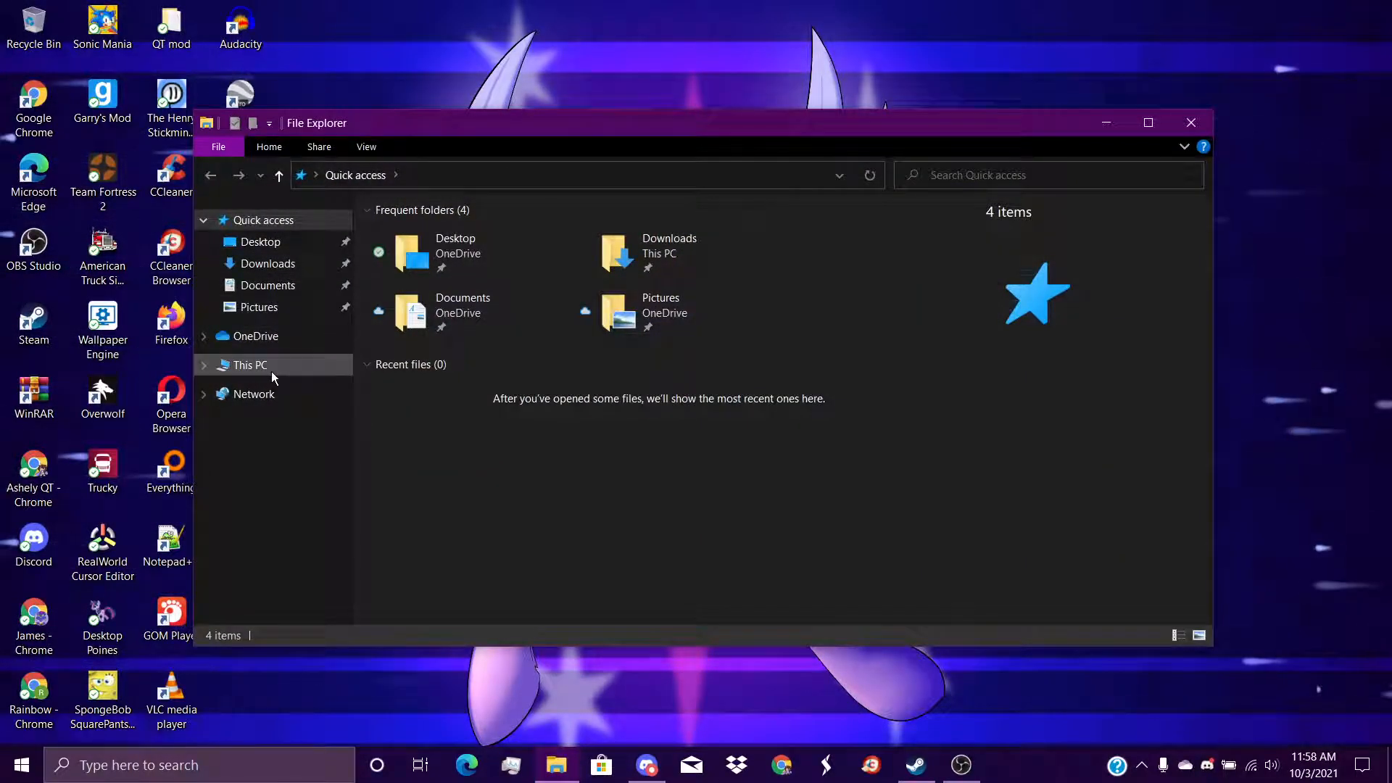
Step: Show the Windows (C:) drive in This PC: 356 GB free of 476 GB
{"action": "left_click", "coordinate": [249, 365]}
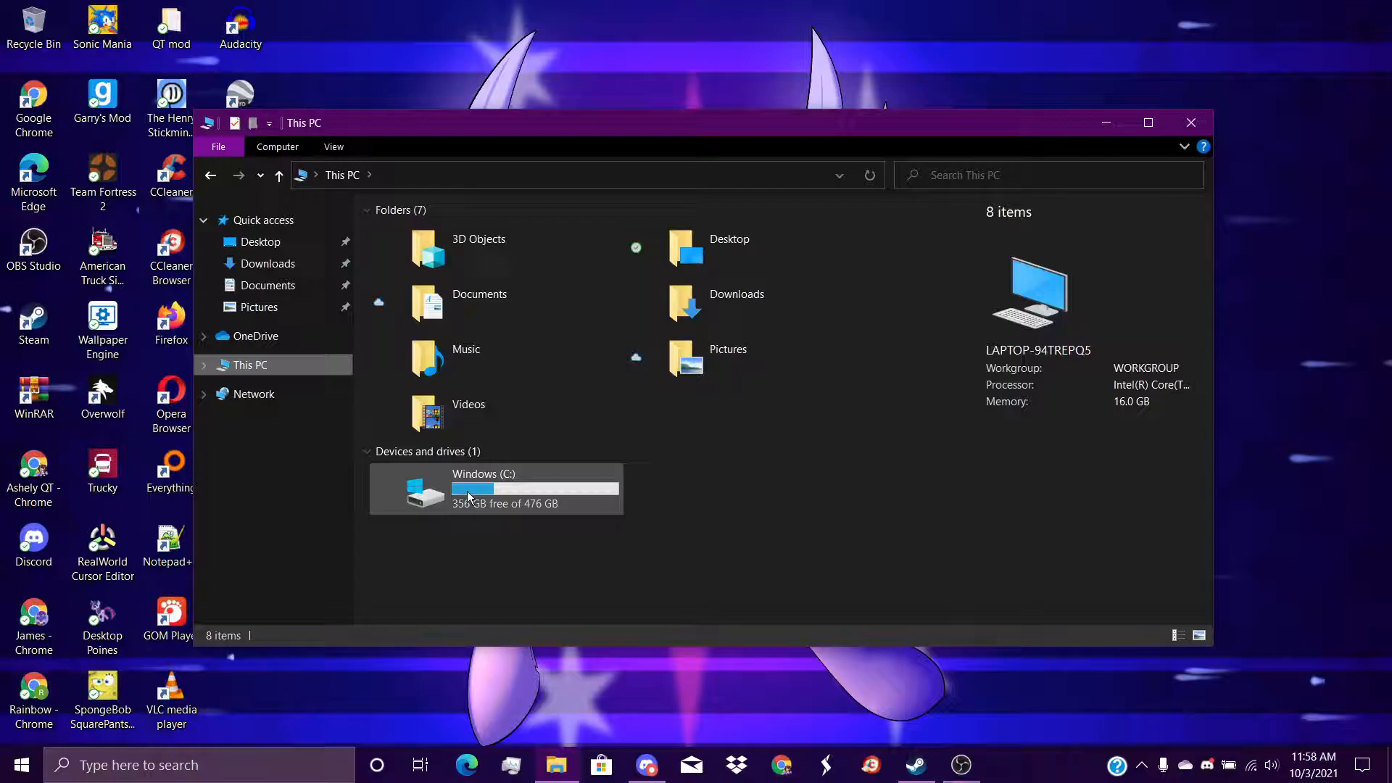
{"action": "mouse_move", "coordinate": [470, 493]}
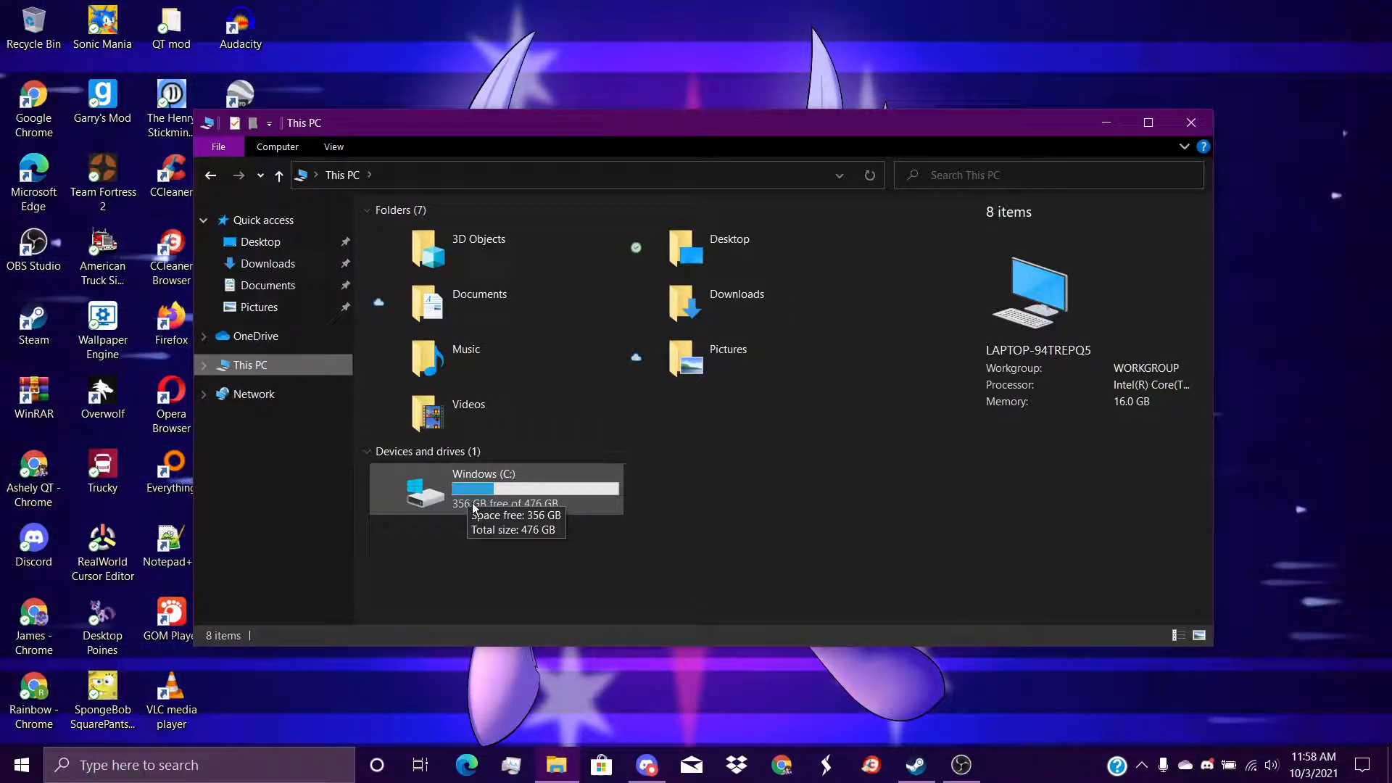
{"action": "left_click", "coordinate": [497, 488]}
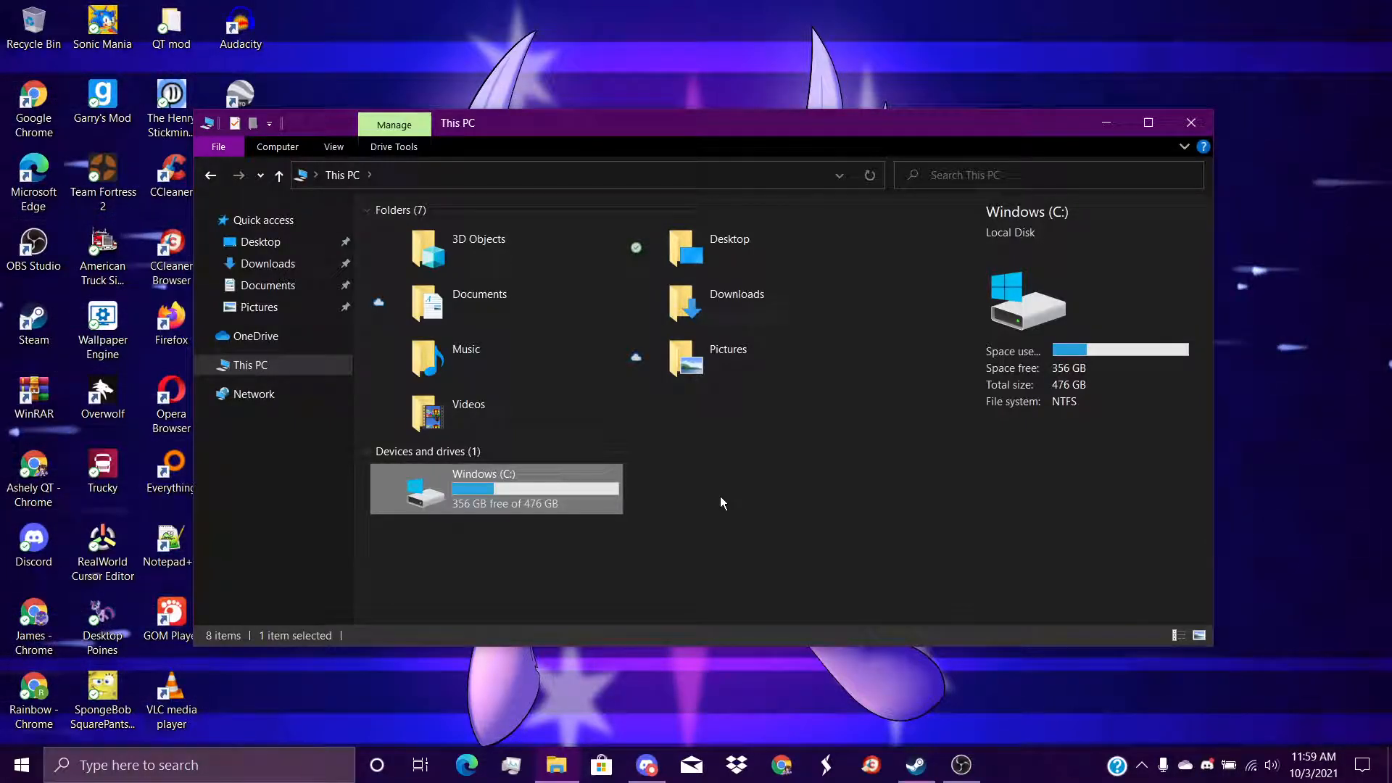
{"action": "mouse_move", "coordinate": [480, 521]}
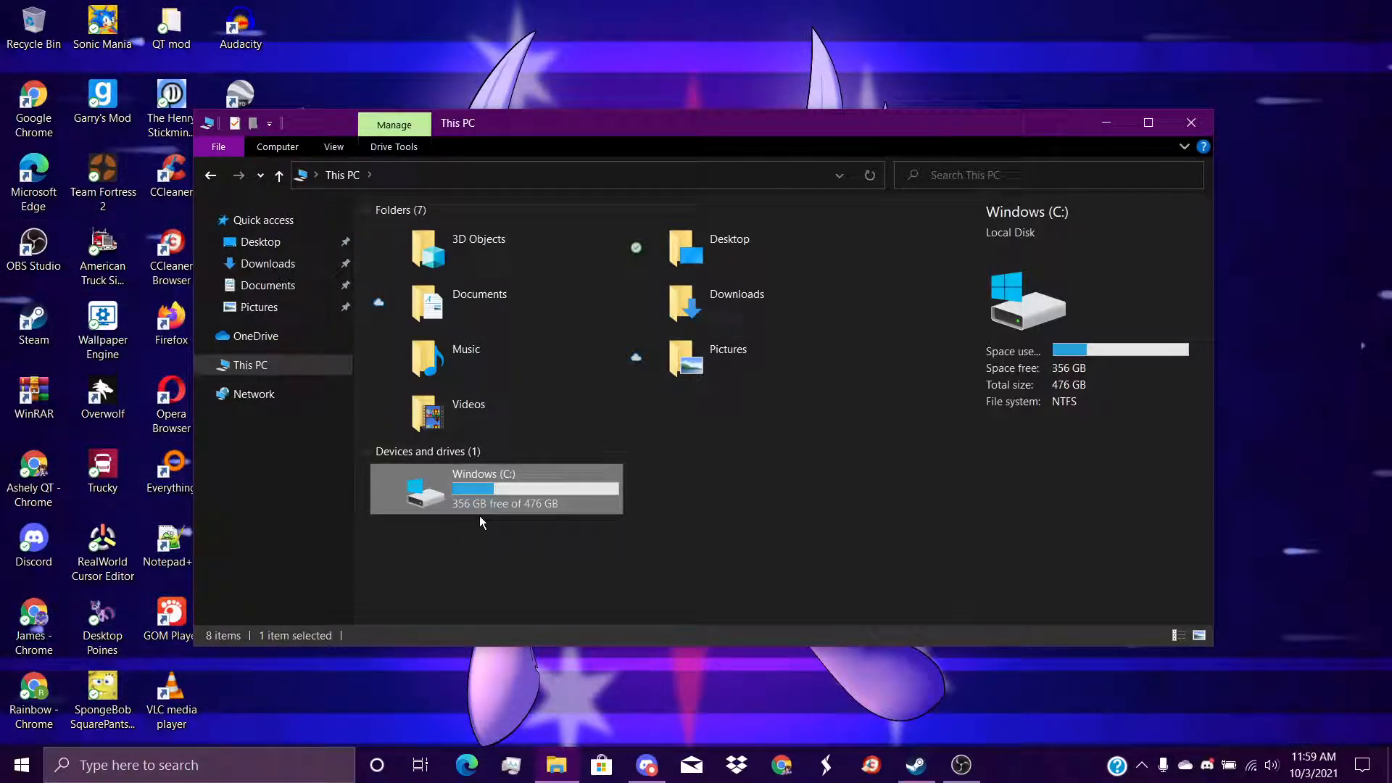
{"action": "mouse_move", "coordinate": [487, 488]}
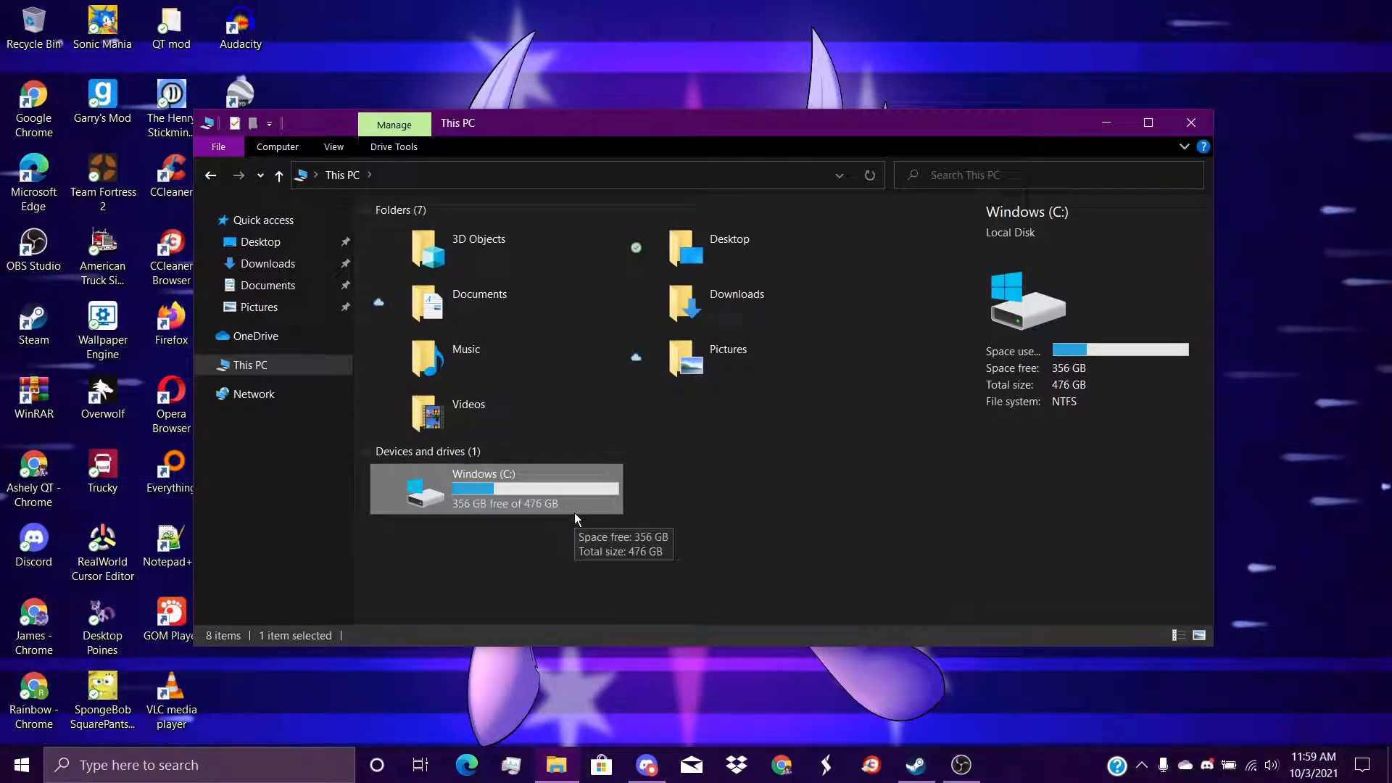
{"action": "left_click", "coordinate": [19, 764]}
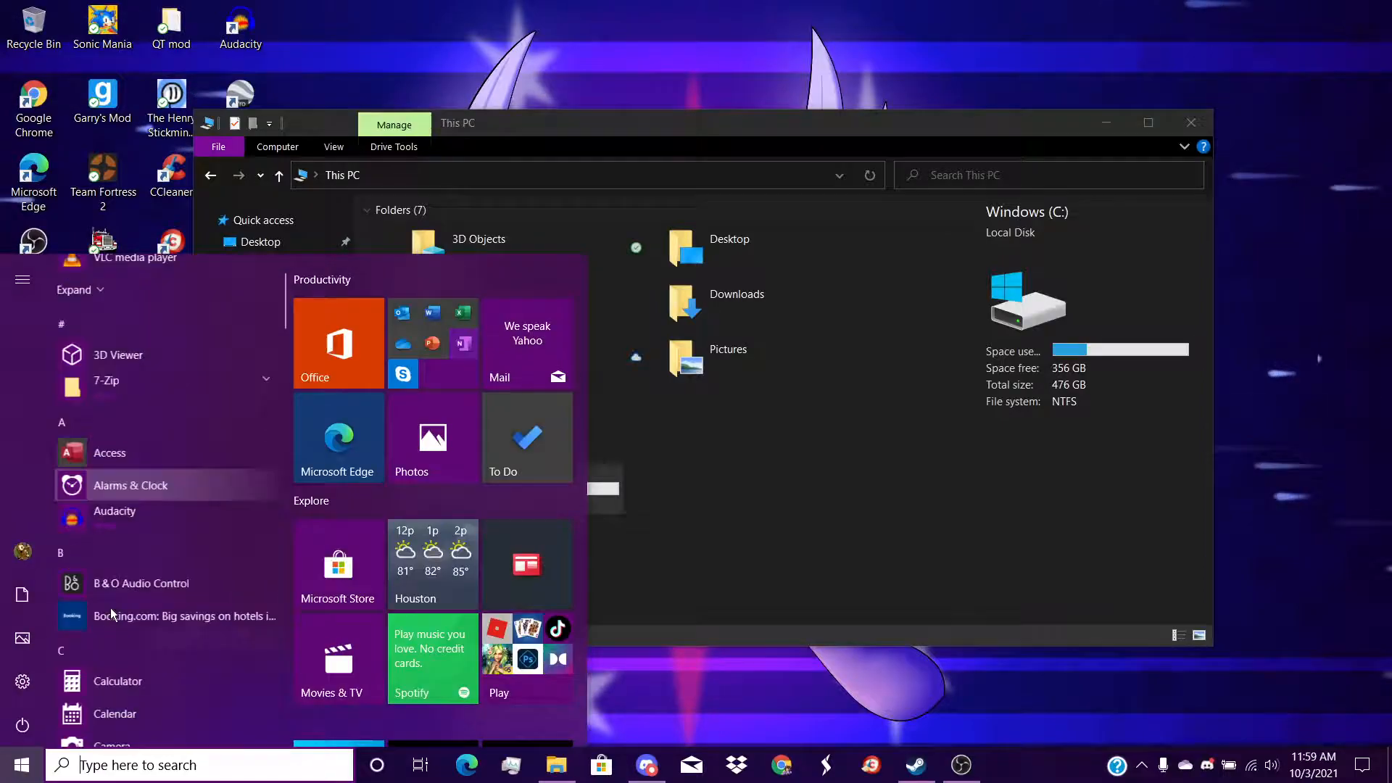
Step: Launch Calculator from search, compute 476 − 356 = 120 GB used, then close it
{"action": "type", "text": "cac"}
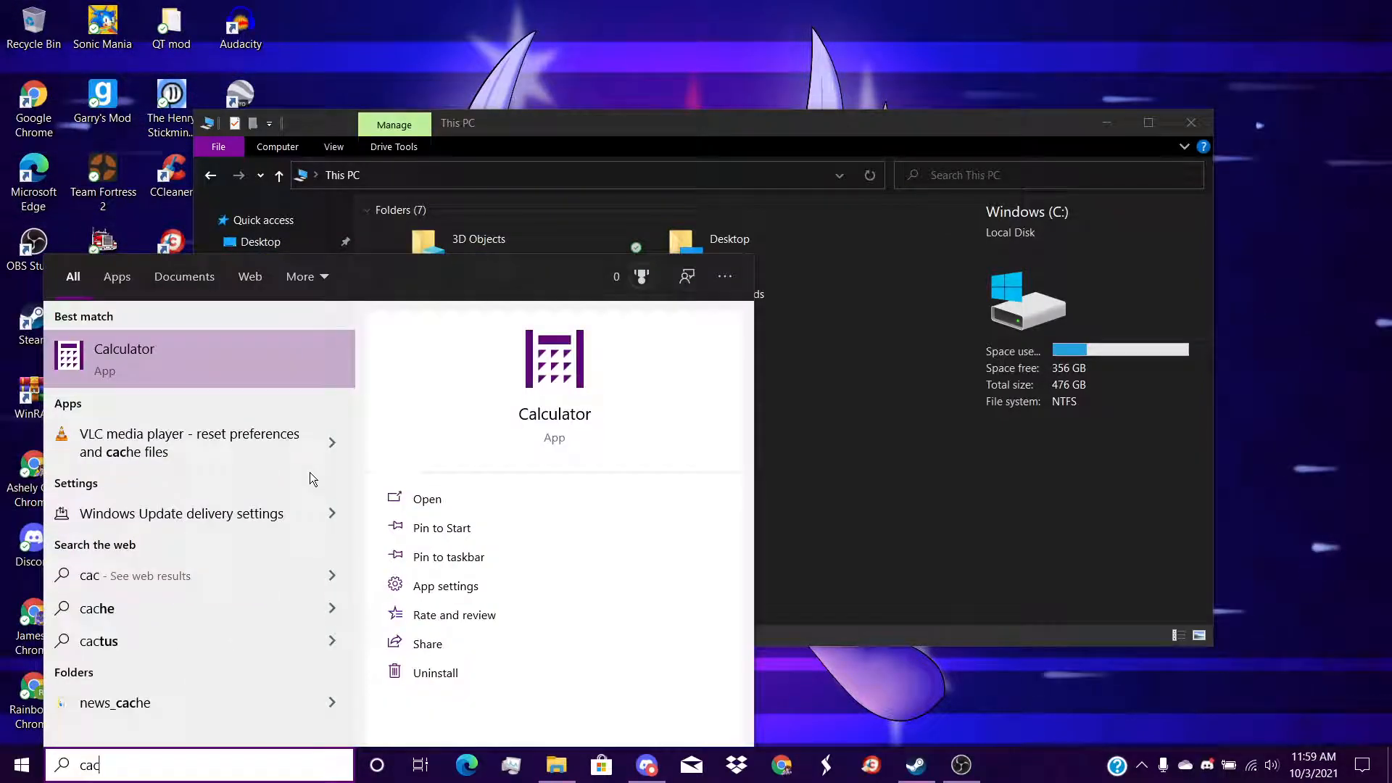
{"action": "left_click", "coordinate": [124, 358]}
{"action": "type", "text": "476"}
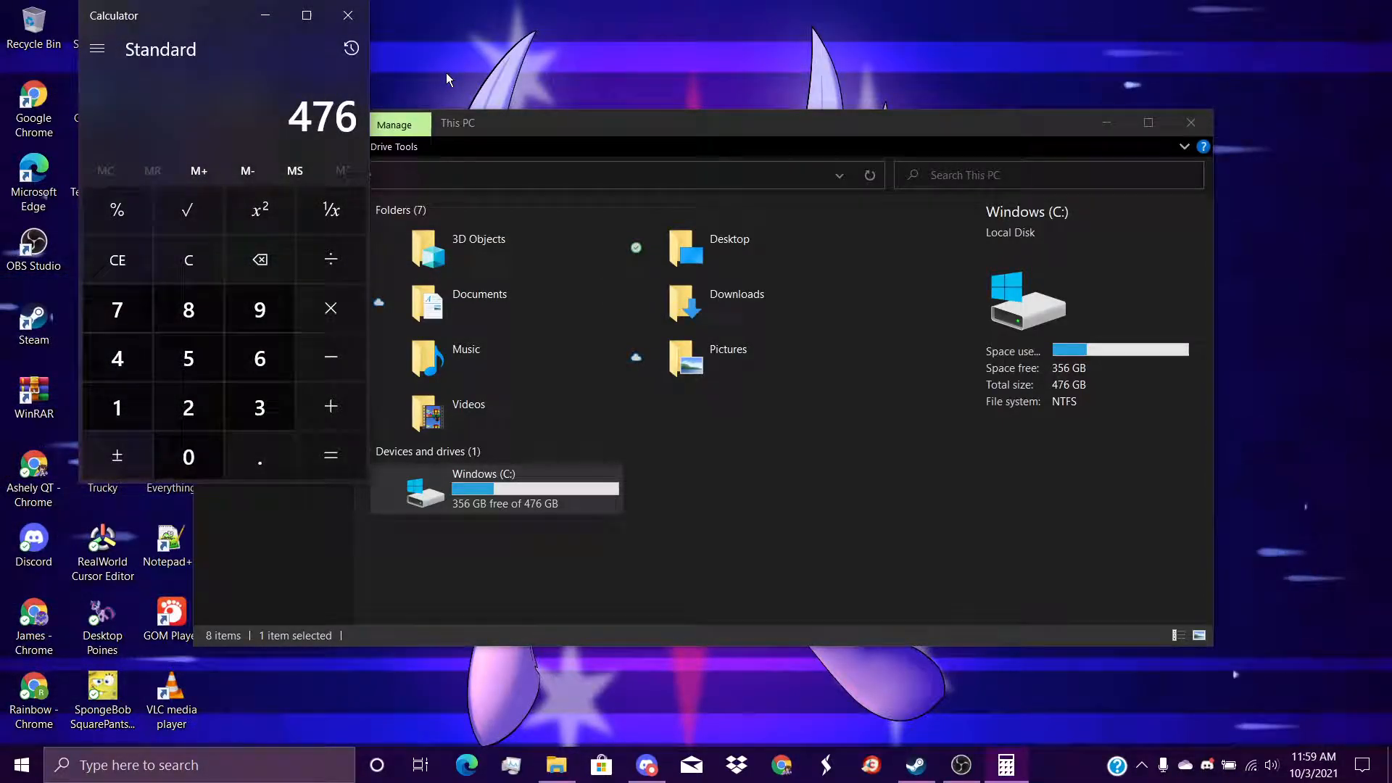
{"action": "left_click", "coordinate": [331, 358]}
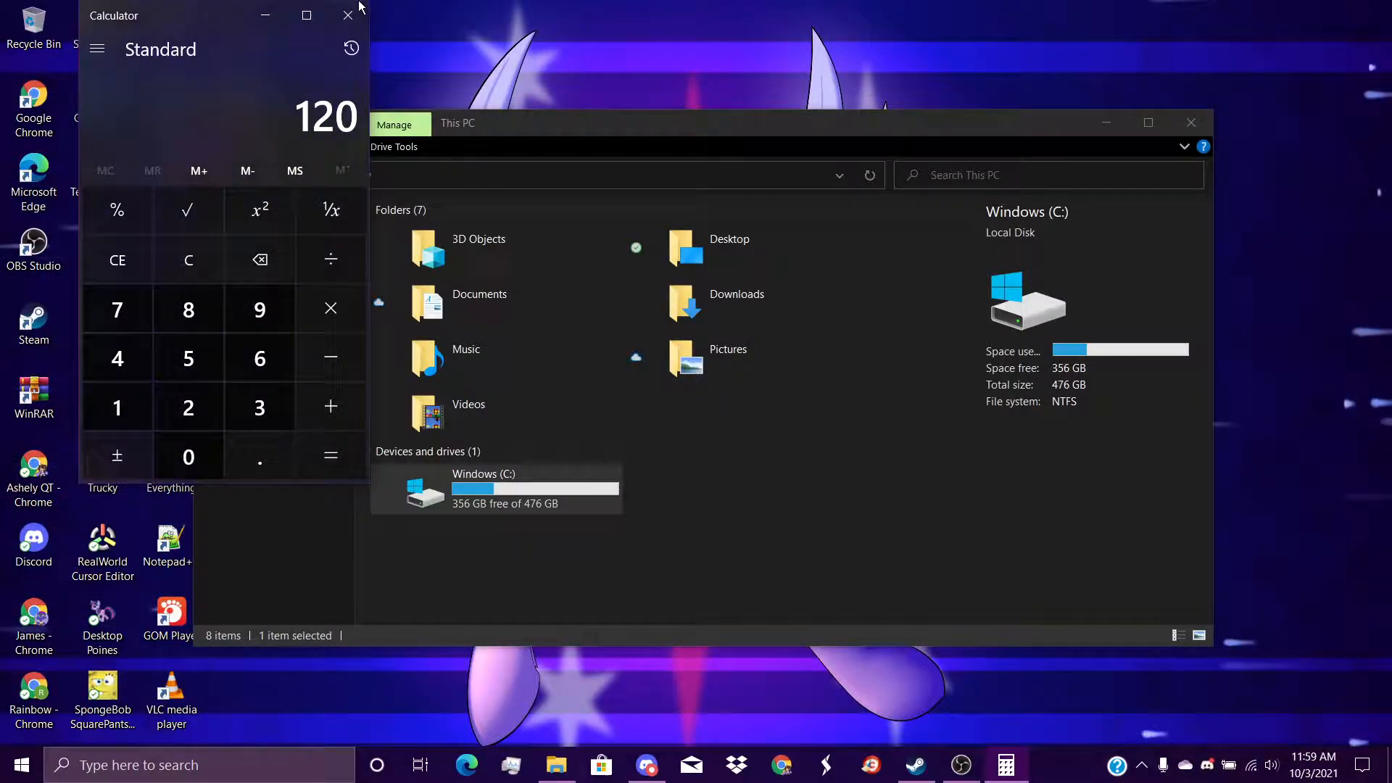
{"action": "left_click", "coordinate": [346, 16]}
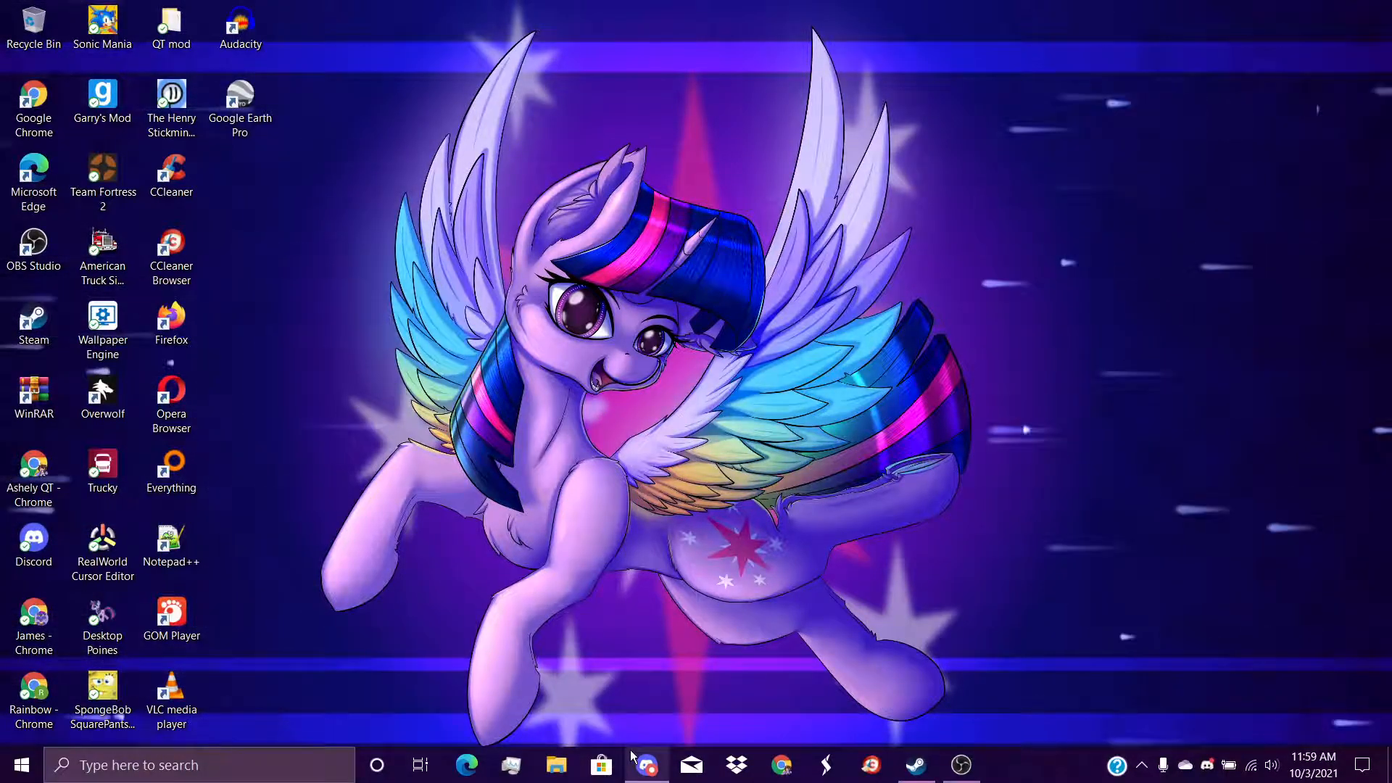
Step: Scroll through Fnf Qt's #general chat, channel list and member list, then maximize OBS
{"action": "left_click", "coordinate": [647, 764]}
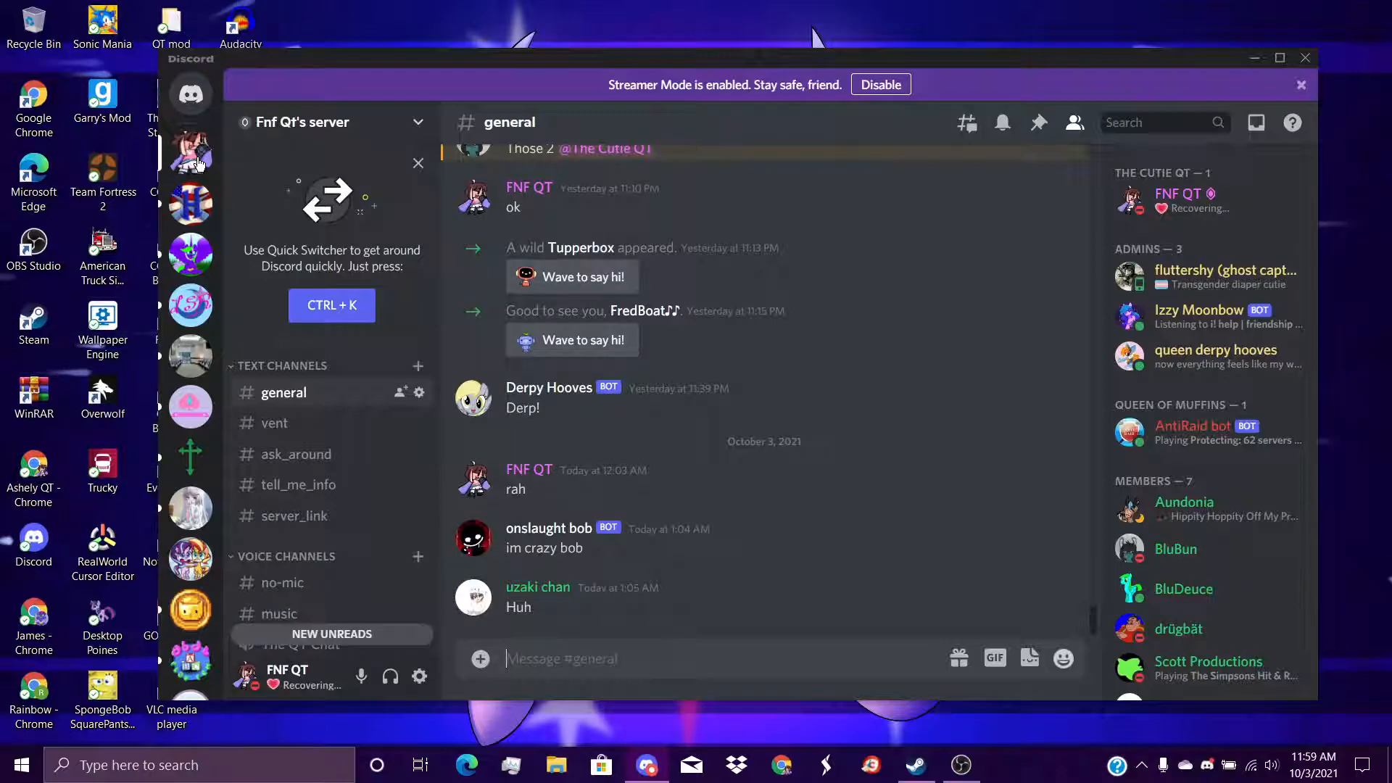
{"action": "scroll", "scroll_direction": "down", "scroll_amount": 3}
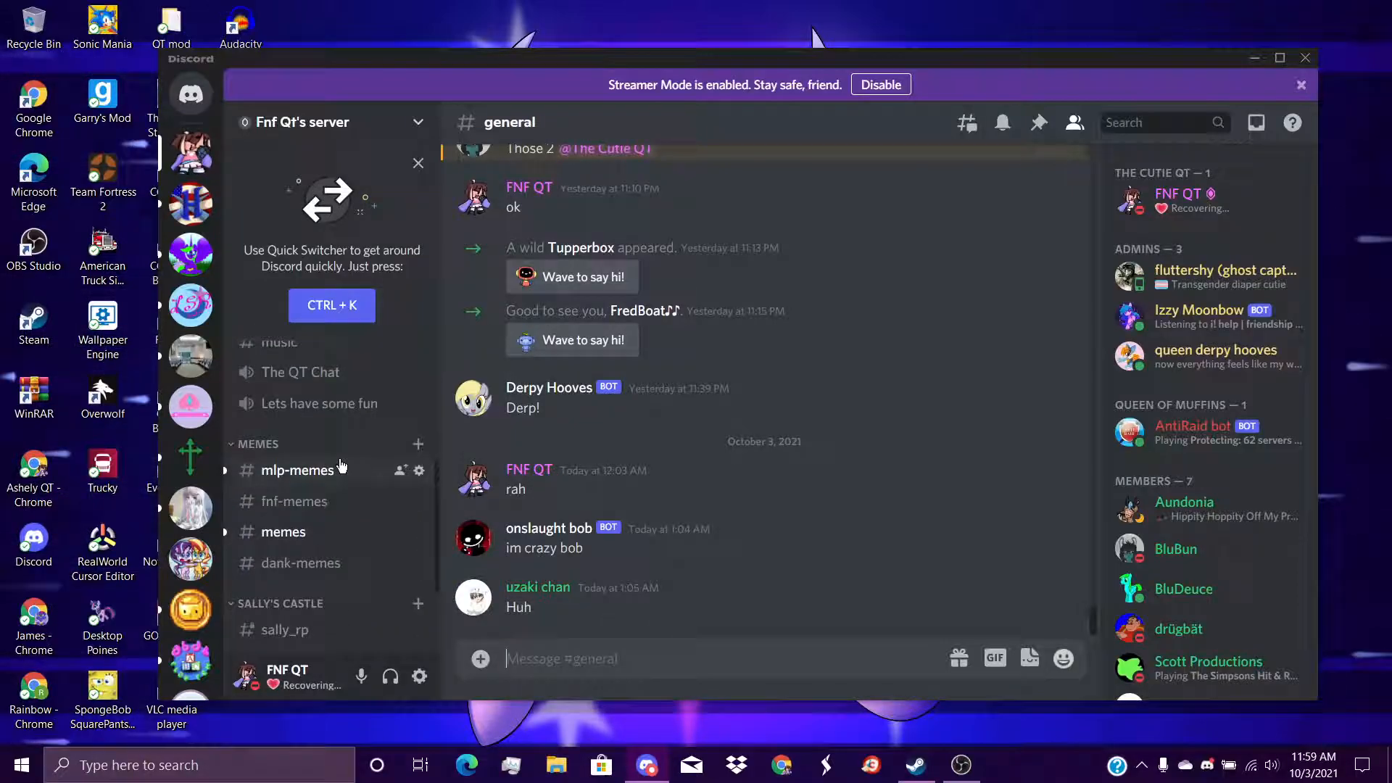
{"action": "mouse_move", "coordinate": [765, 412]}
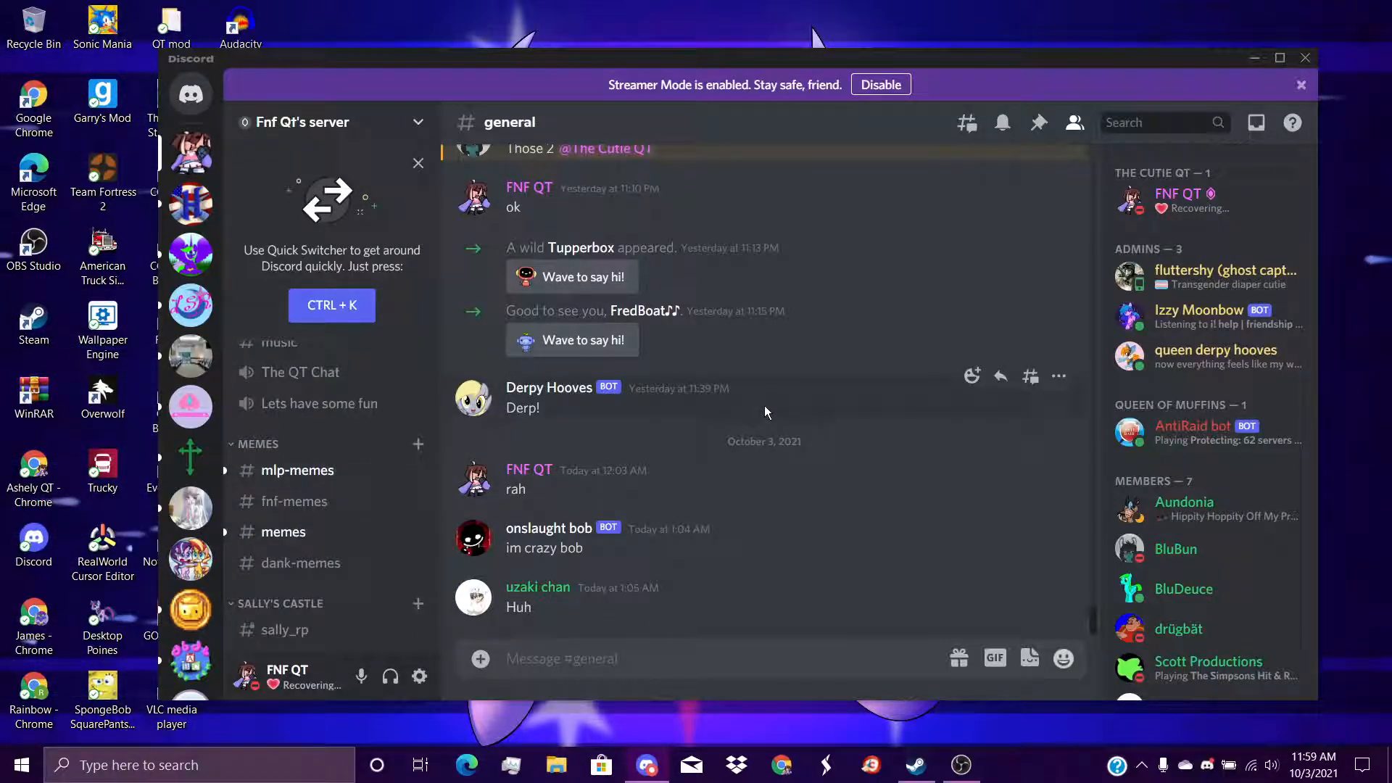
{"action": "scroll", "scroll_direction": "down", "scroll_amount": 3}
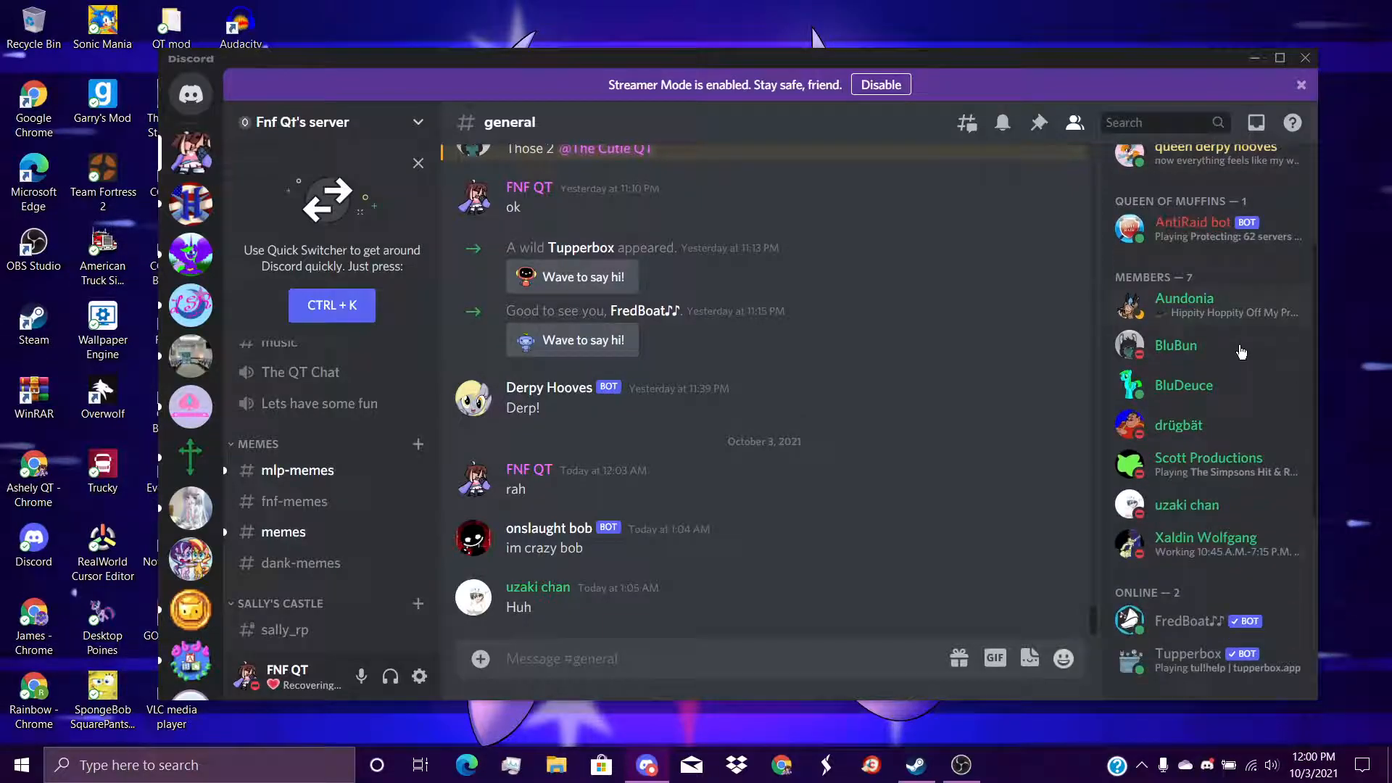
{"action": "scroll", "scroll_direction": "down", "scroll_amount": 3}
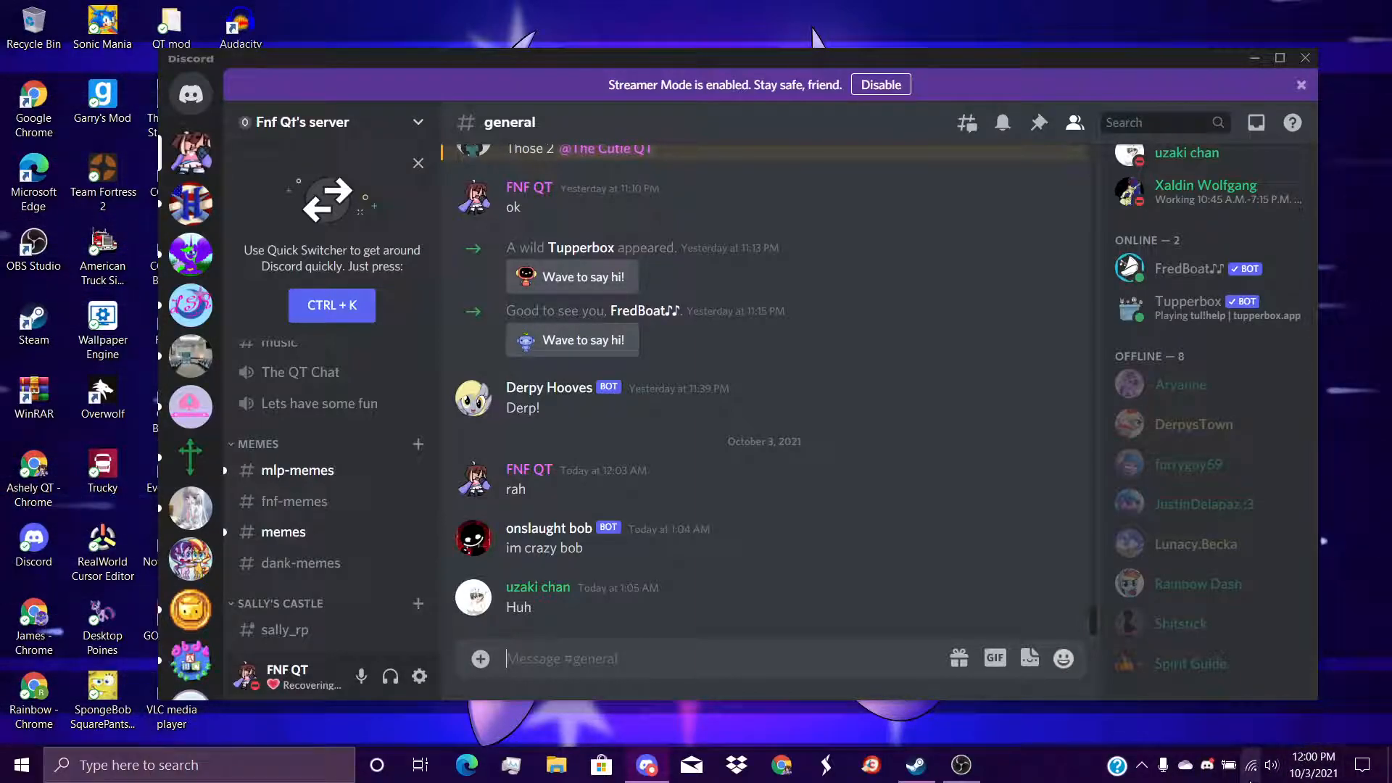
{"action": "mouse_move", "coordinate": [1151, 764]}
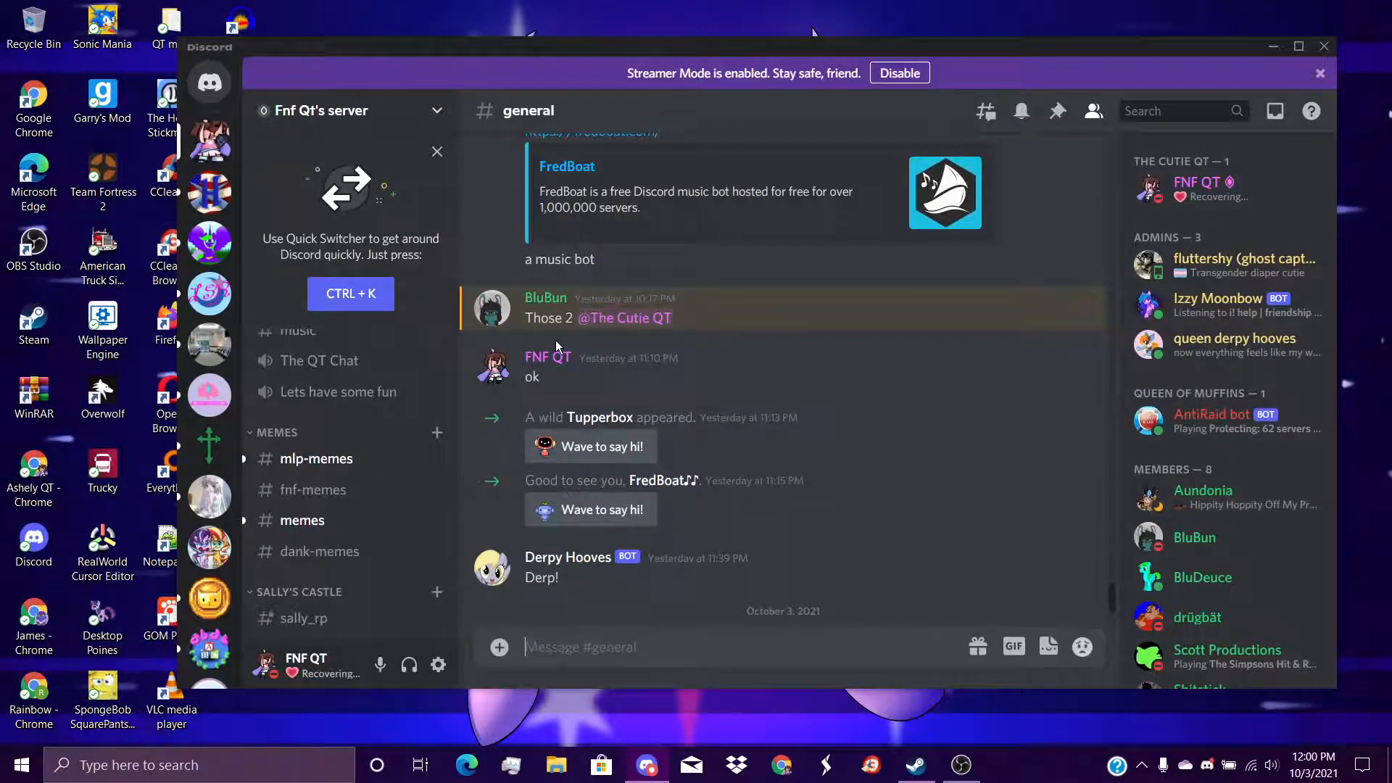
{"action": "scroll", "scroll_direction": "down", "scroll_amount": 3}
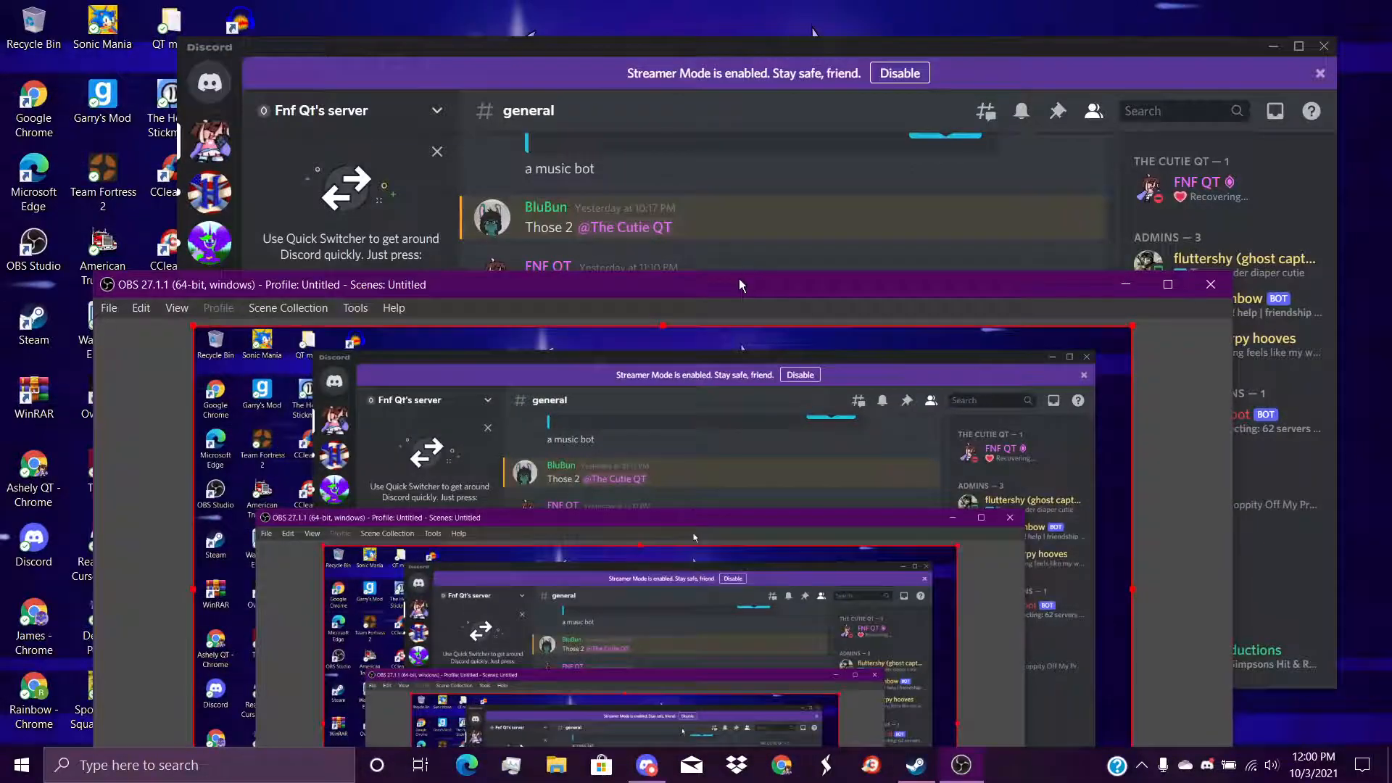
{"action": "left_click", "coordinate": [1166, 284]}
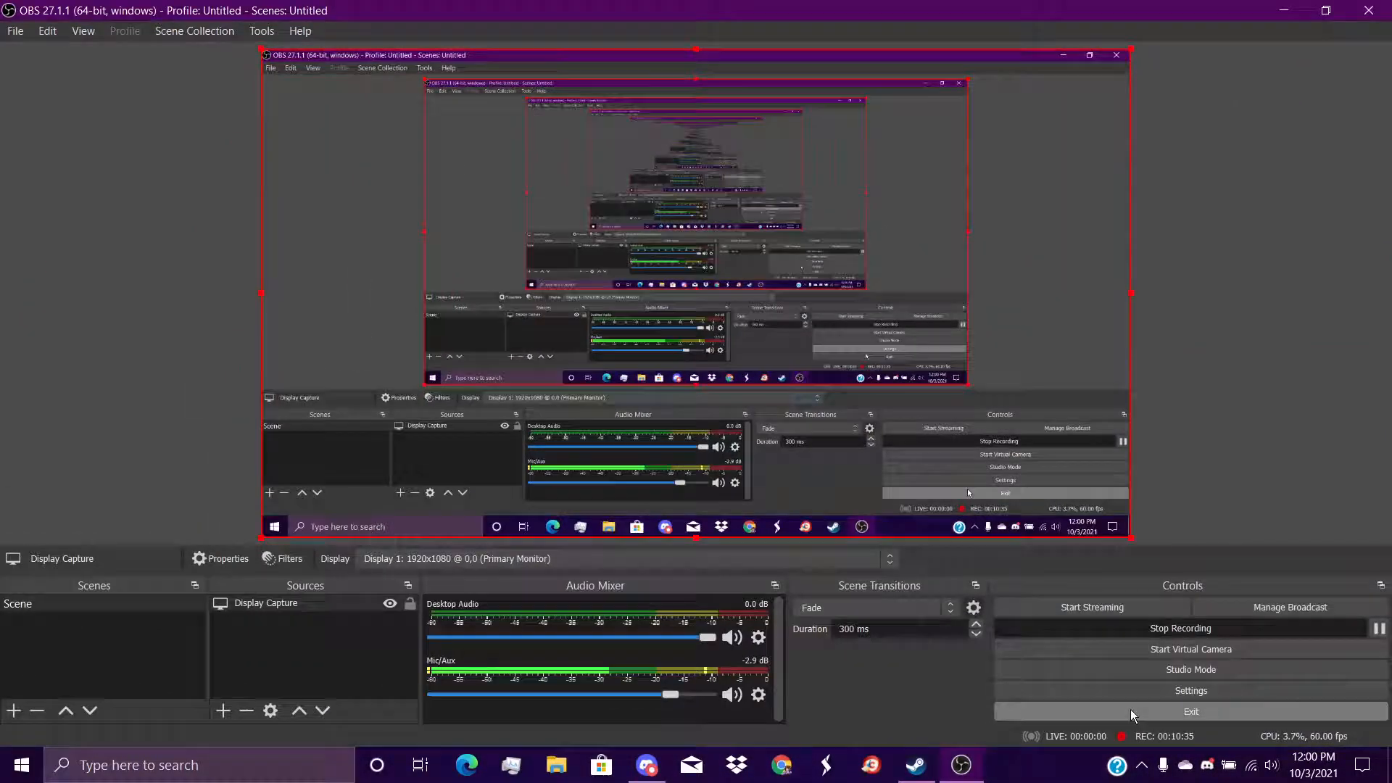